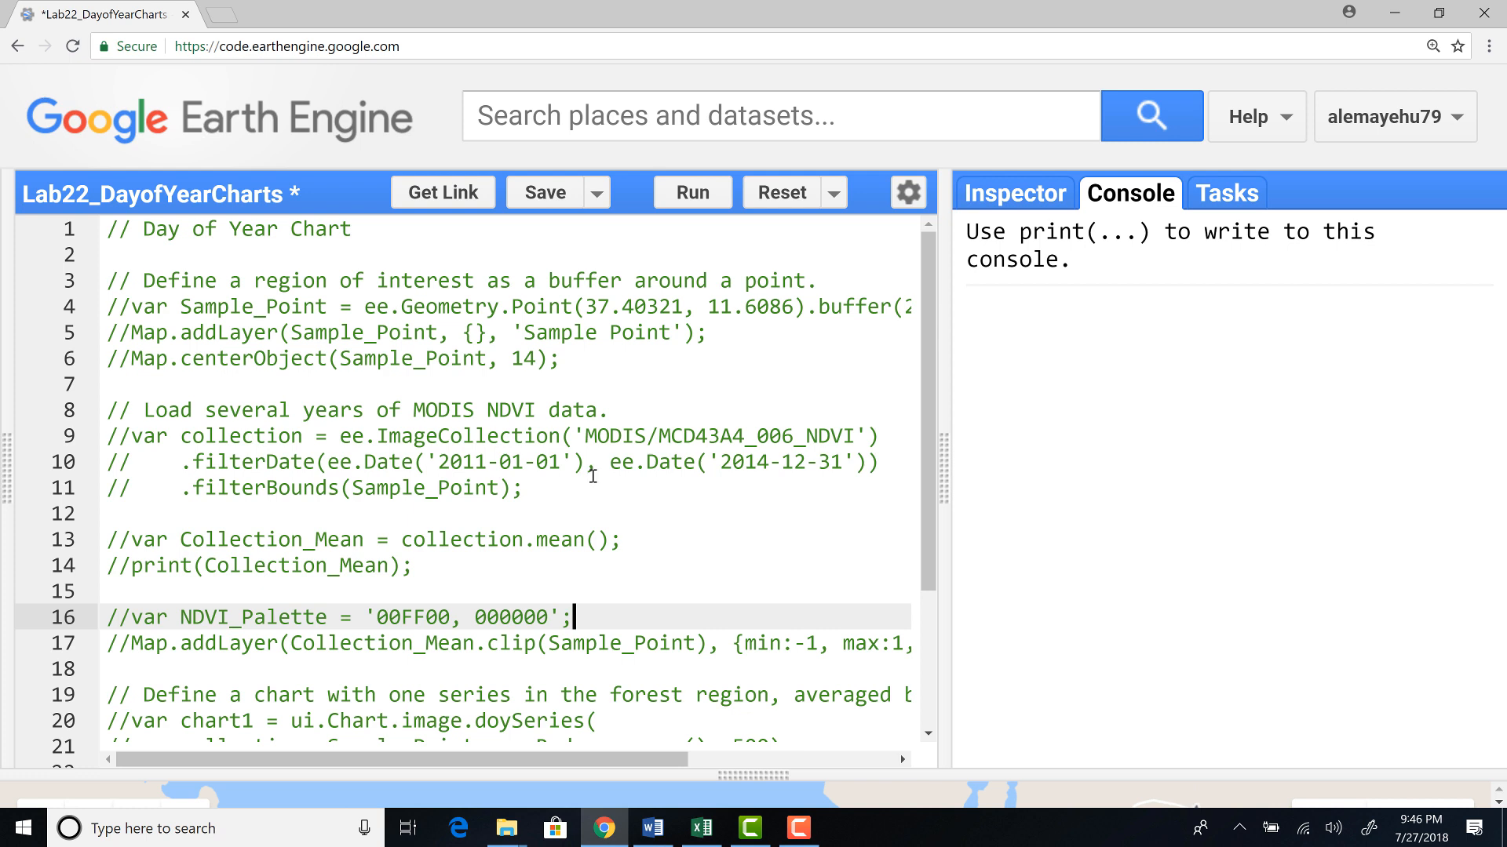
Step: Uncomment the Sample_Point 2000 m buffer, Map.addLayer and Map.centerObject lines
click(130, 308)
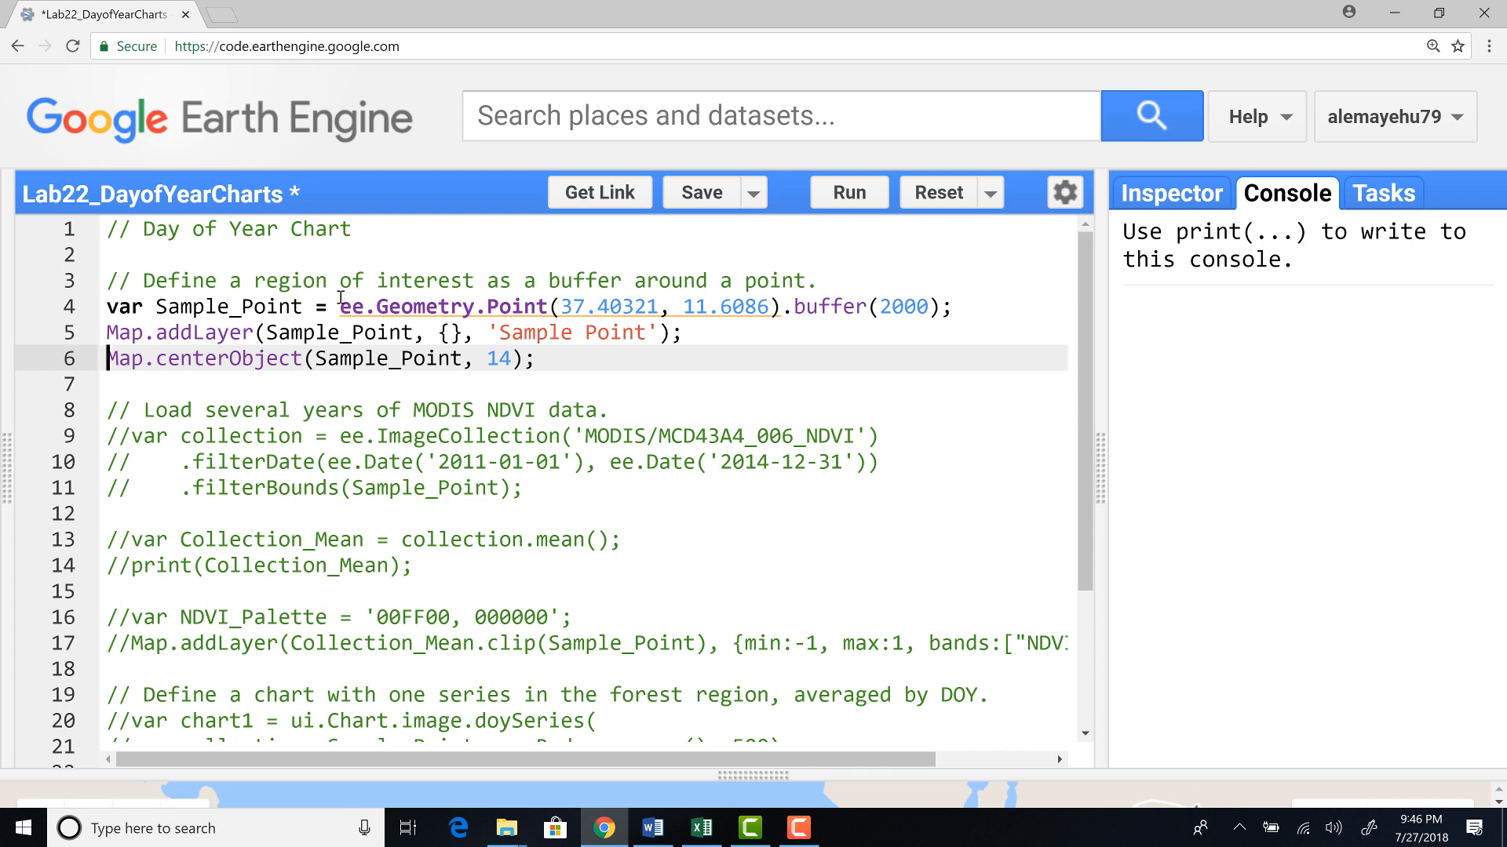
click(652, 306)
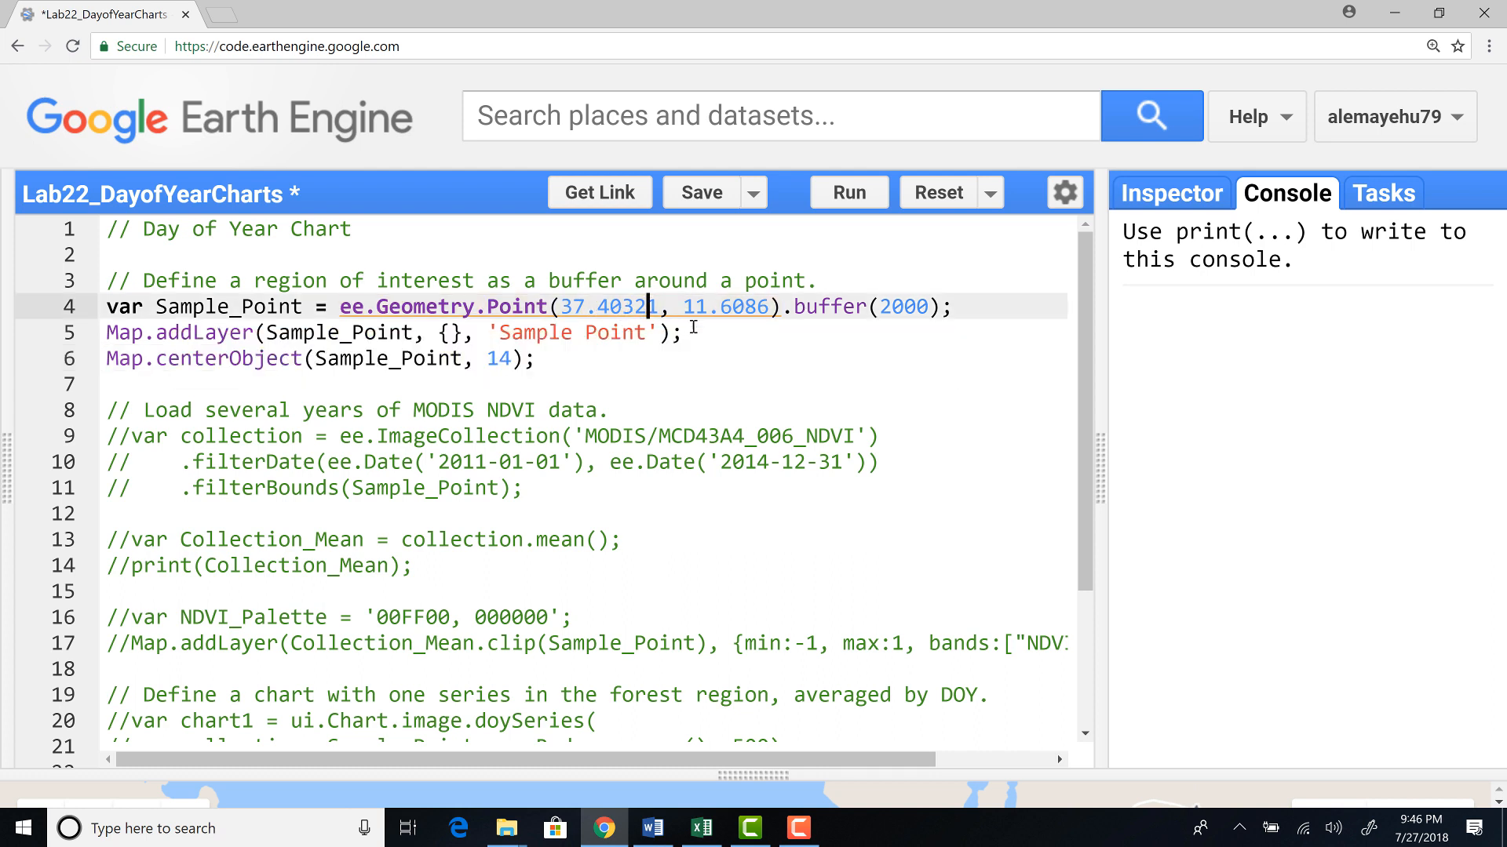
mouse_move(941, 306)
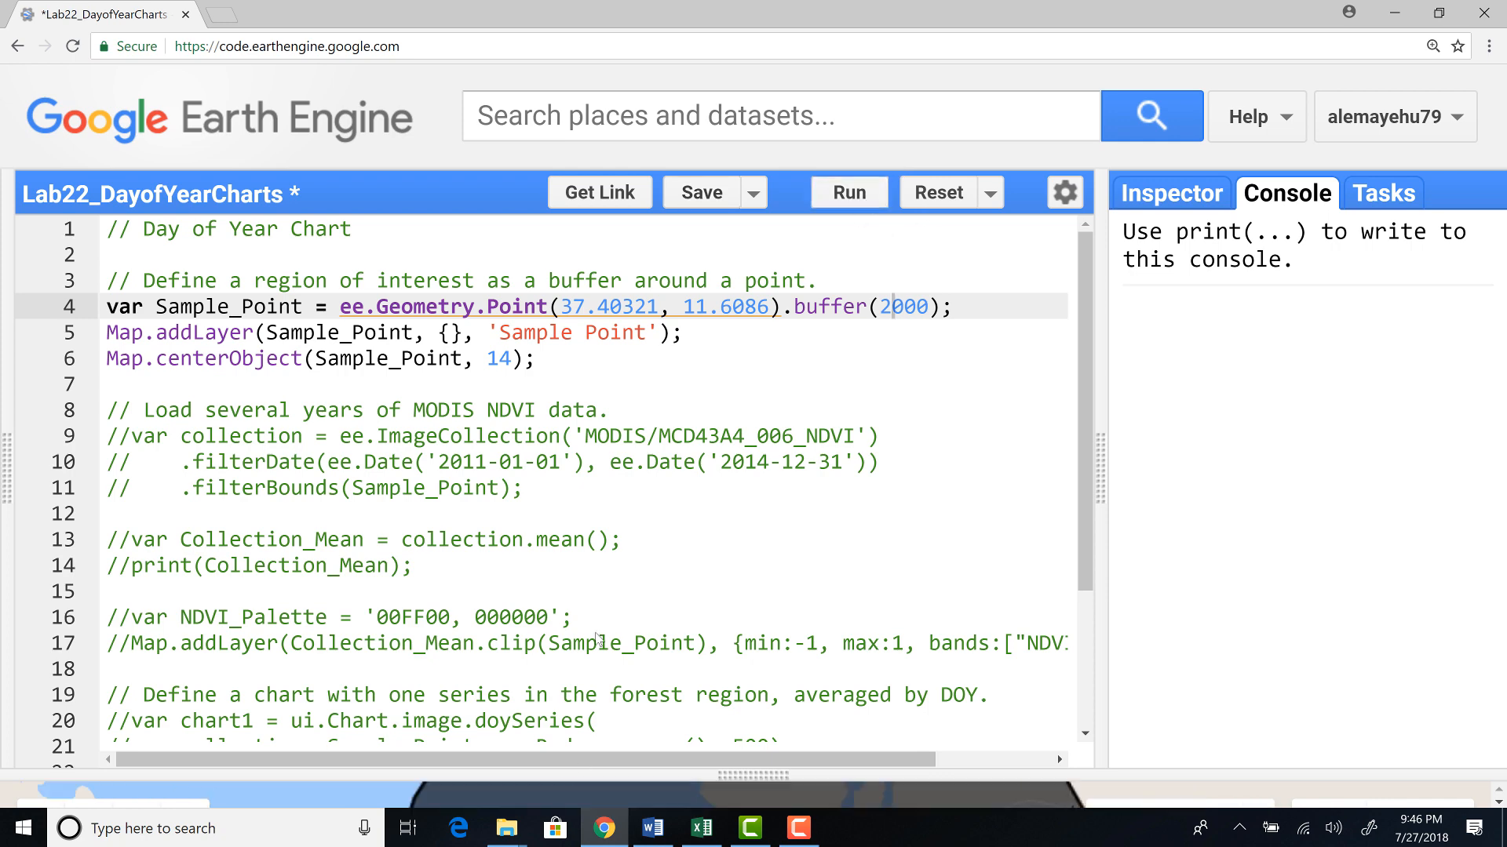
Step: Run the script to draw the buffer circle and uncomment the filtered MODIS NDVI collection
click(846, 192)
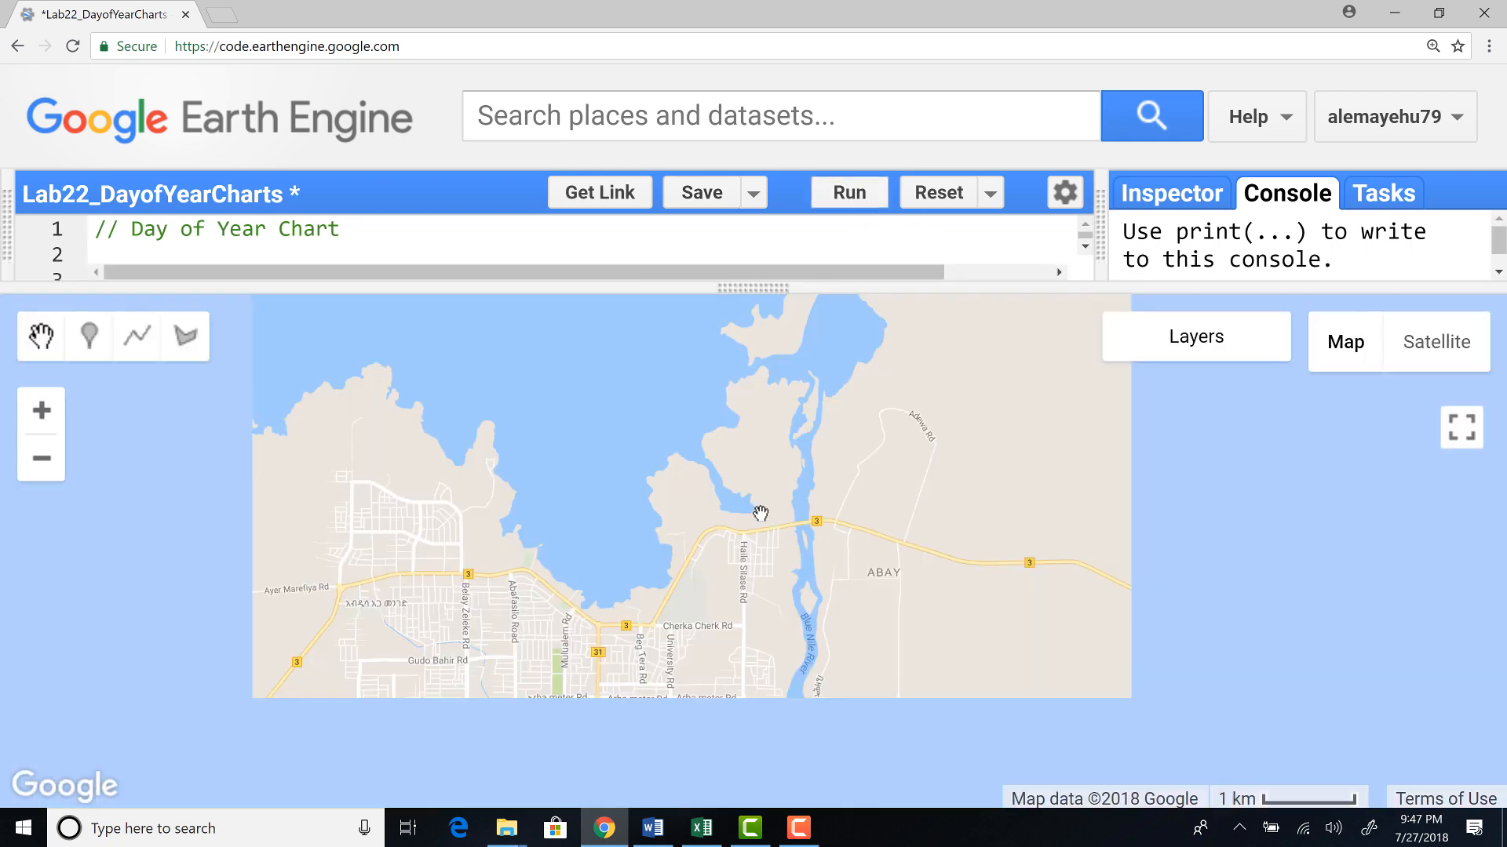
click(759, 488)
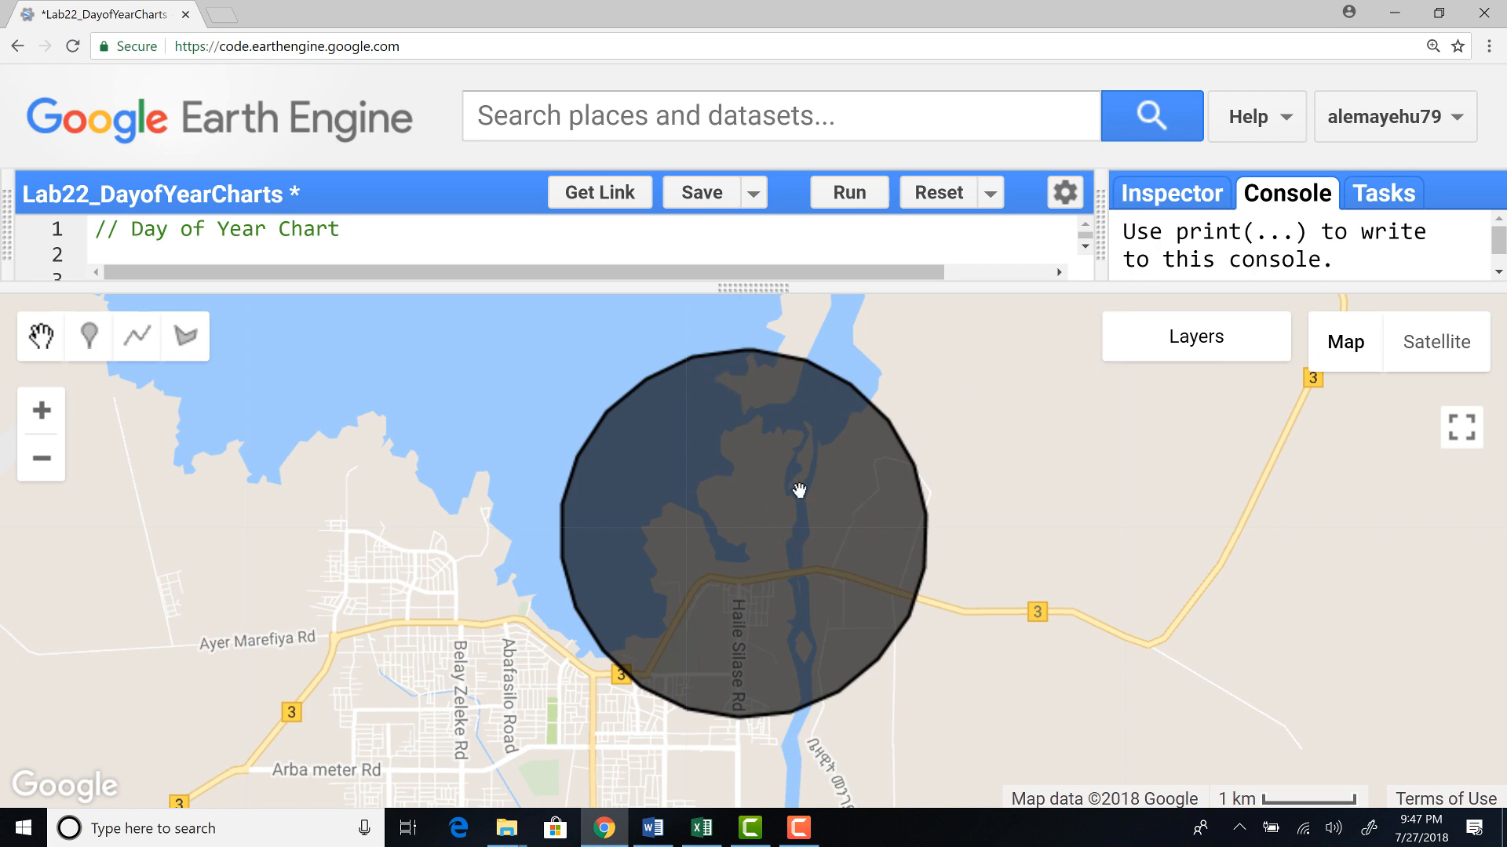
mouse_move(753, 301)
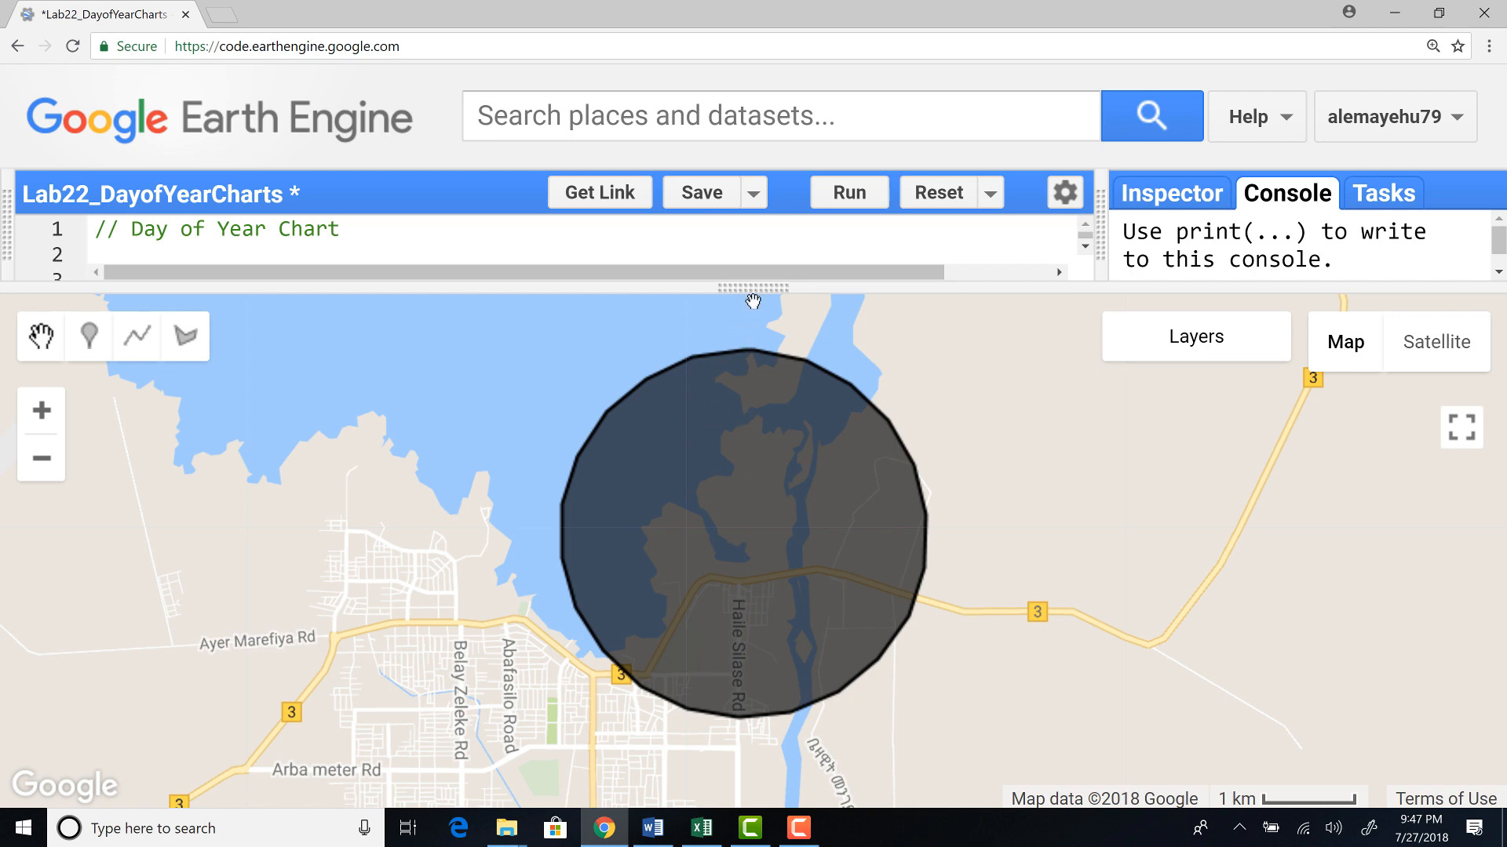
mouse_move(747, 345)
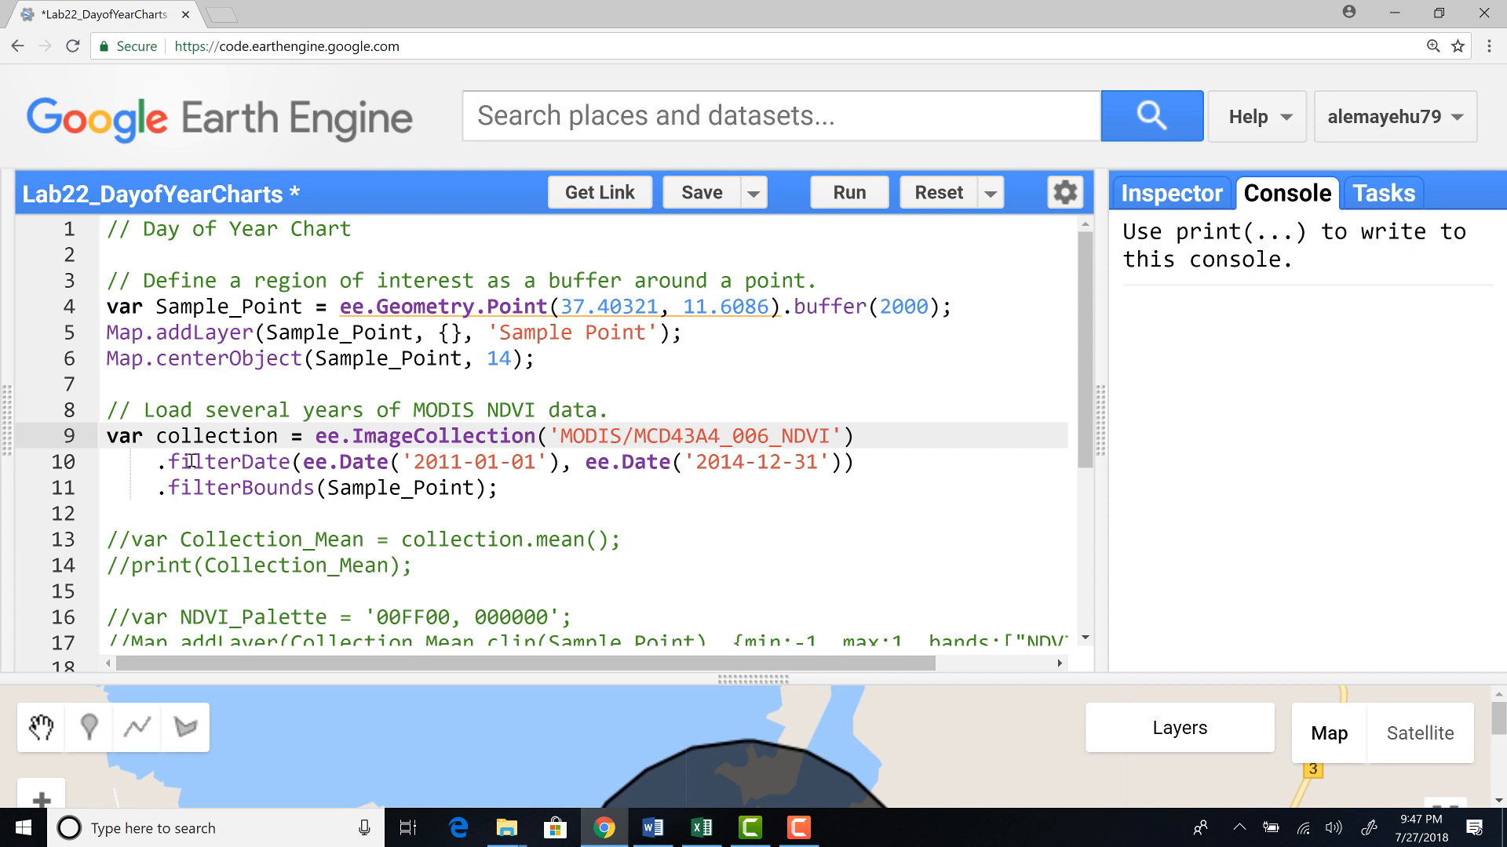
mouse_move(383, 455)
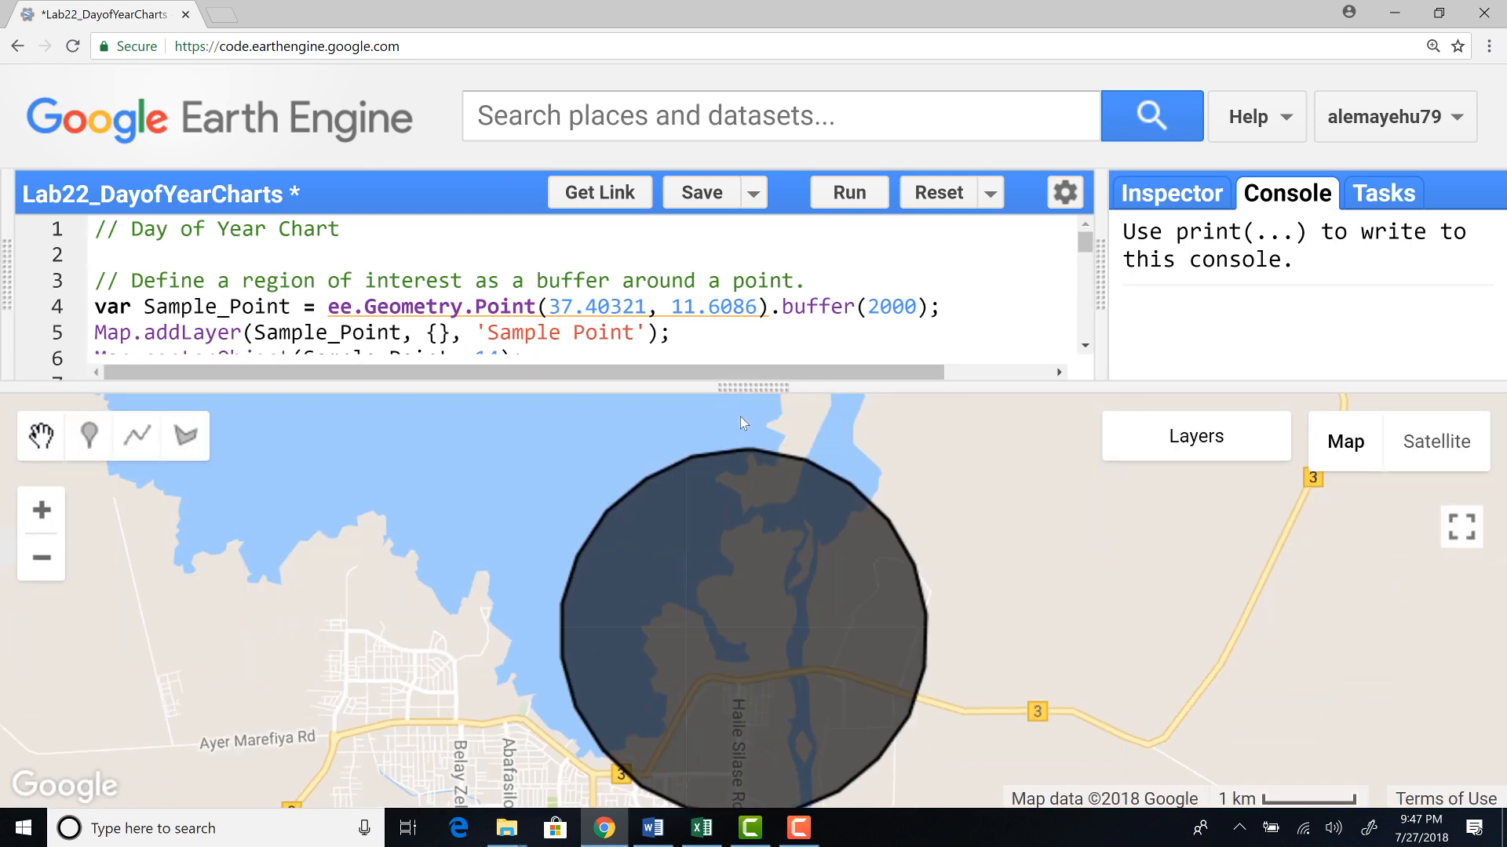
Step: Uncomment Collection_Mean, NDVI_Palette and its Map.addLayer, then run to map mean NDVI in green
scroll(down, 3)
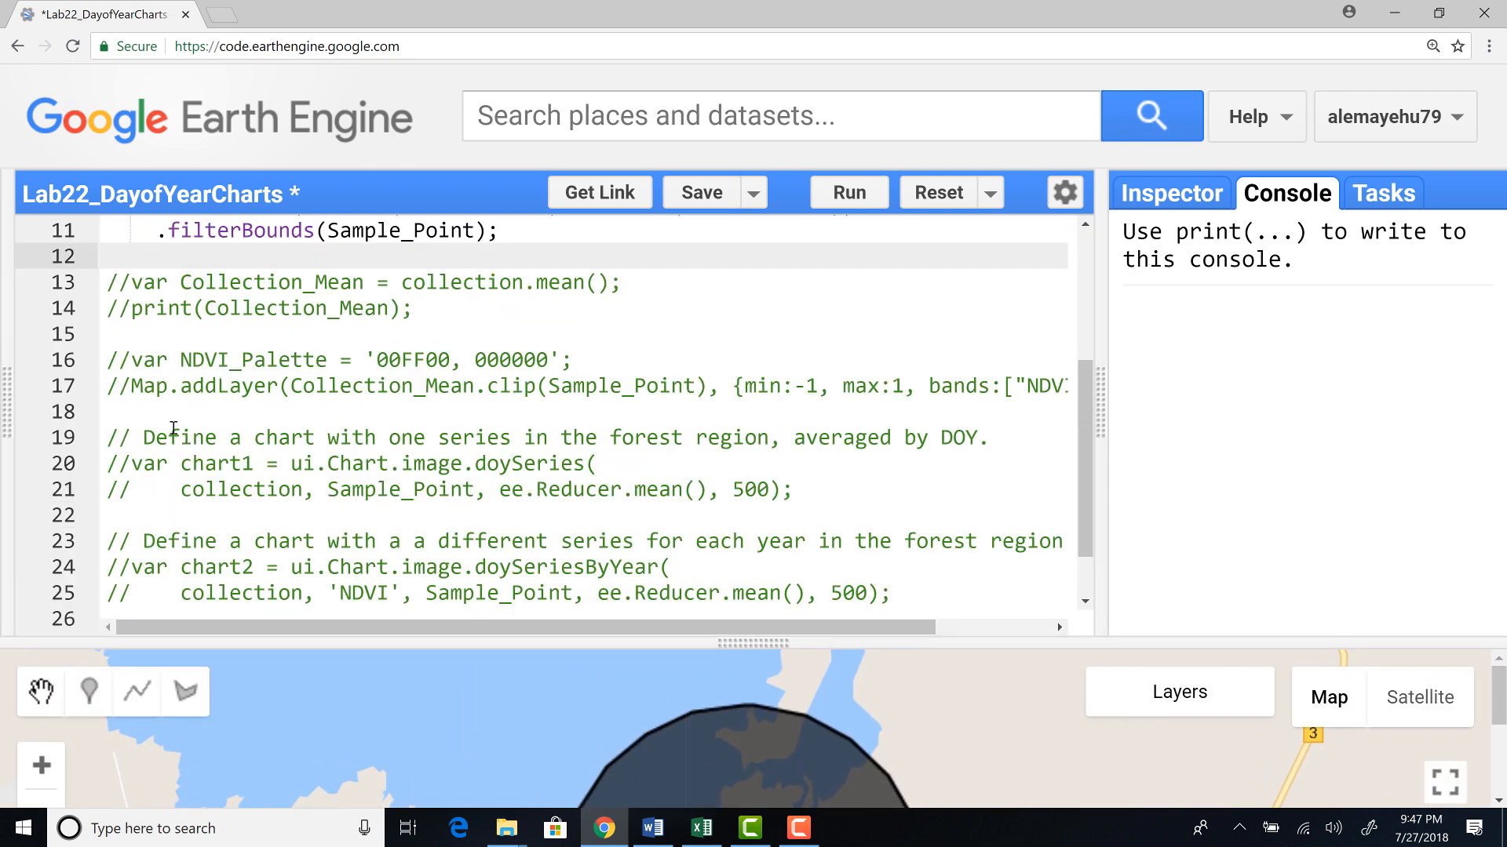
scroll(up, 3)
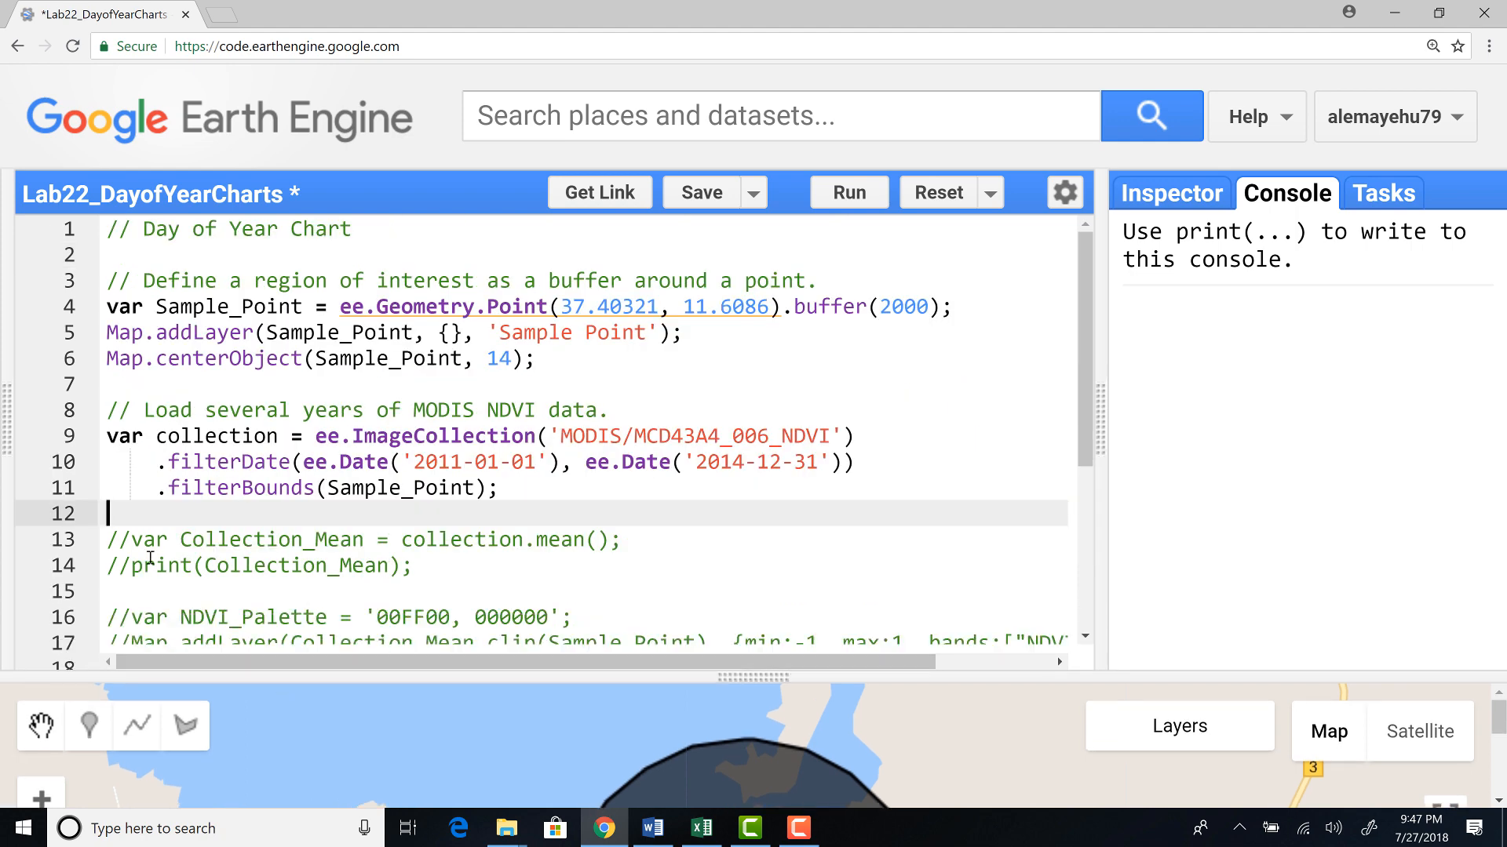
click(135, 539)
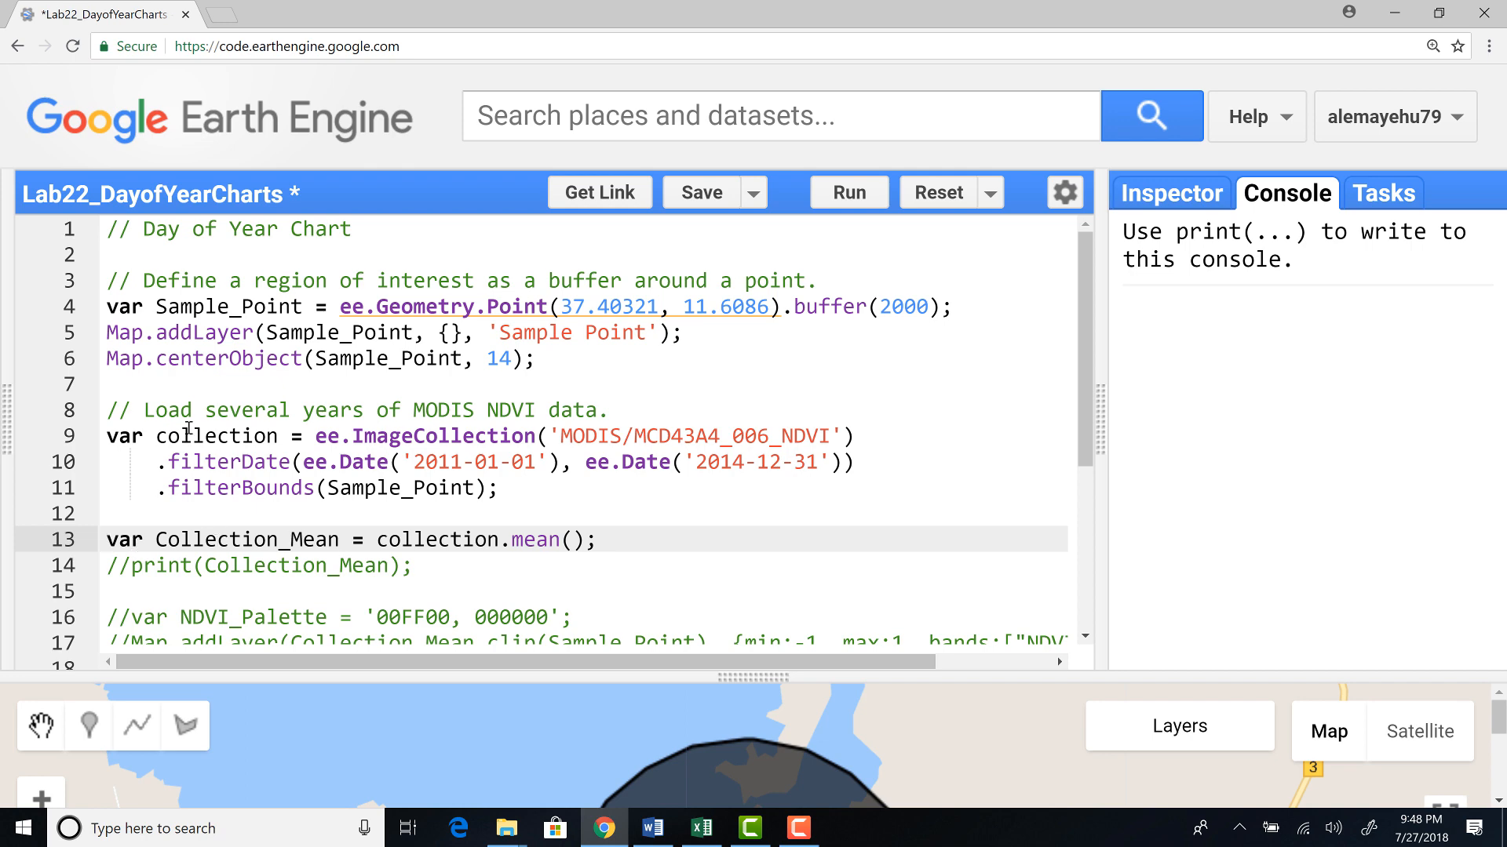
click(143, 567)
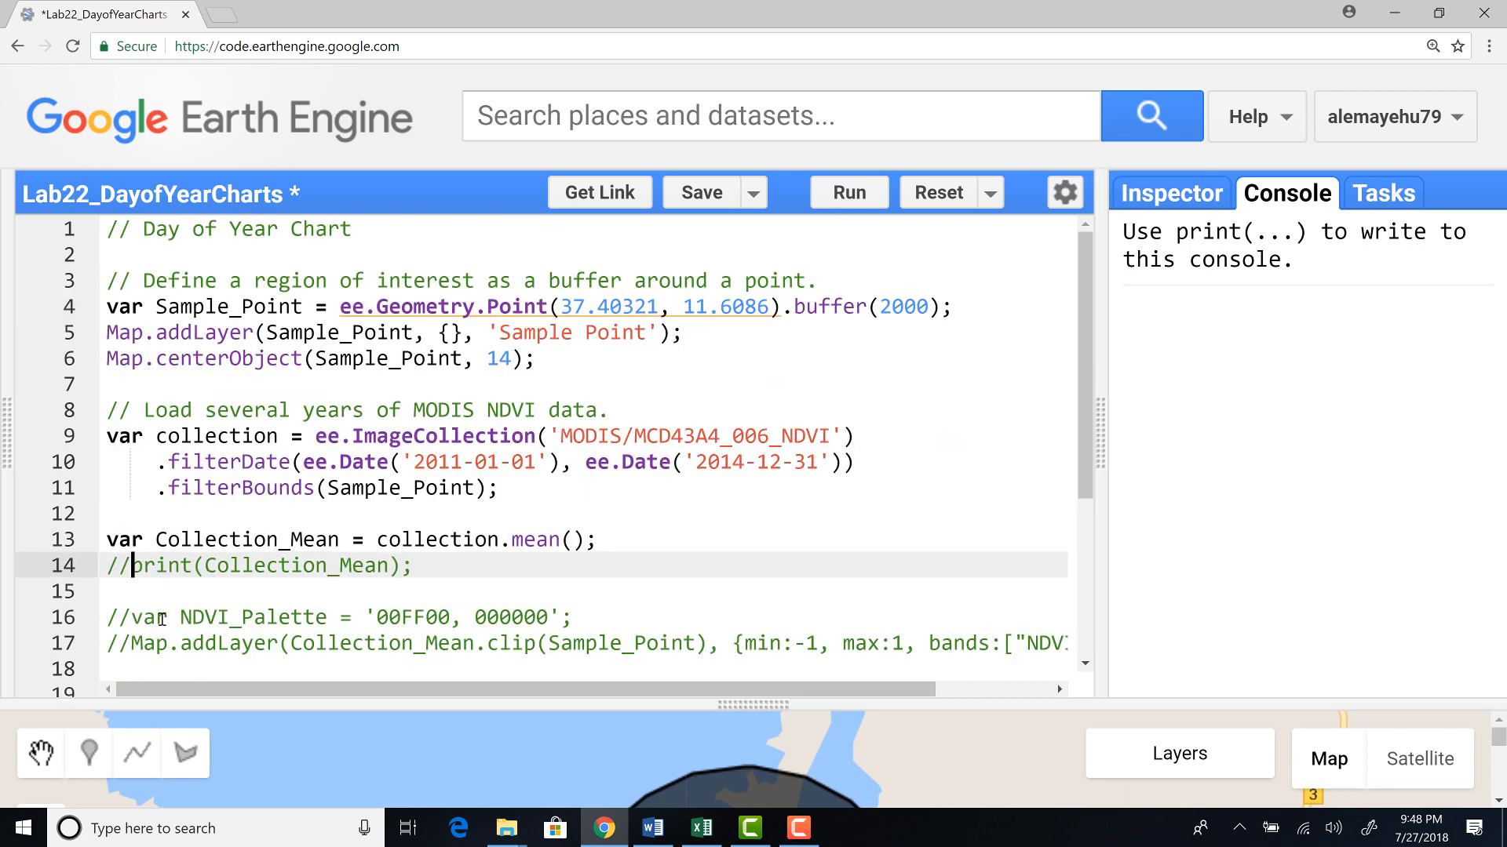
click(115, 616)
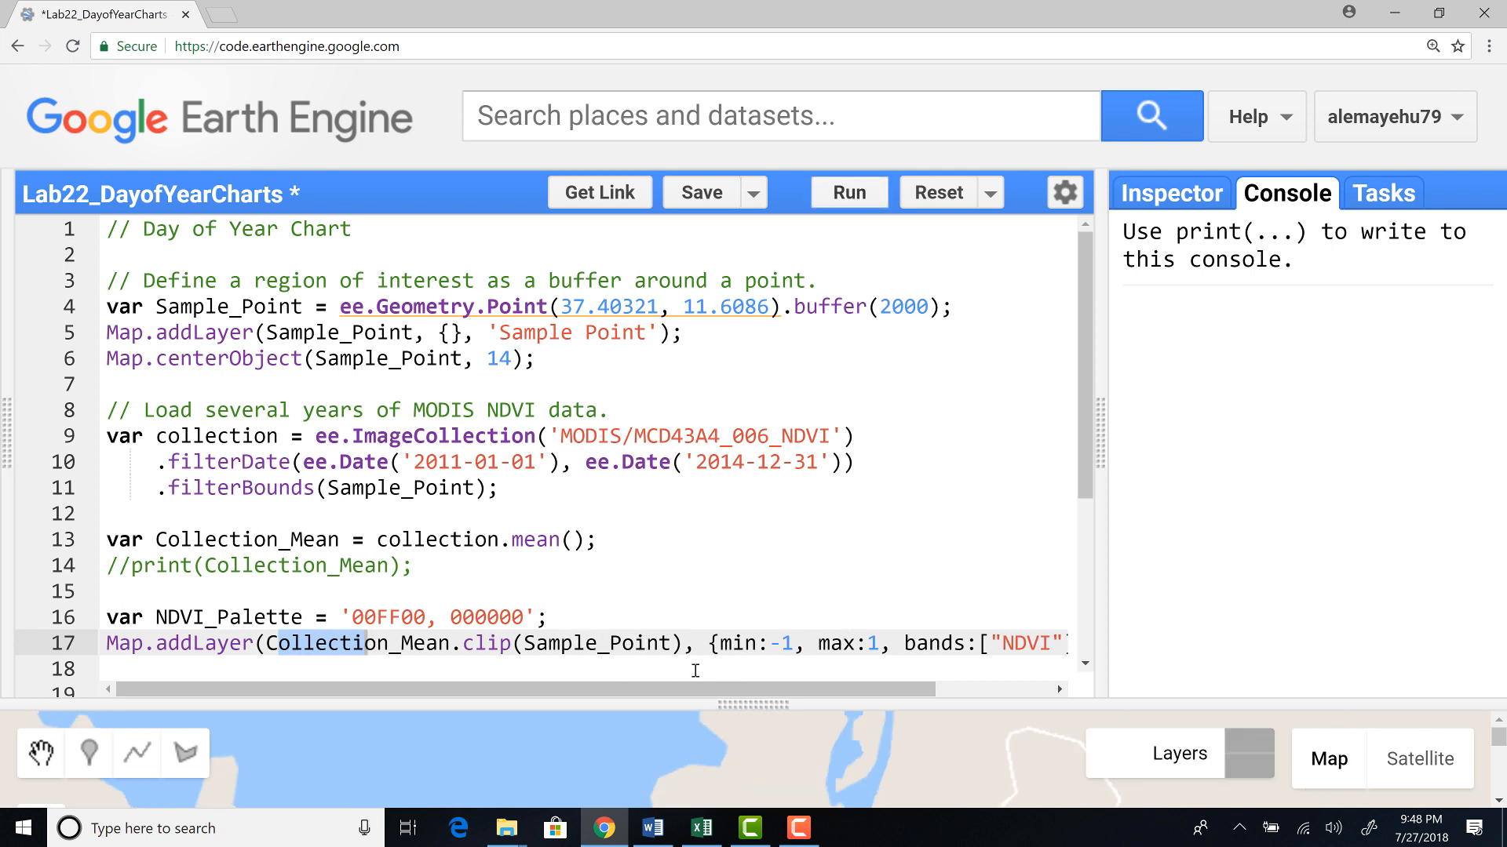
click(848, 191)
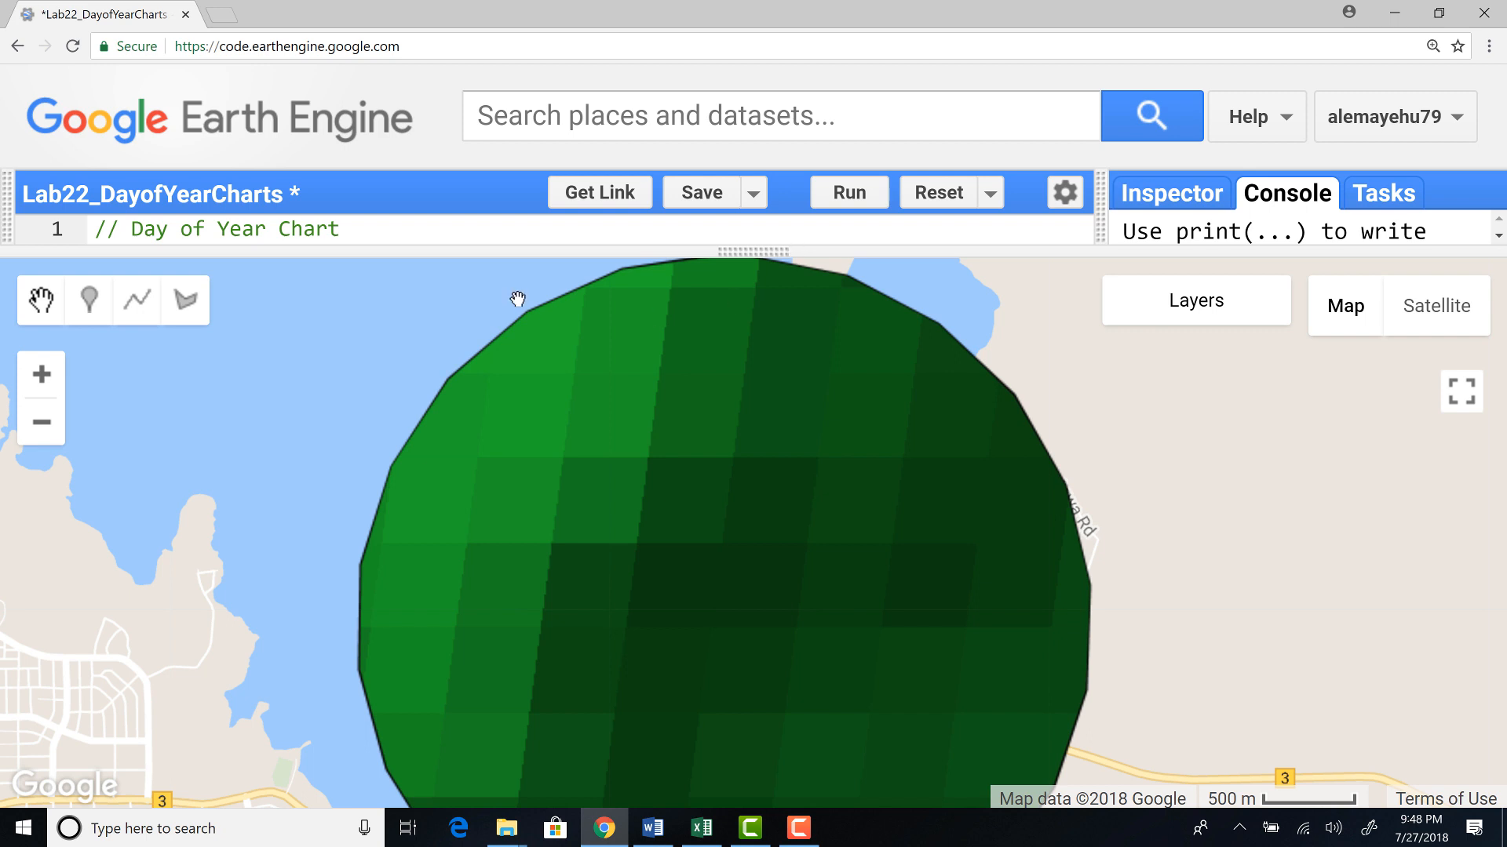
mouse_move(784, 465)
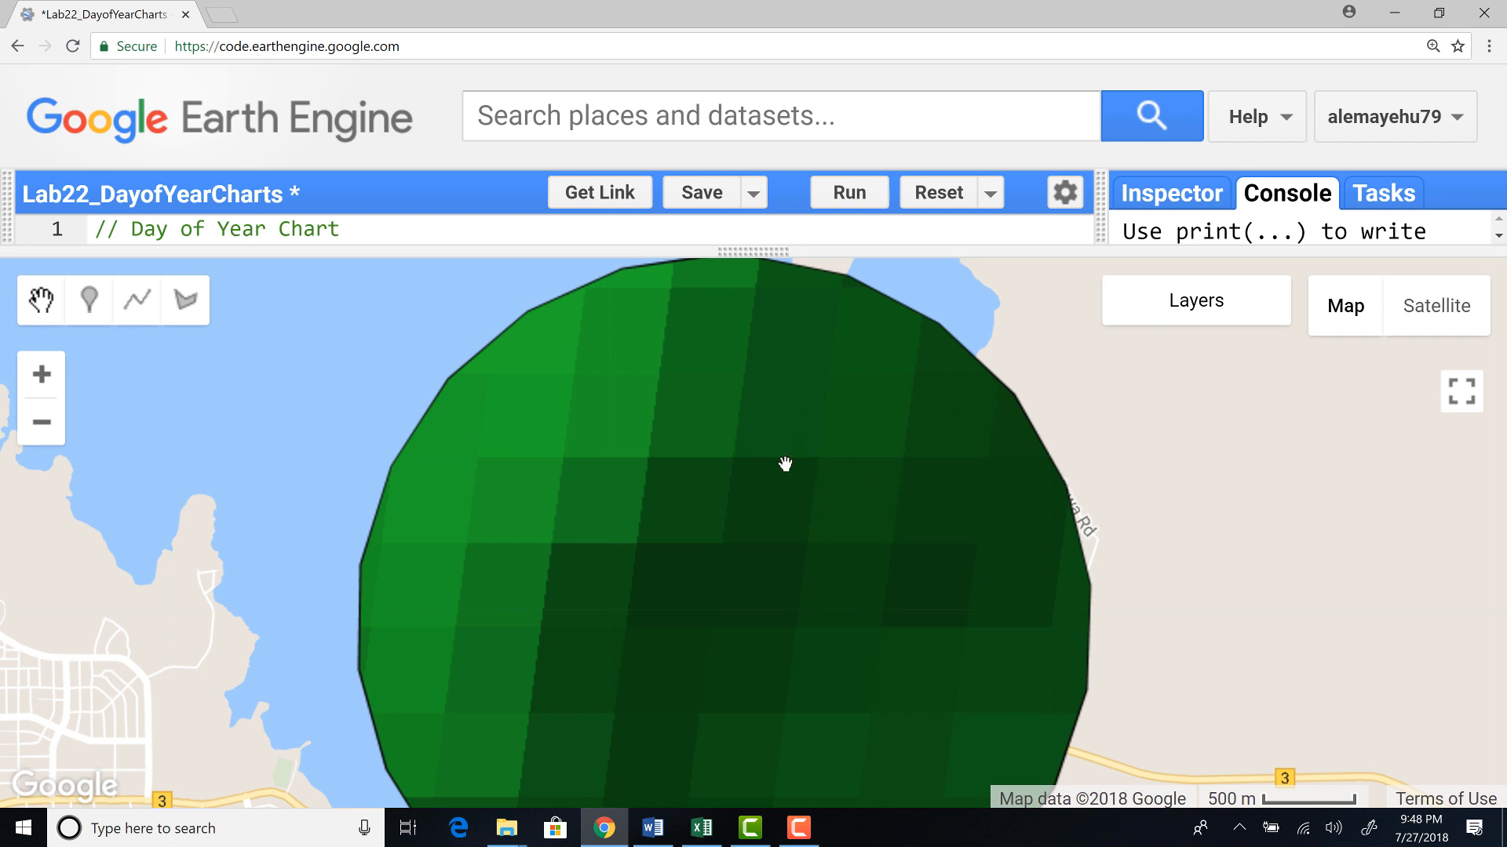
mouse_move(772, 499)
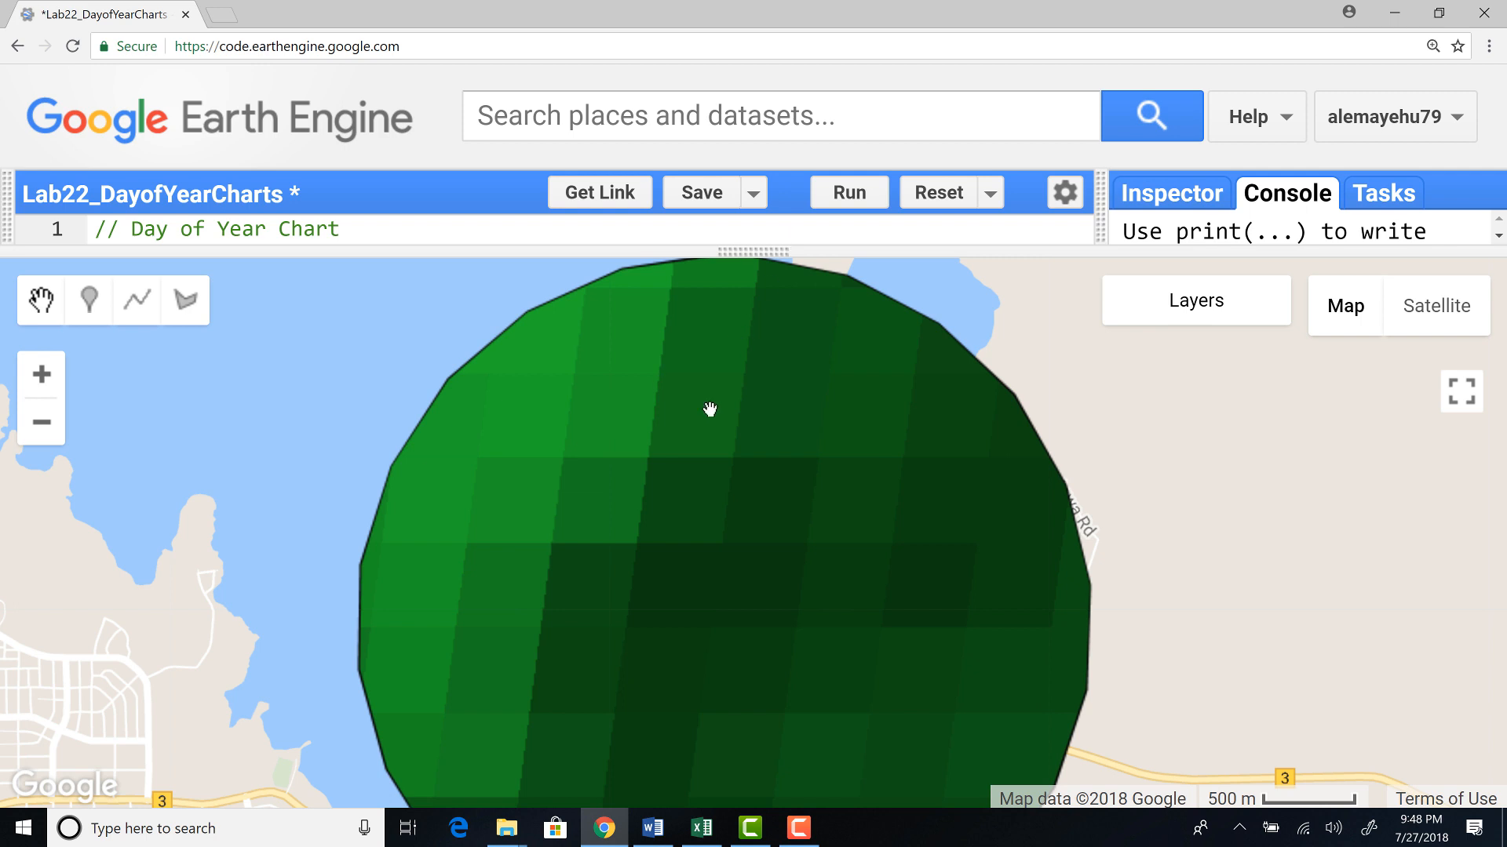
mouse_move(747, 252)
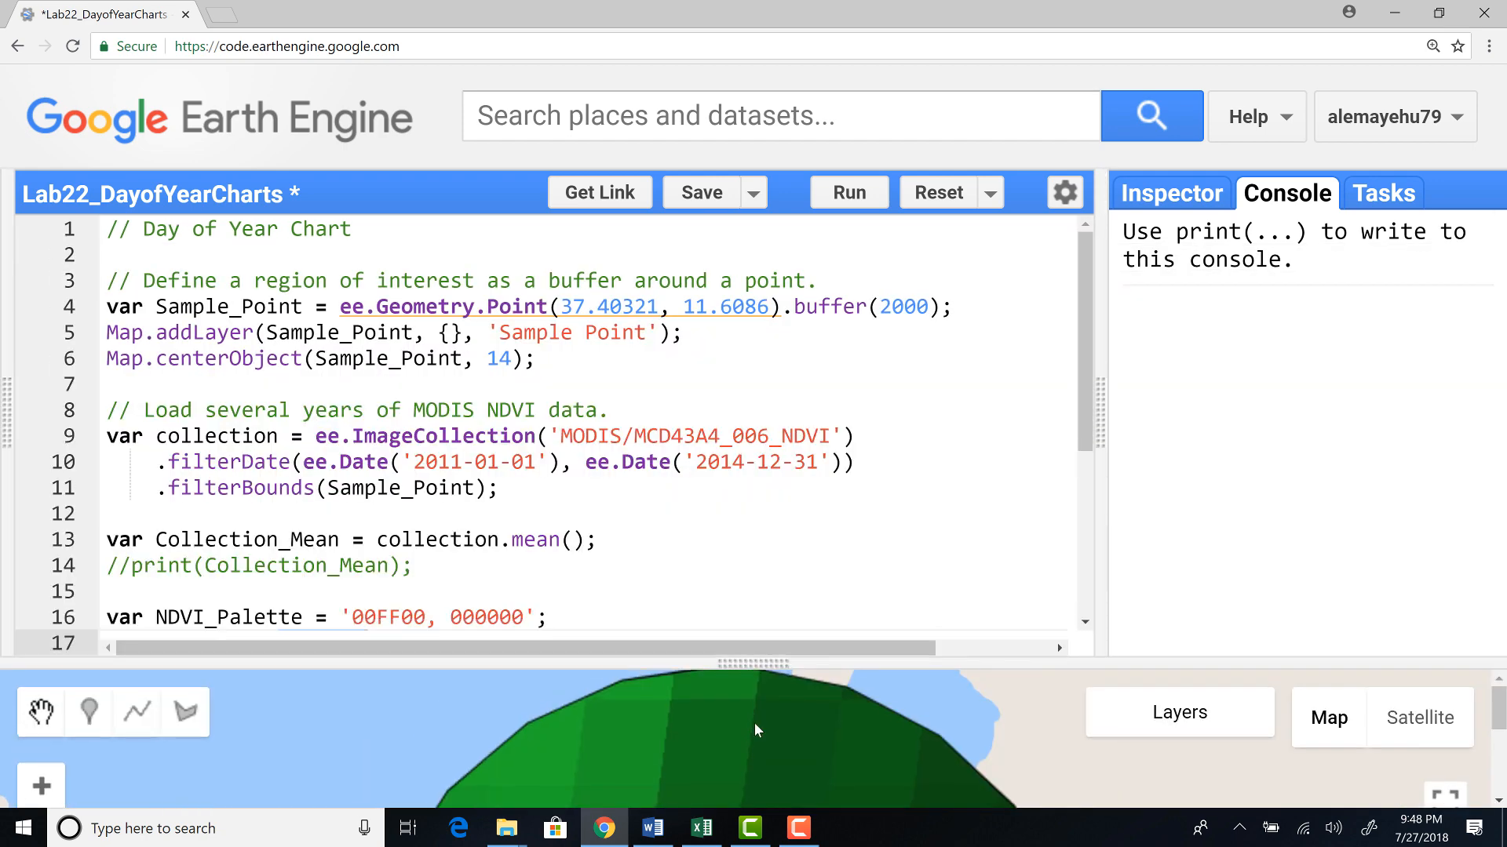
scroll(down, 3)
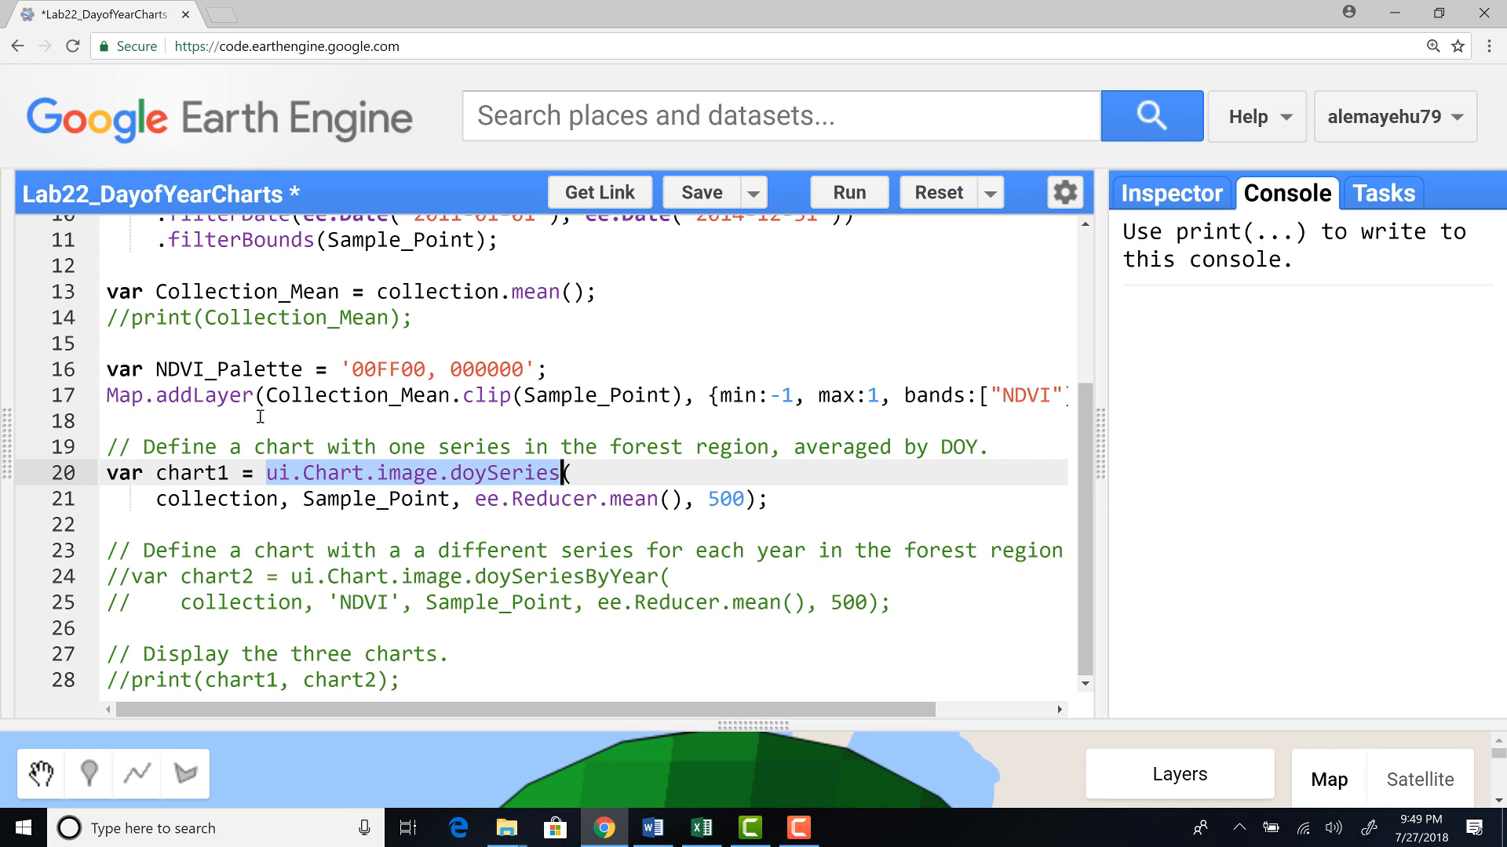
mouse_move(514, 479)
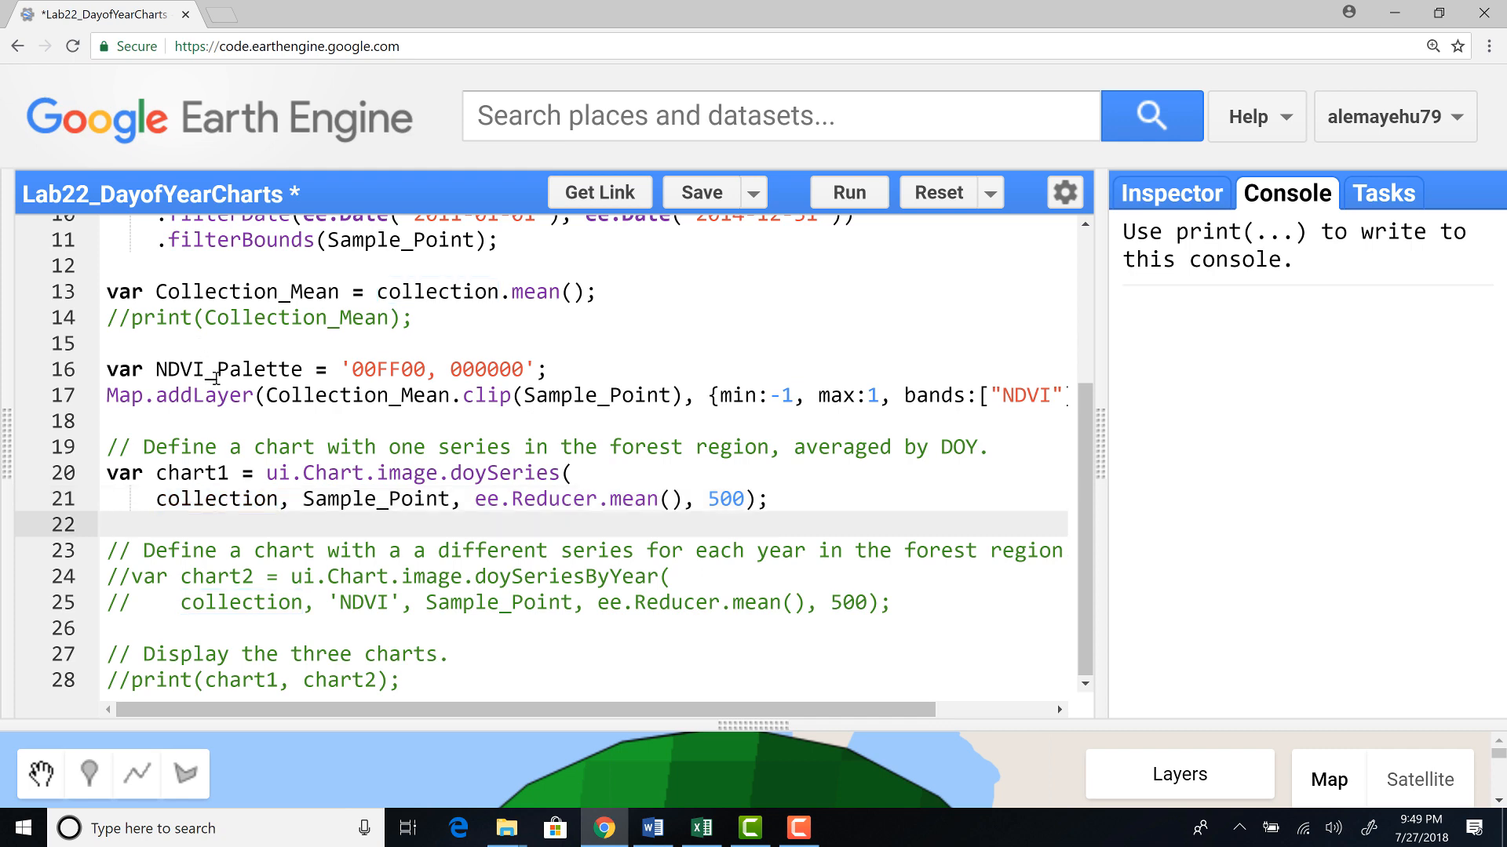
scroll(up, 3)
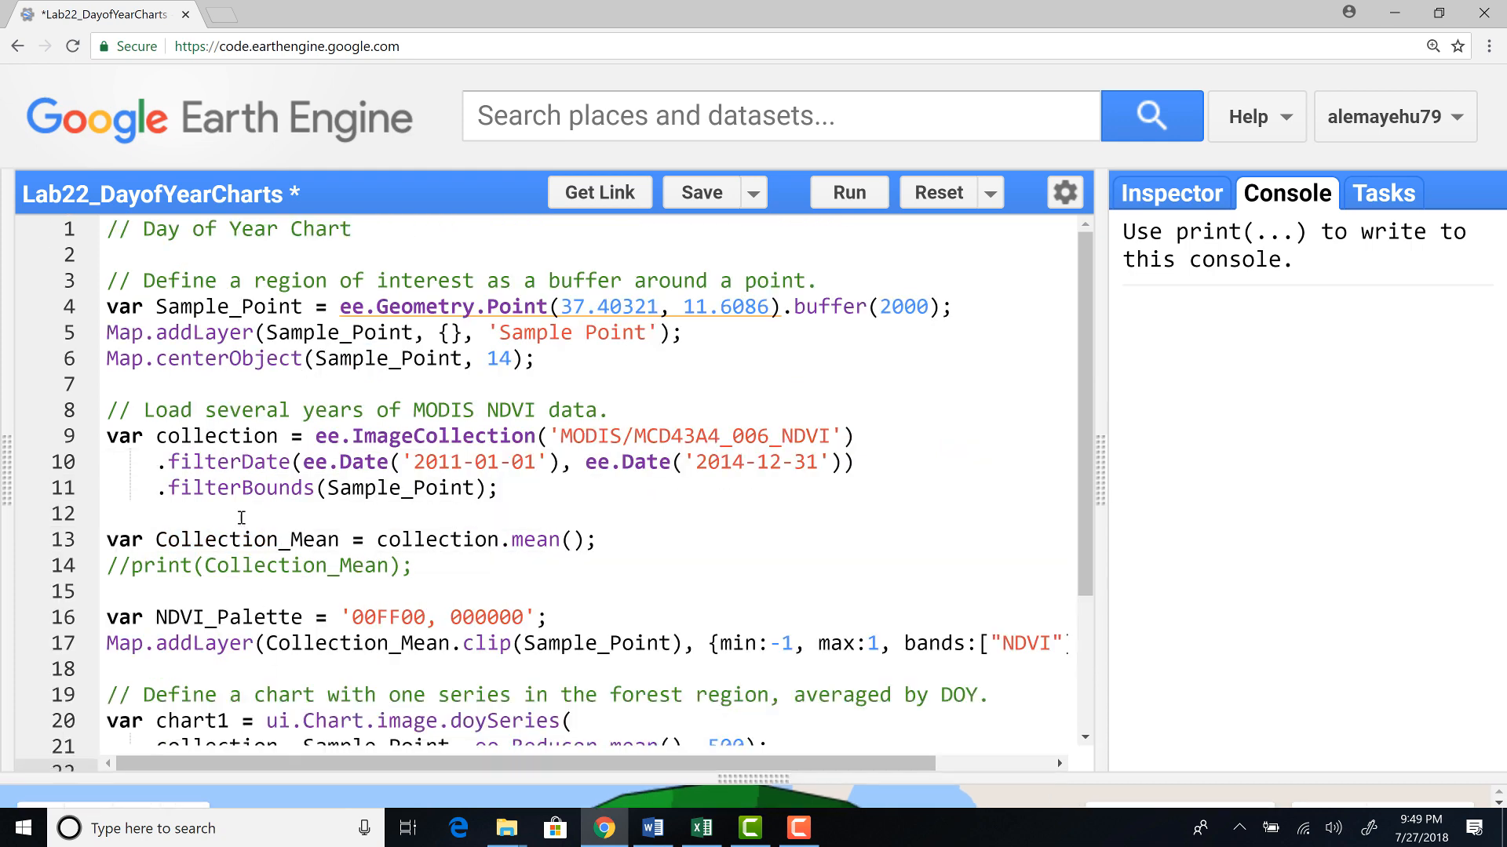
scroll(down, 3)
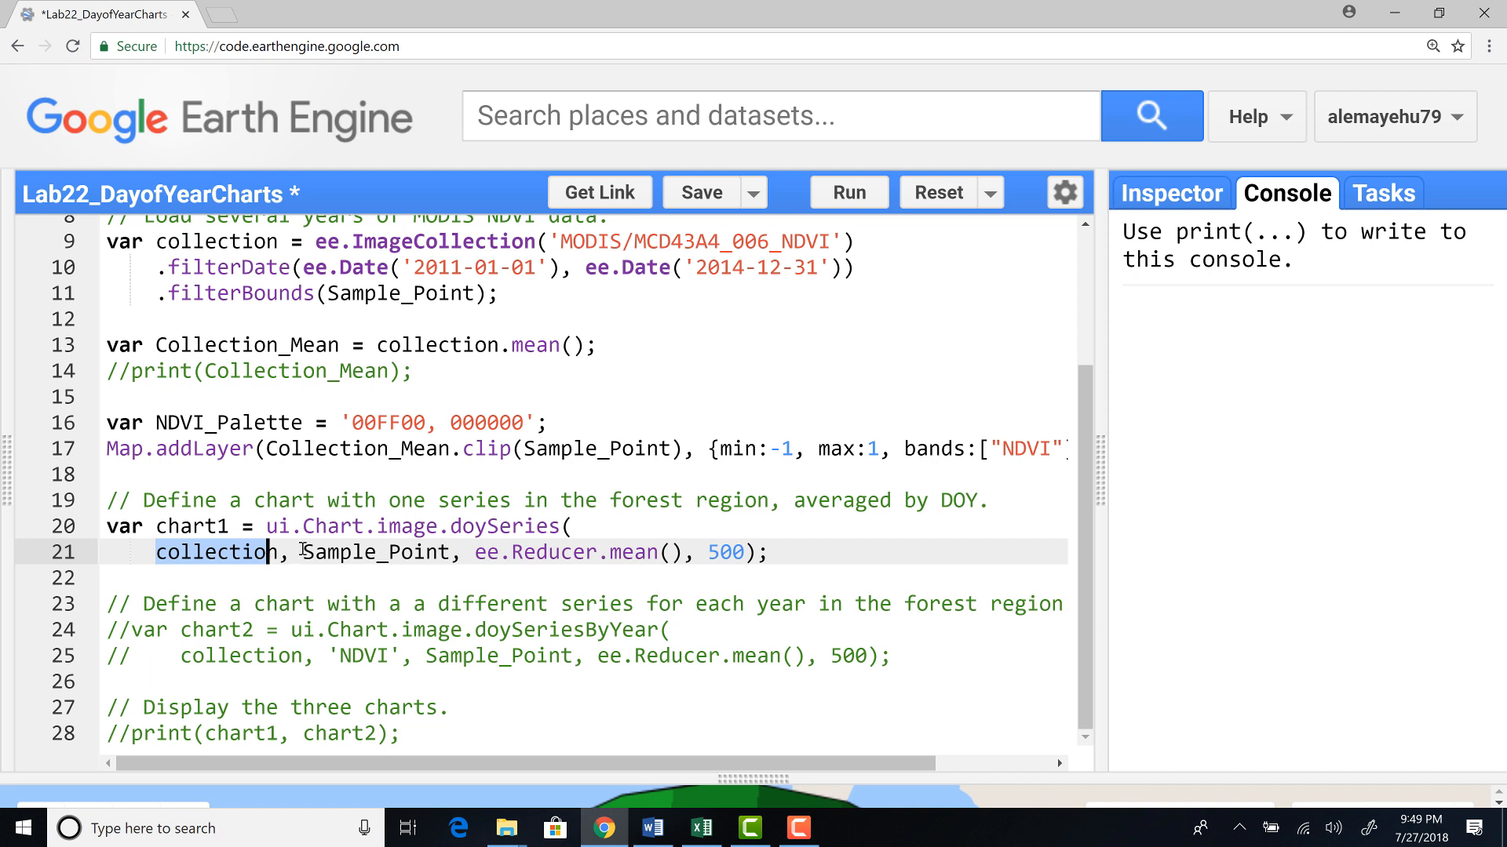
double_click(378, 551)
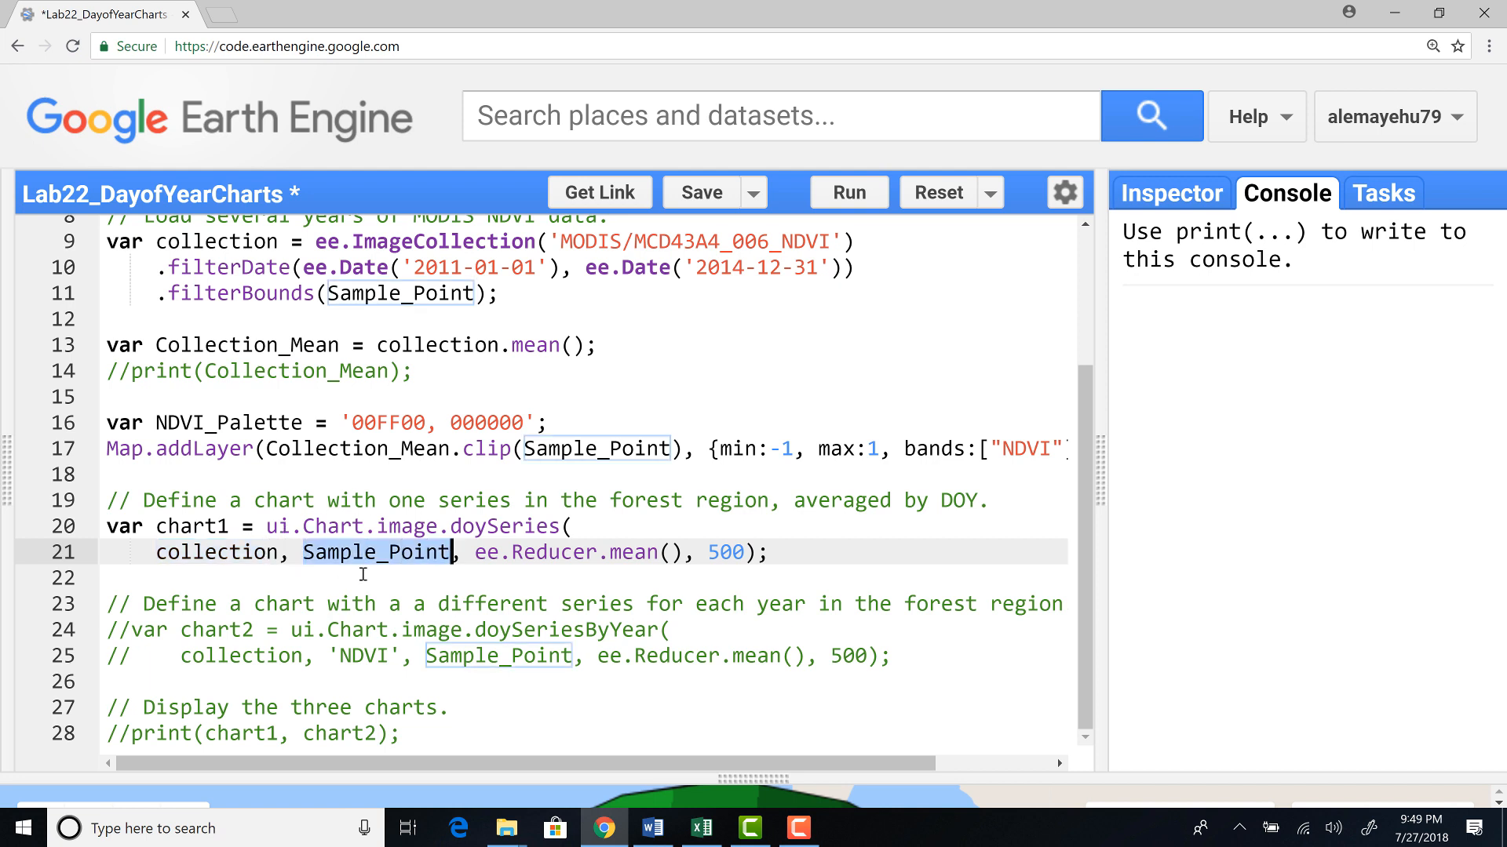
mouse_move(562, 575)
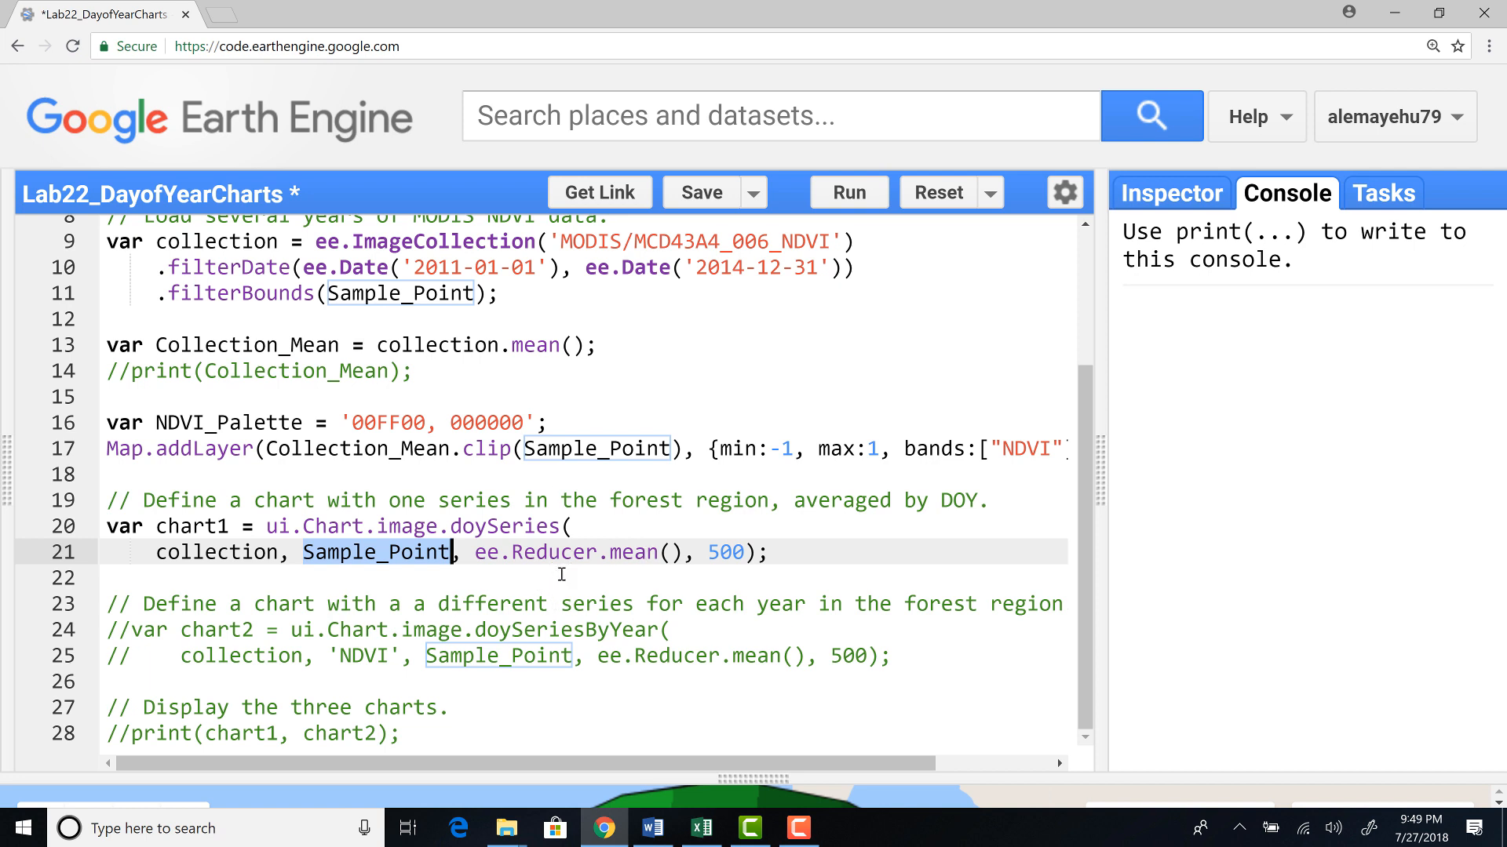
mouse_move(371, 579)
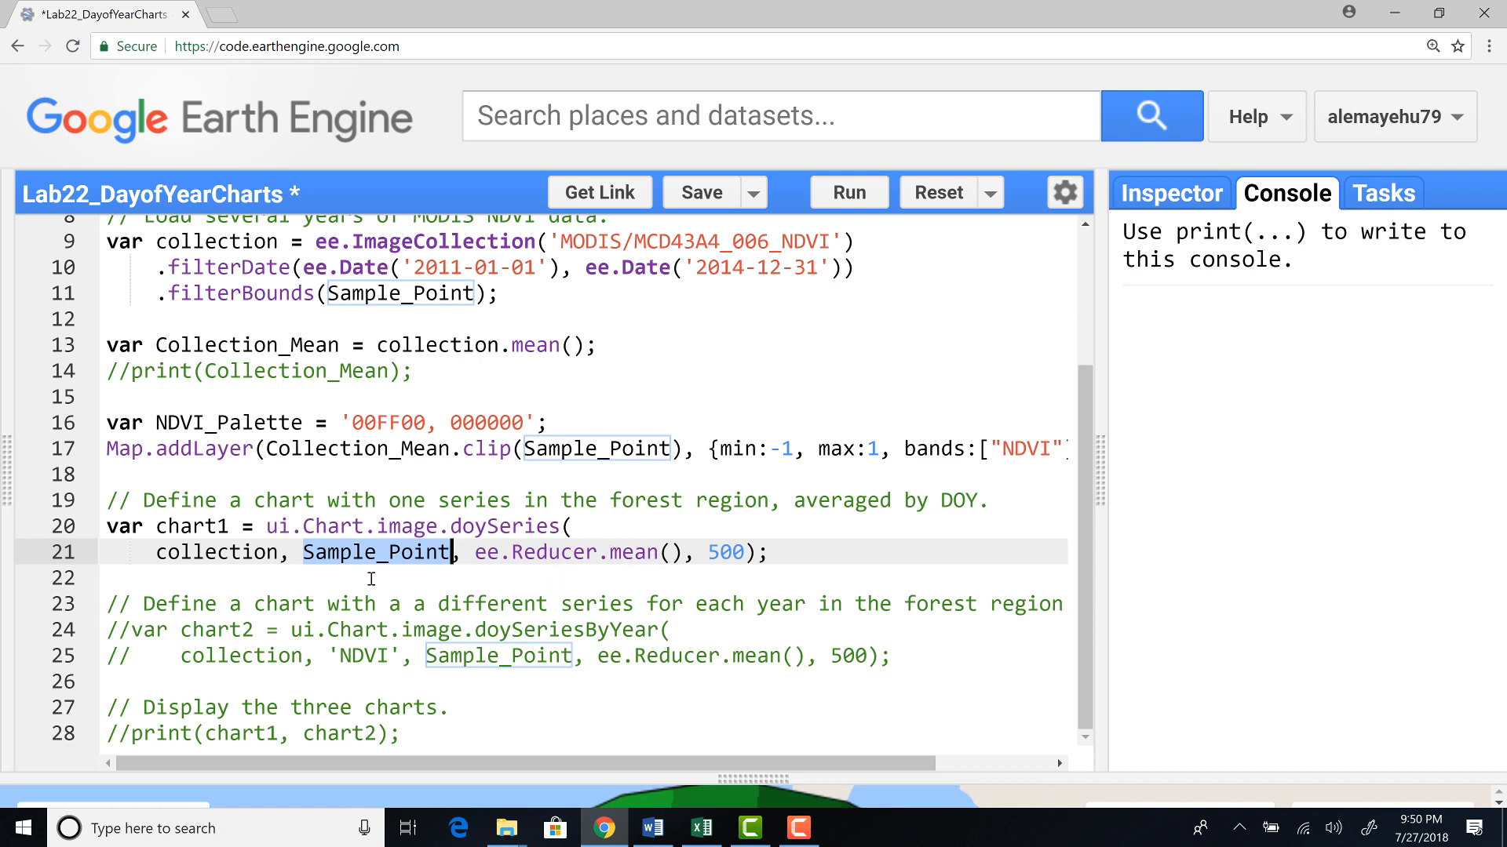
mouse_move(744, 618)
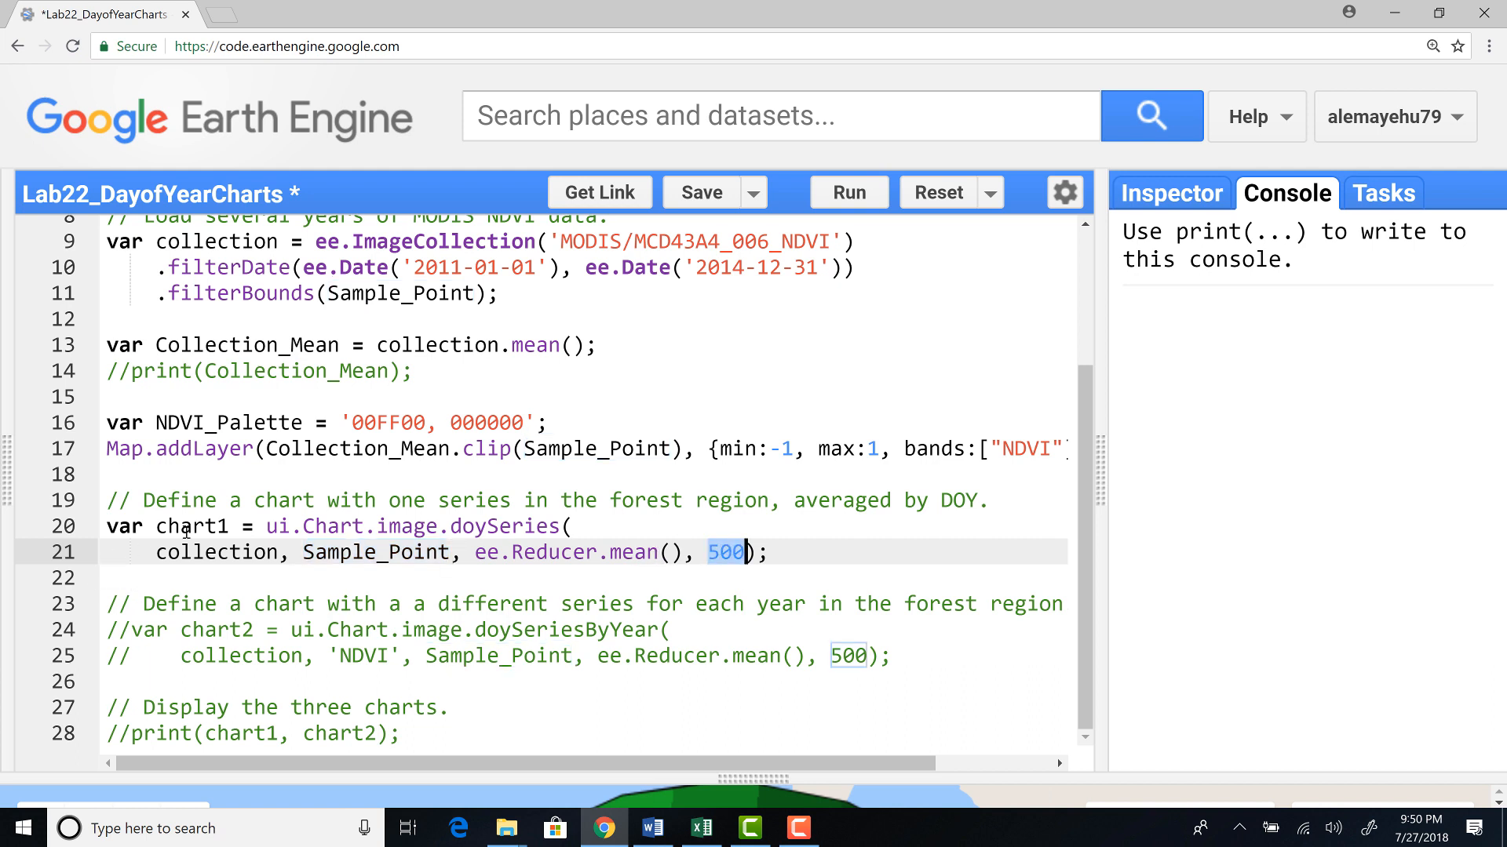
click(331, 552)
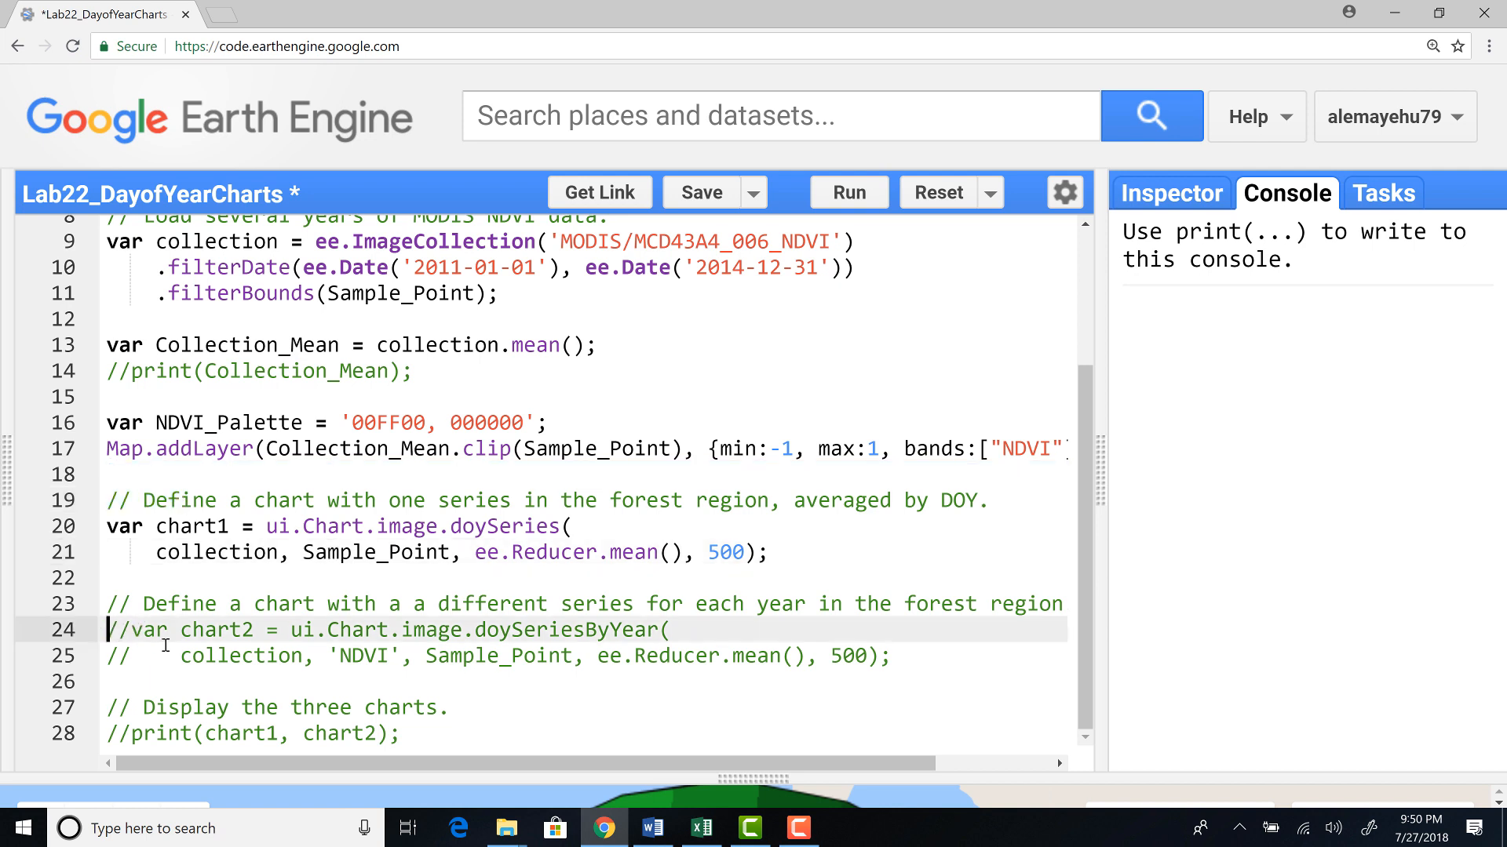
Step: Uncomment the chart2 day-of-year definition and the print statement, then run to show the charts
key(BackSpace)
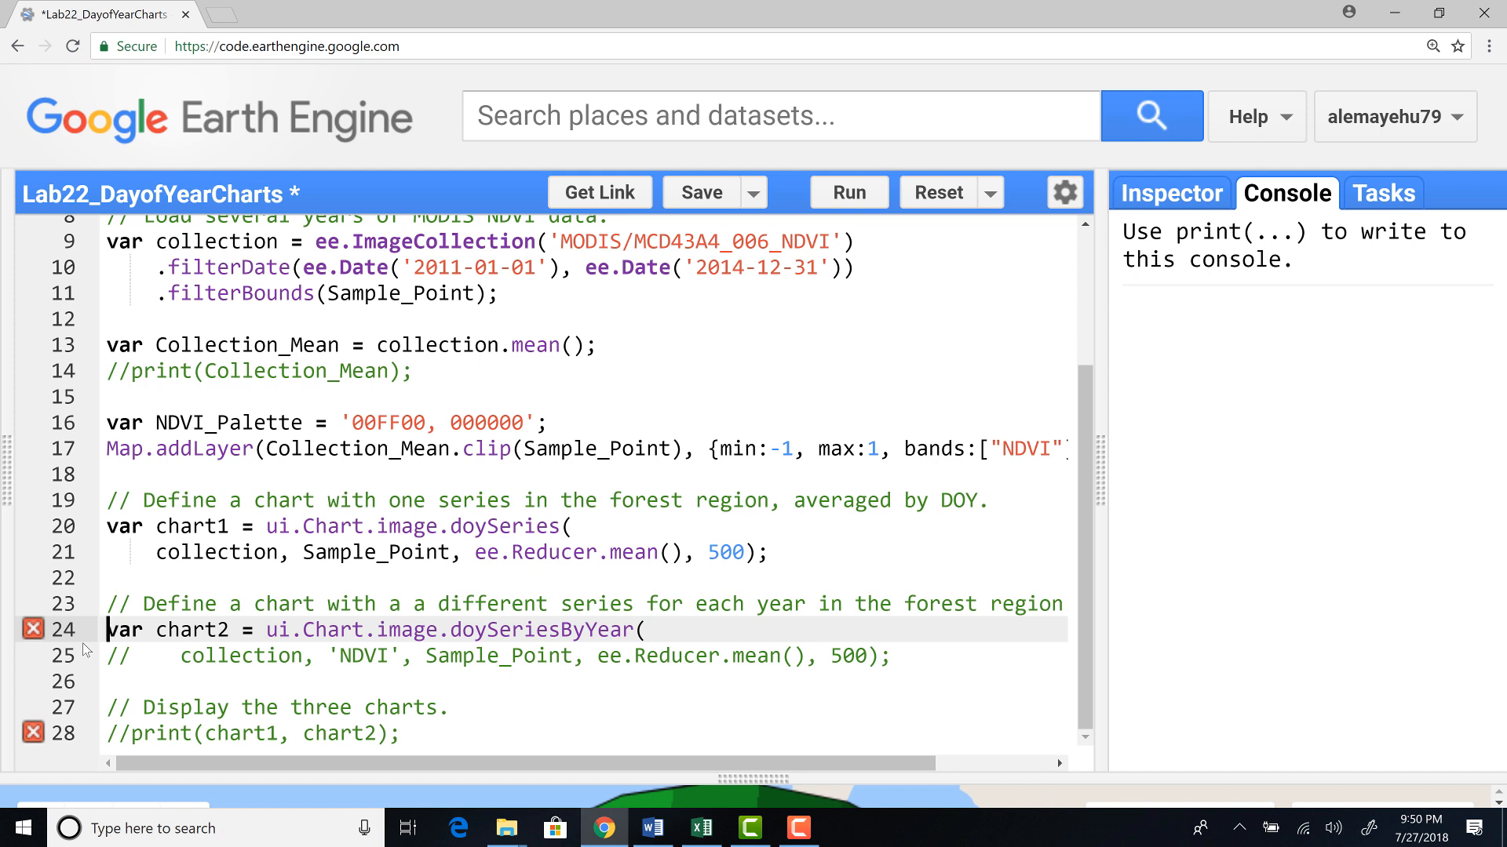
mouse_move(333, 617)
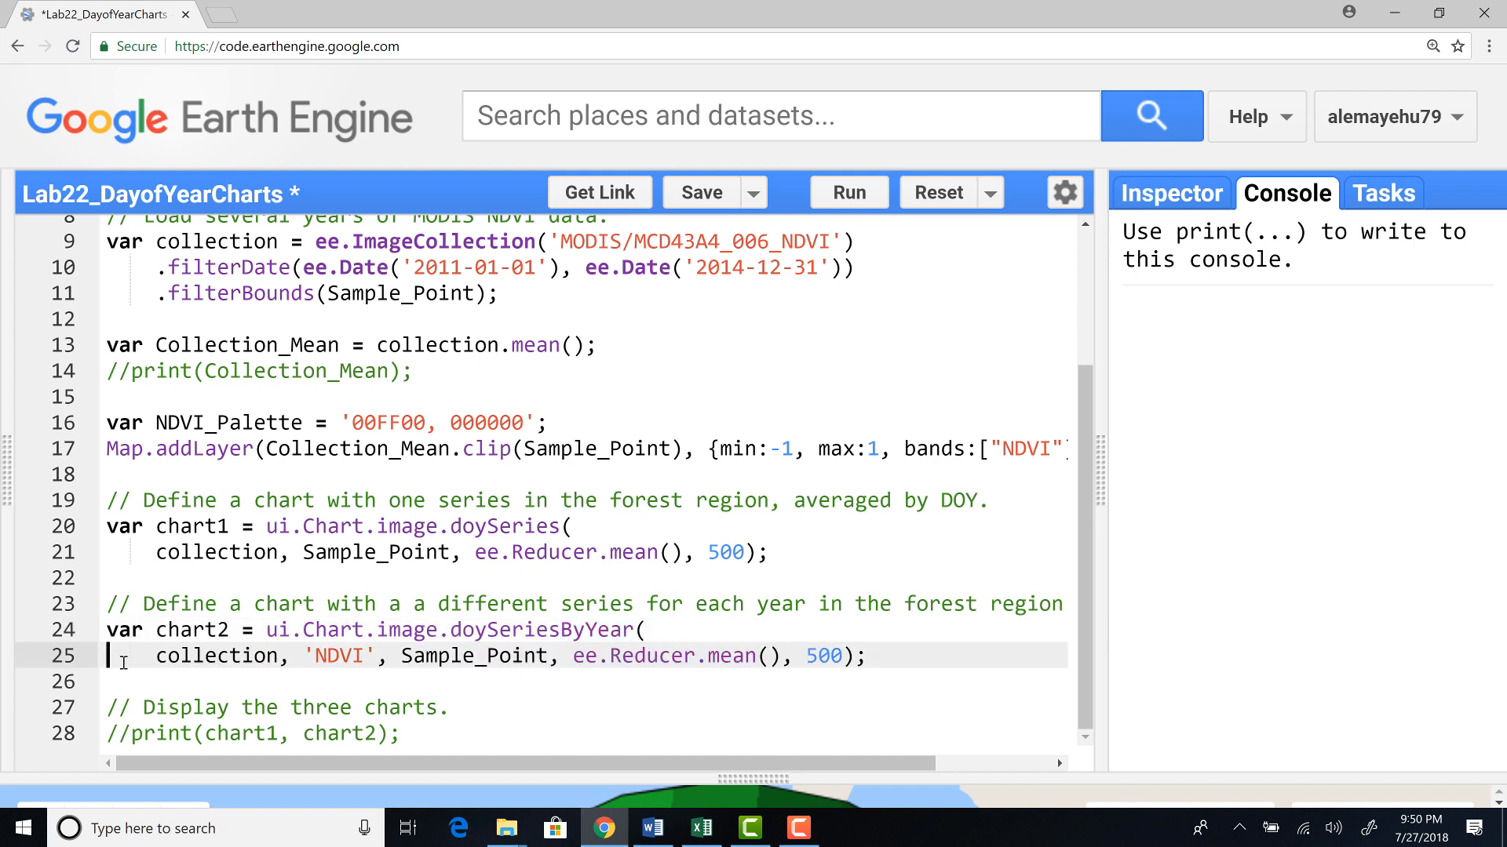
click(110, 735)
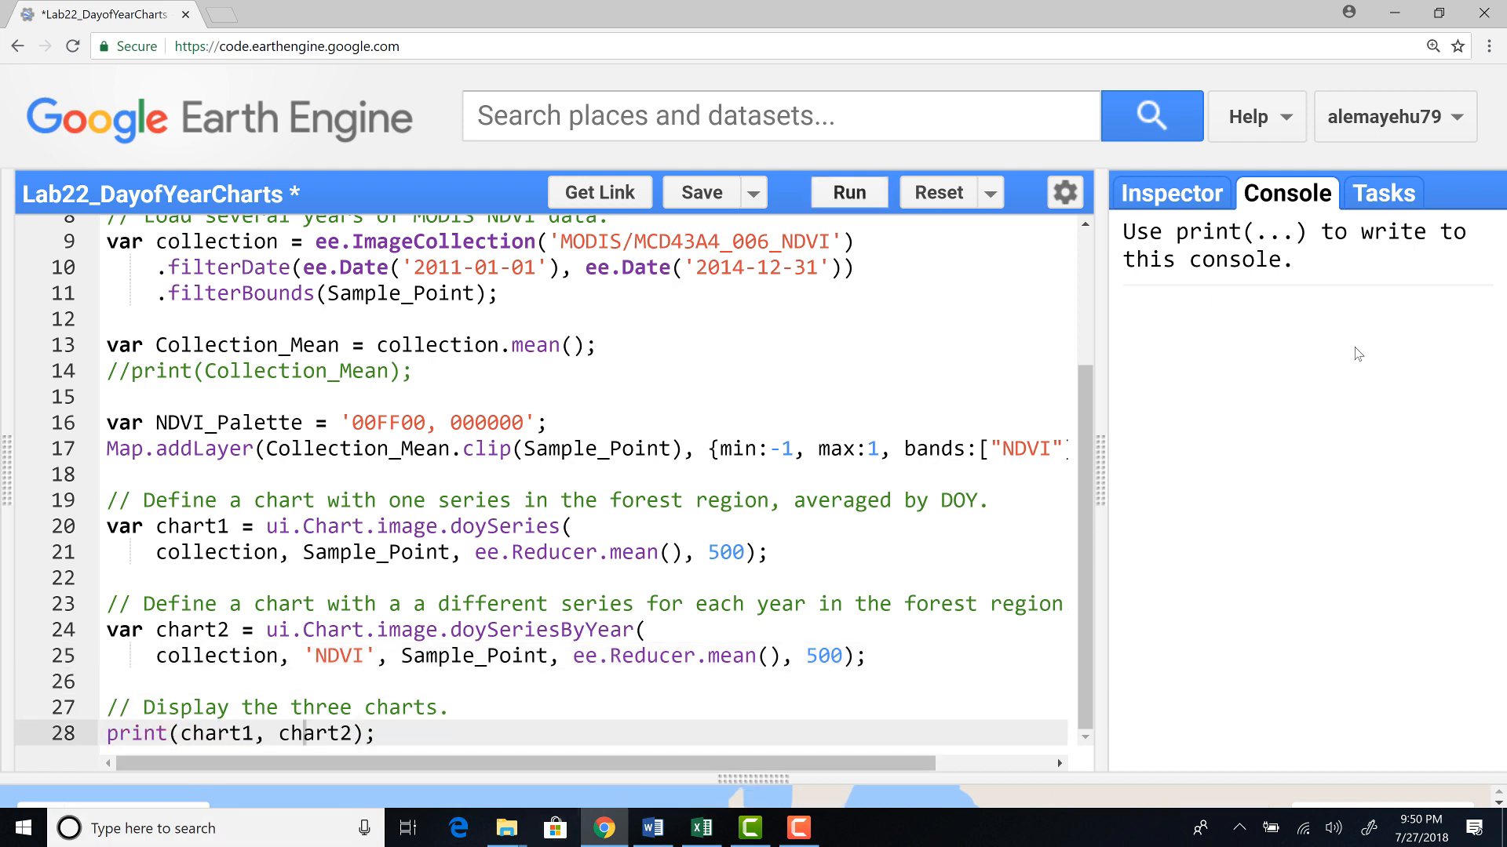
click(847, 191)
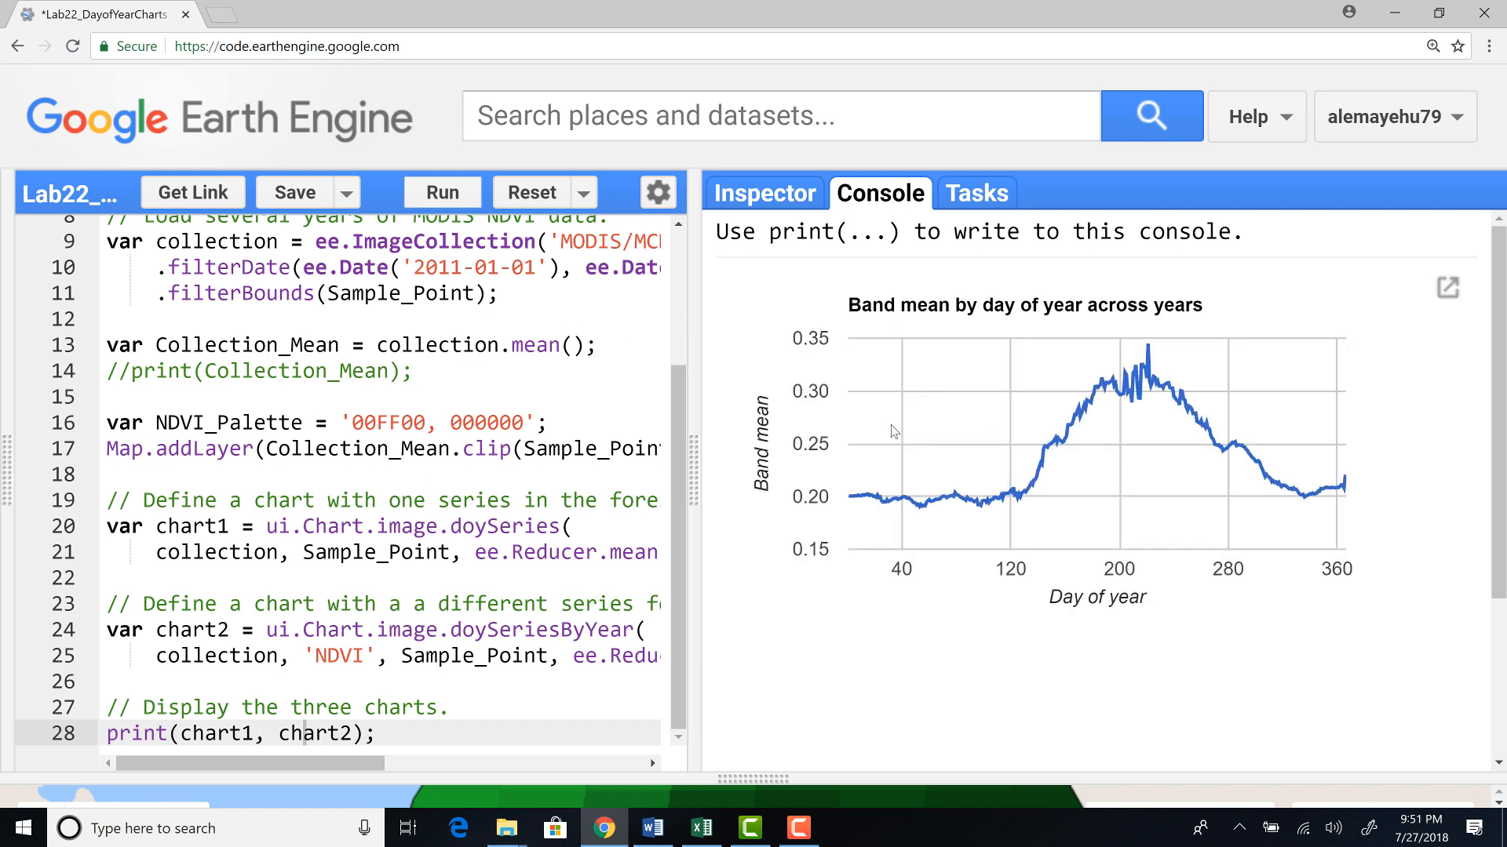
mouse_move(1033, 481)
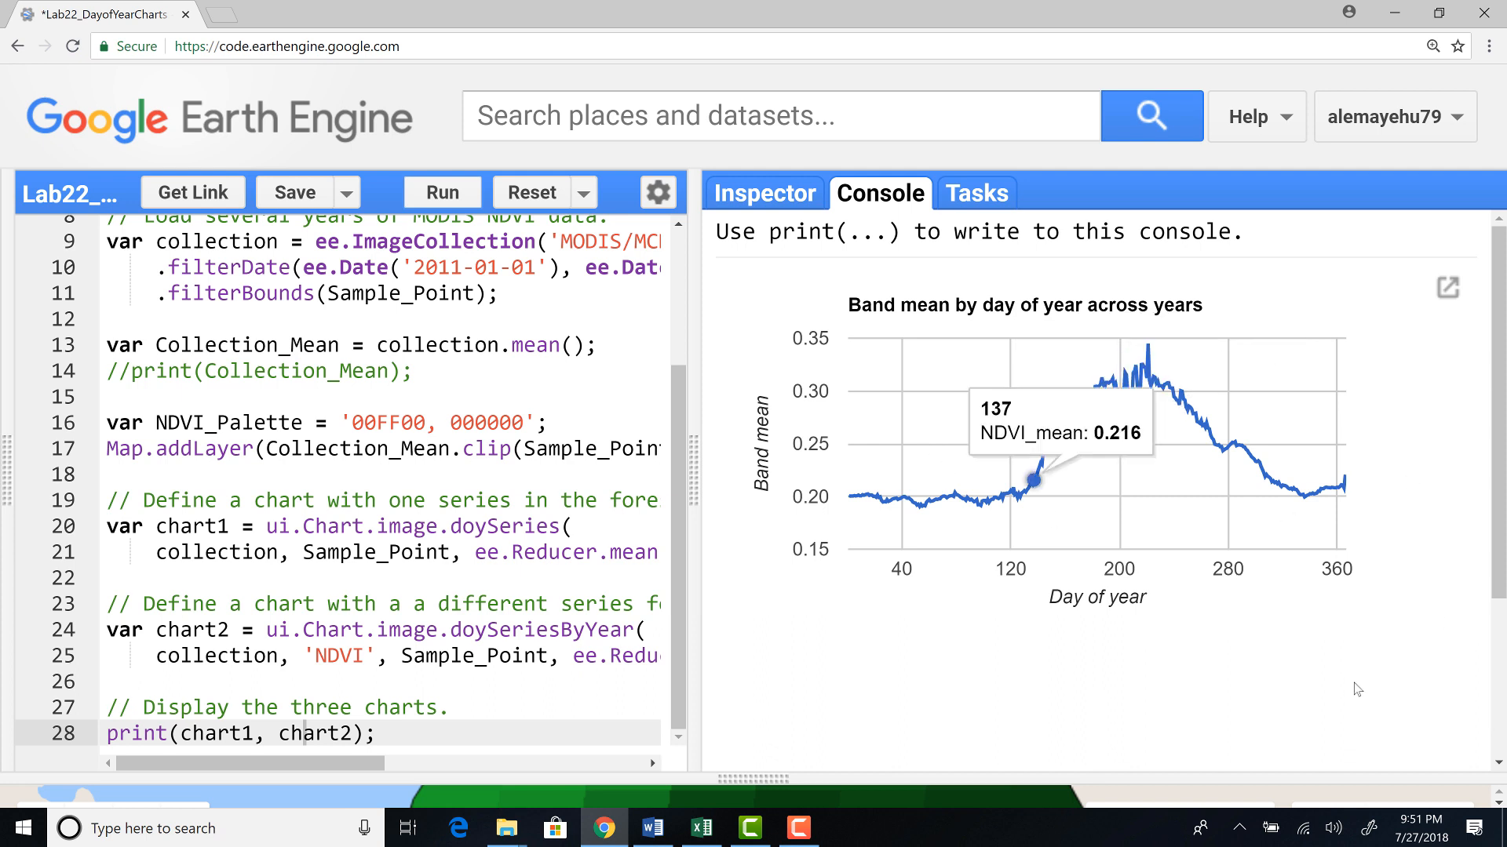
mouse_move(726, 610)
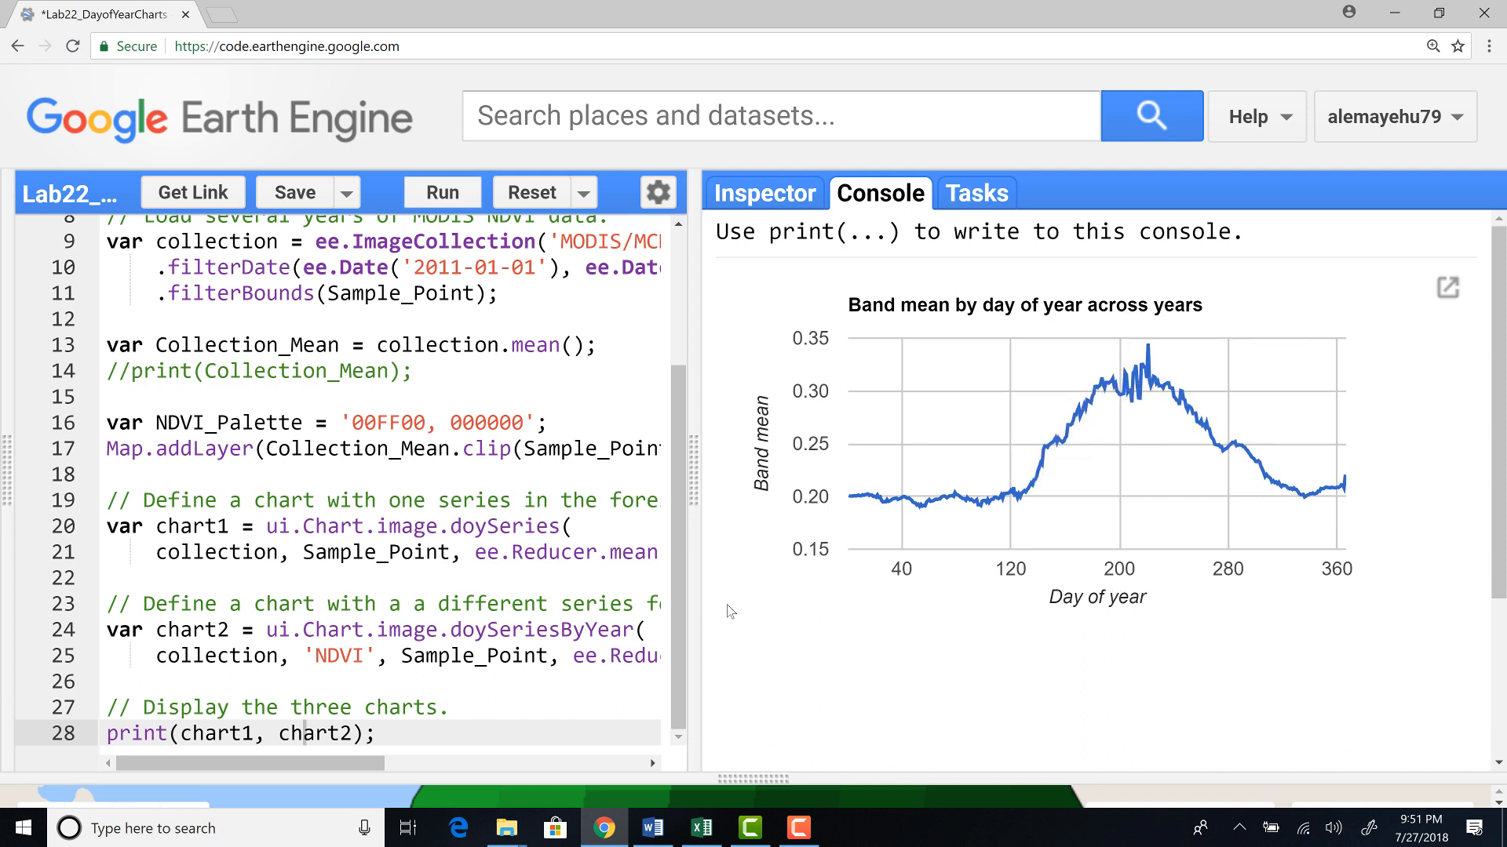
mouse_move(991, 599)
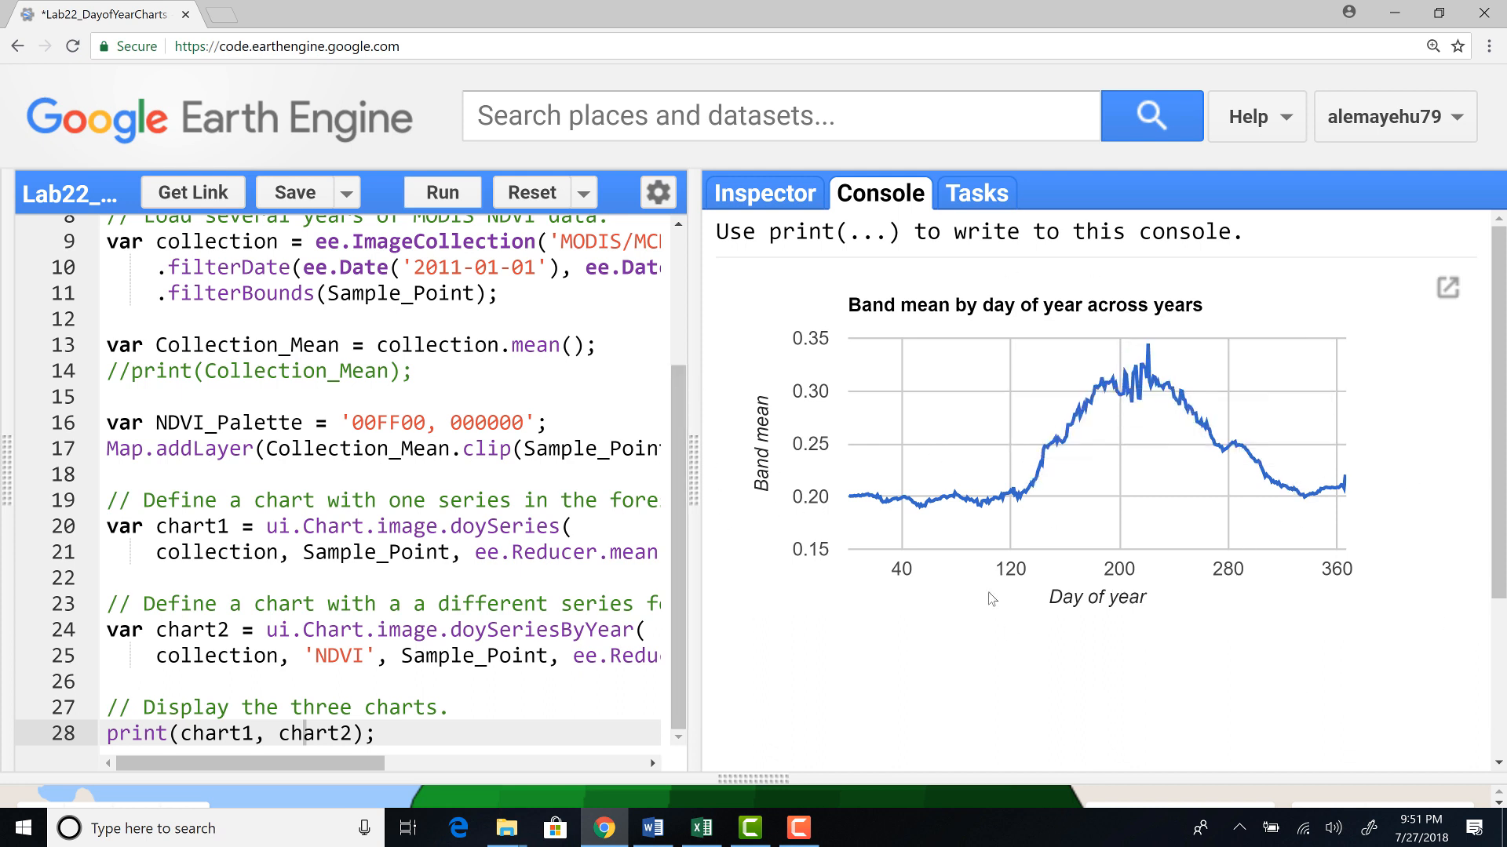
mouse_move(1299, 659)
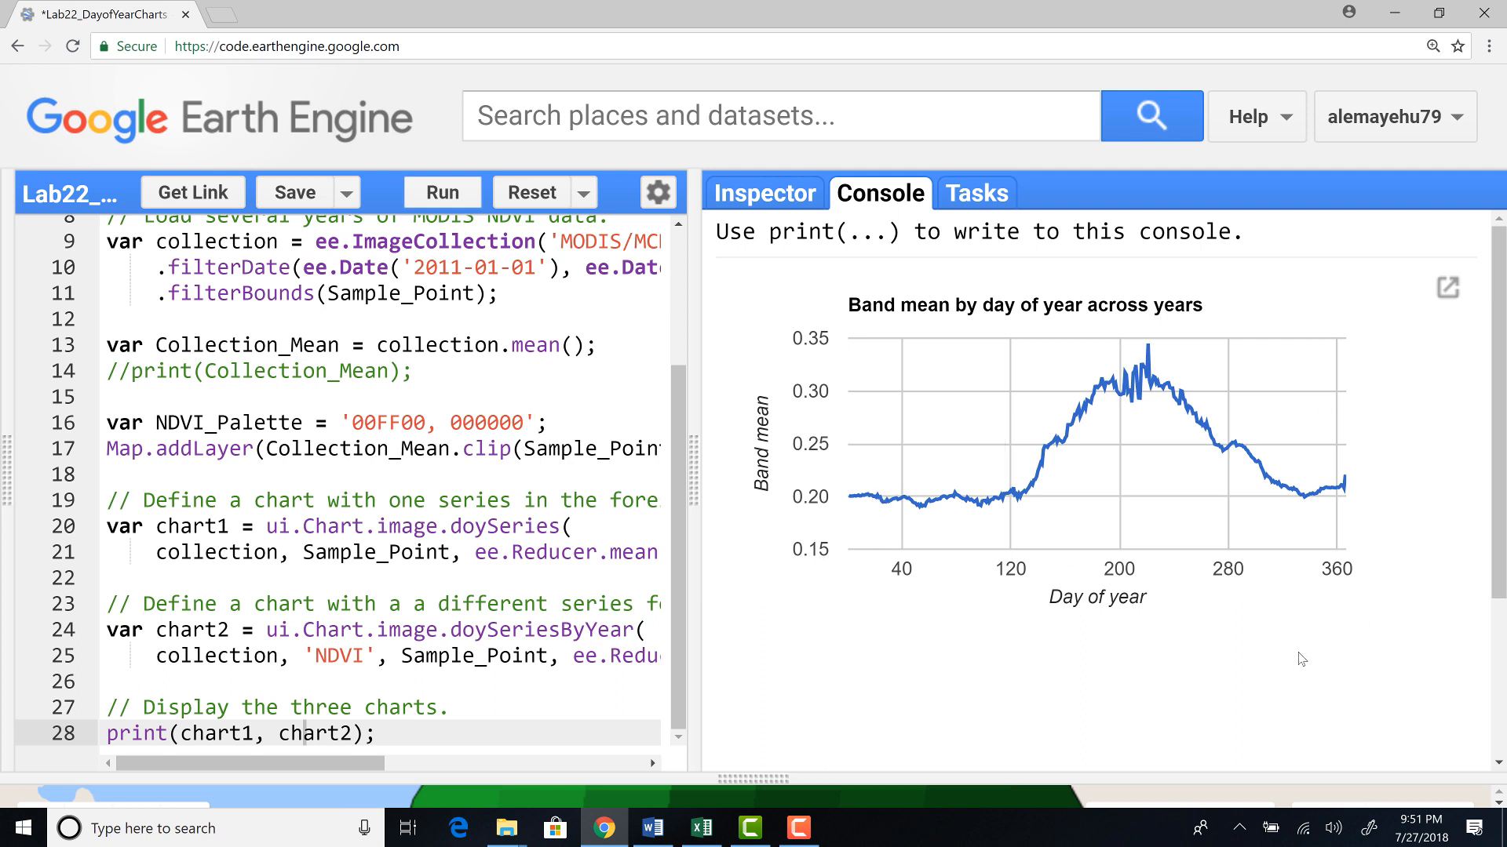
mouse_move(867, 391)
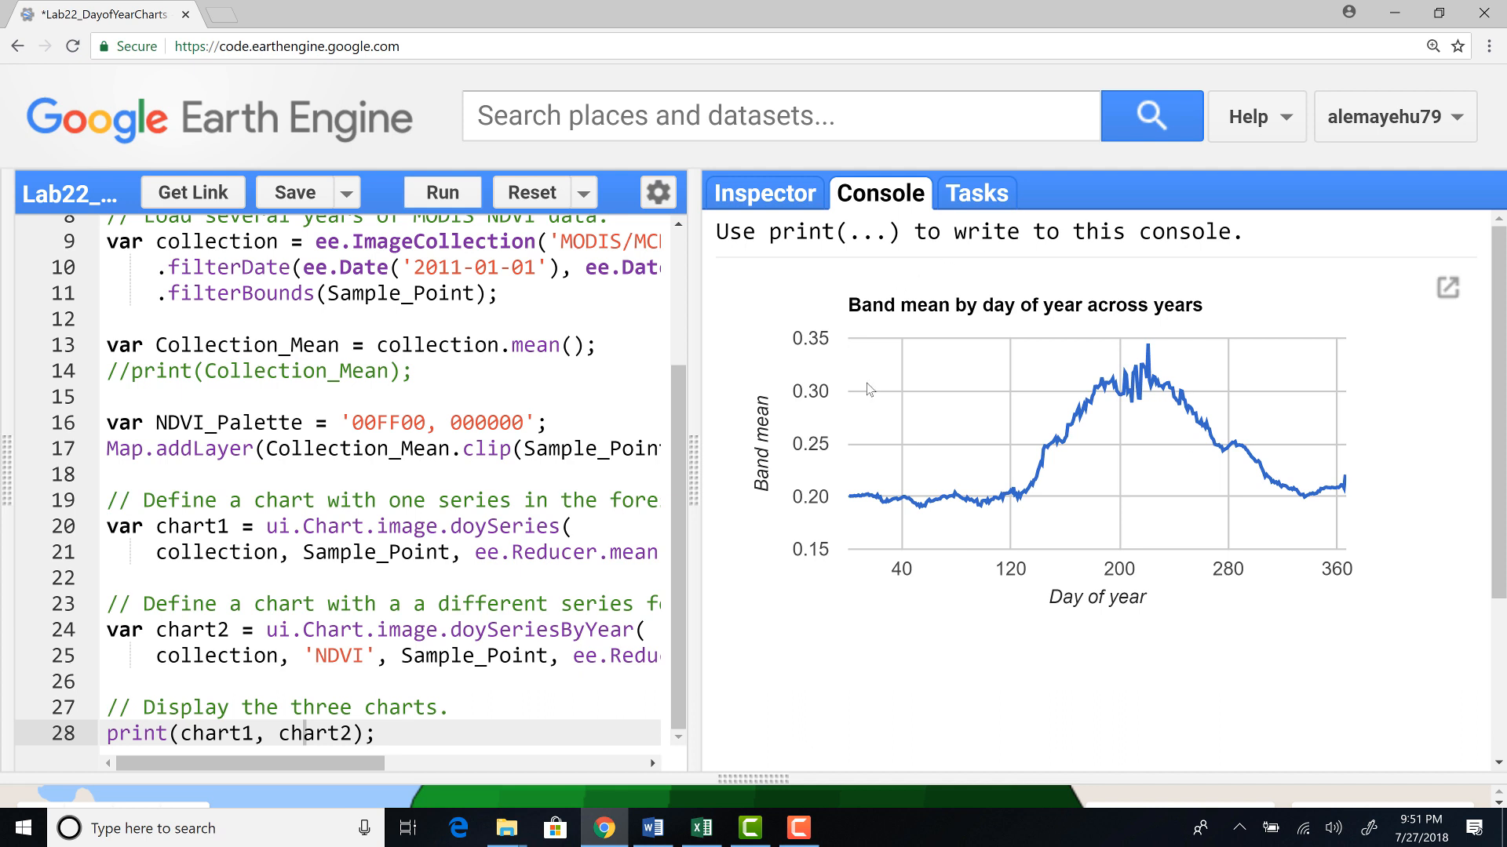
mouse_move(1438, 336)
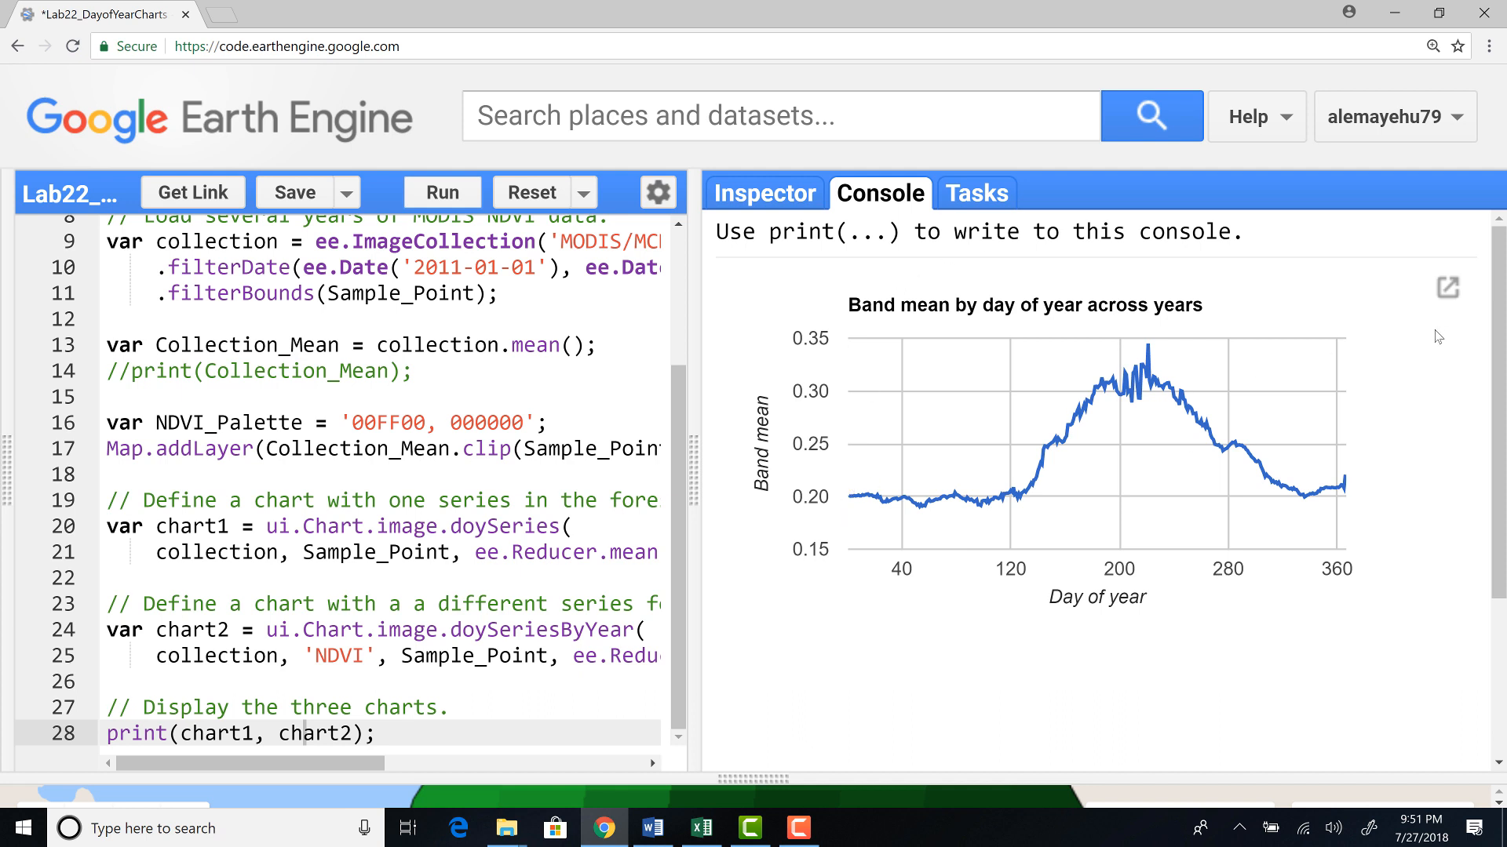
mouse_move(1339, 350)
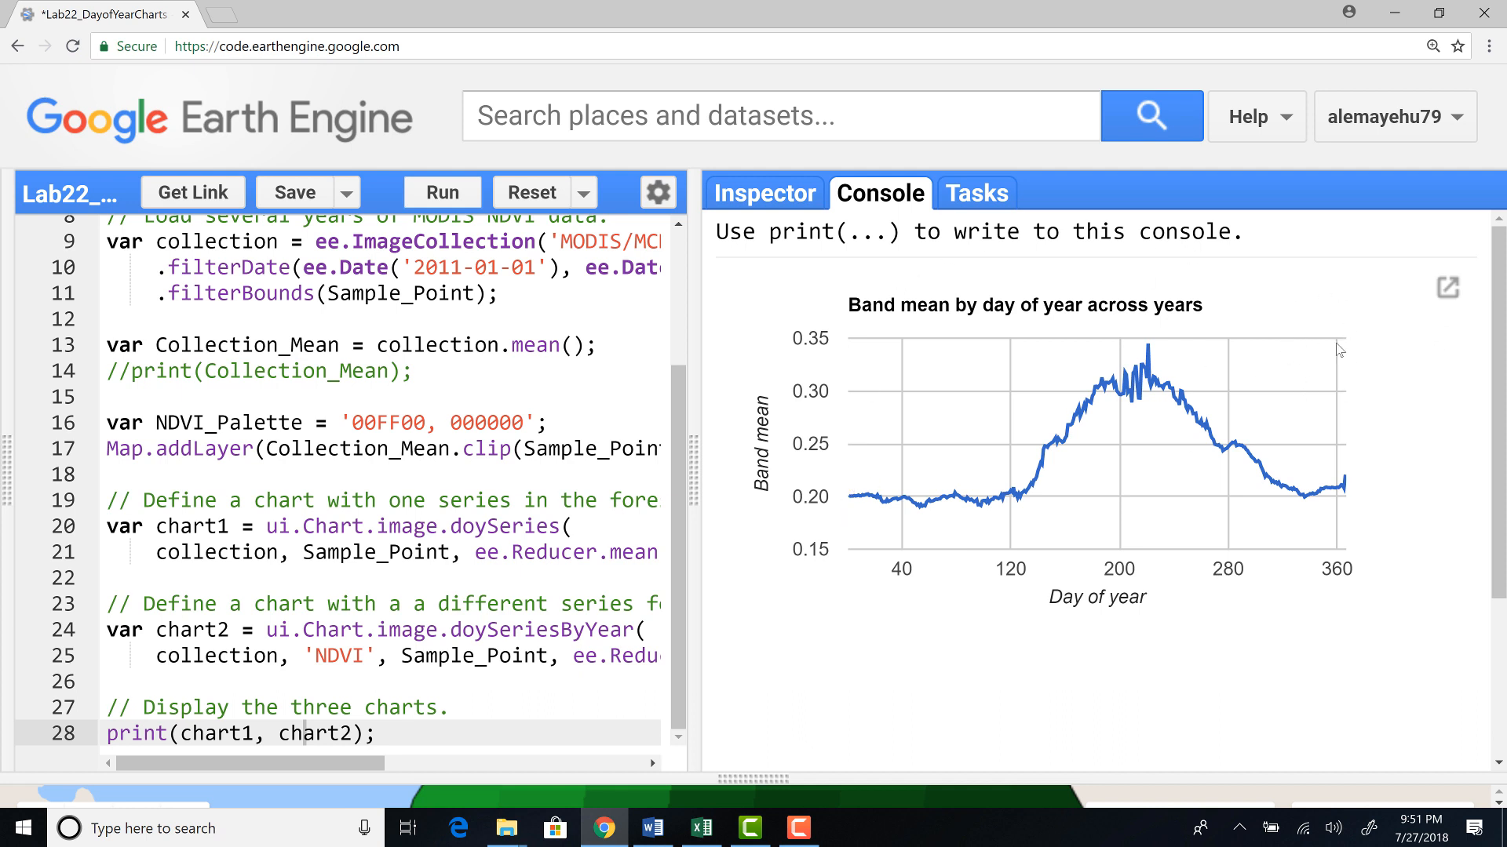
mouse_move(868, 579)
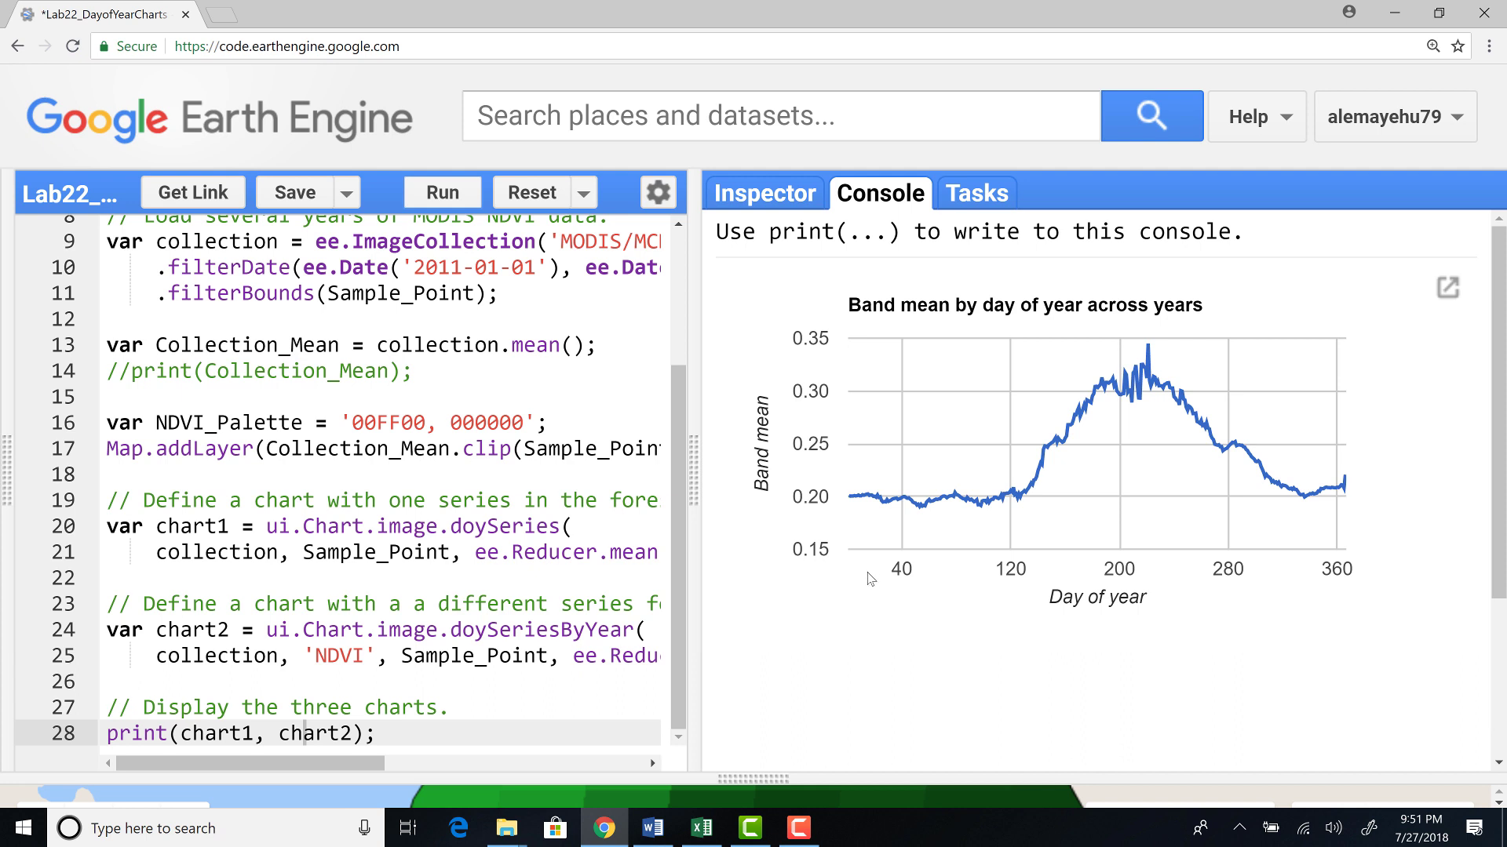
mouse_move(856, 620)
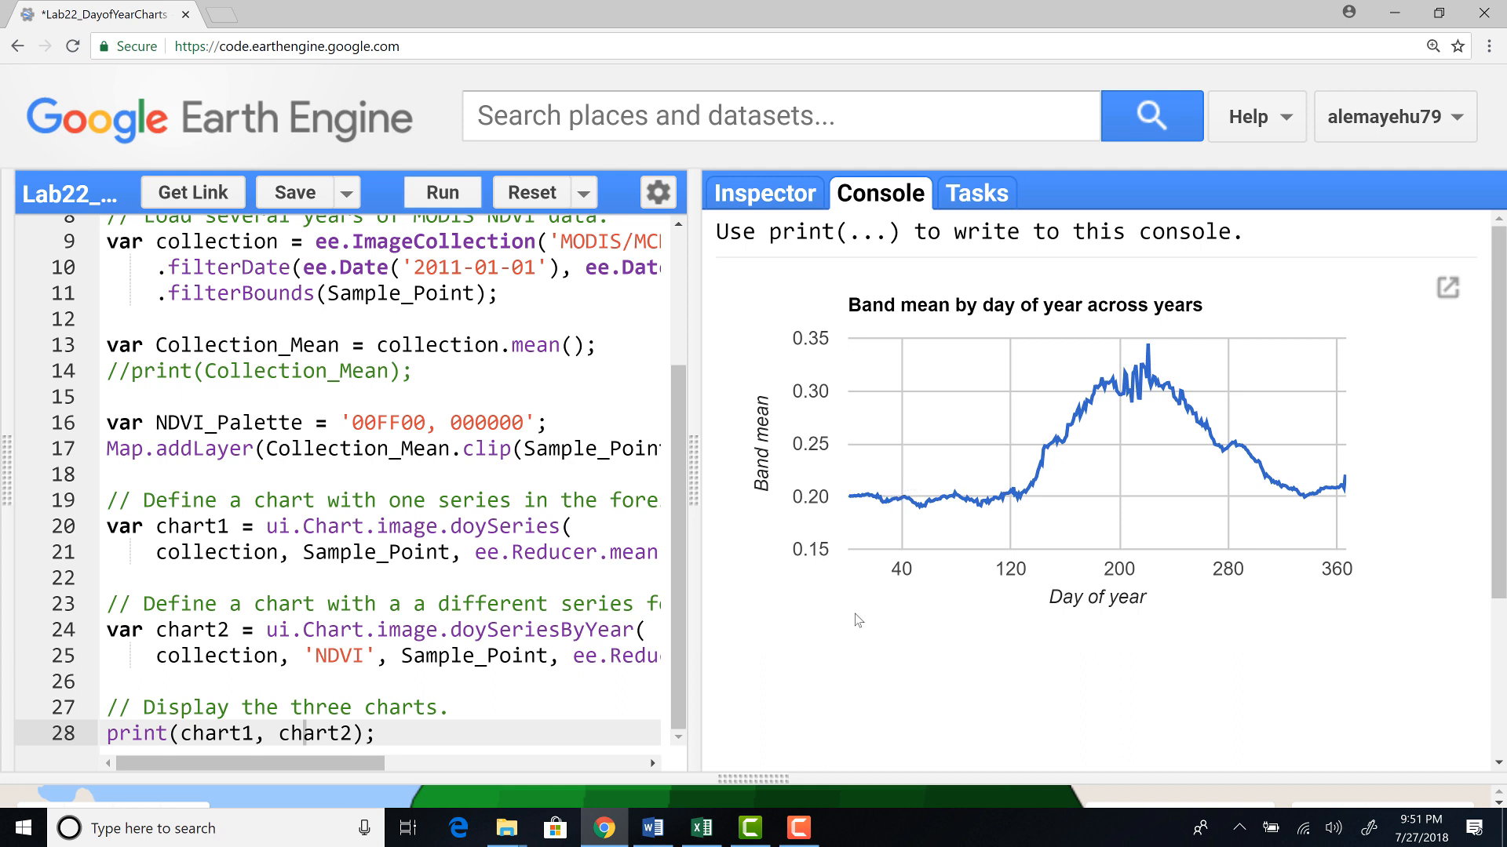
mouse_move(996, 513)
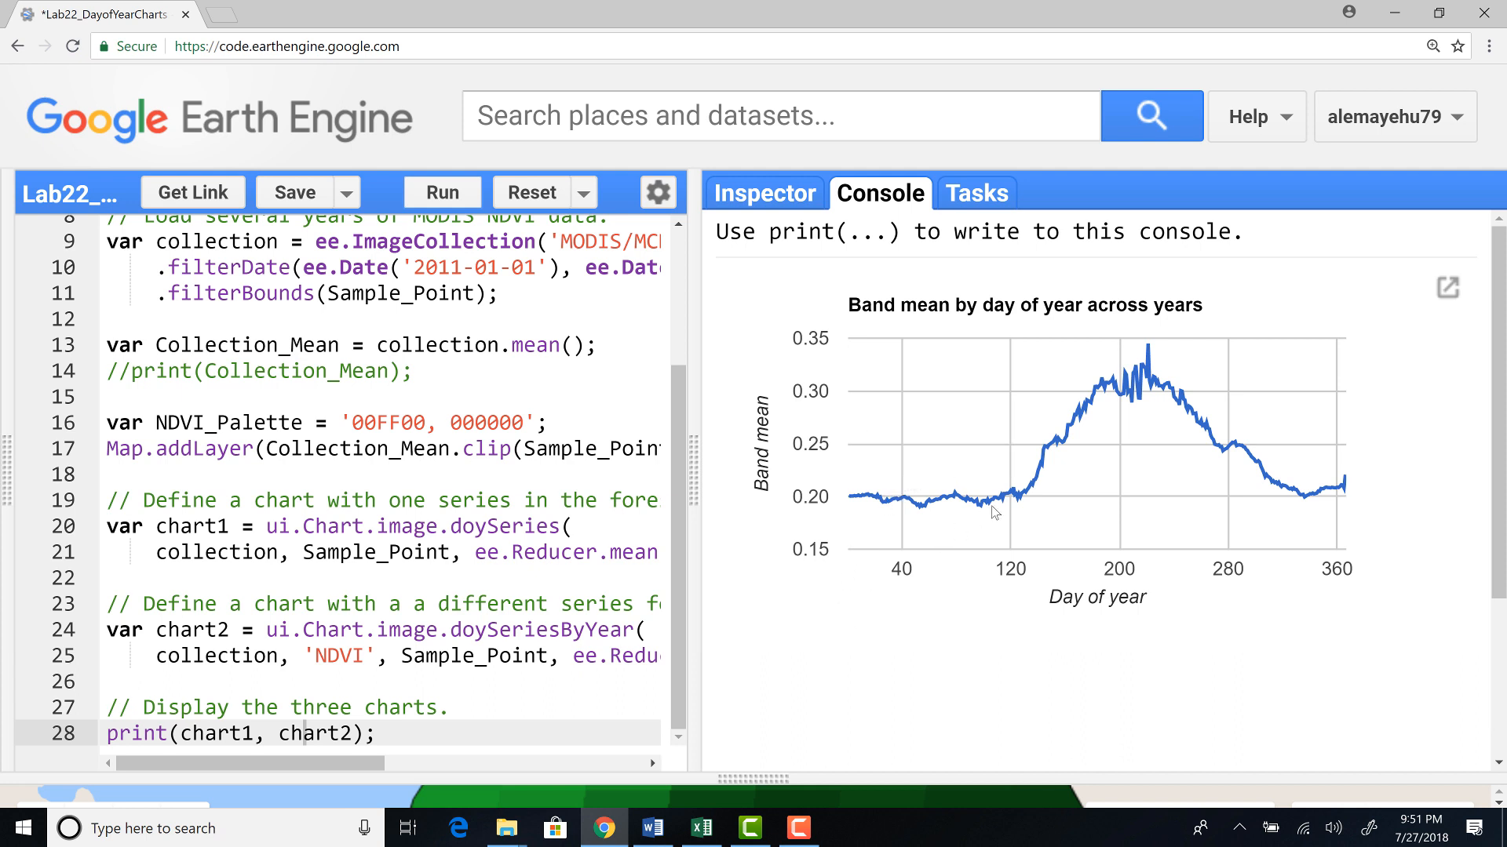
mouse_move(1213, 392)
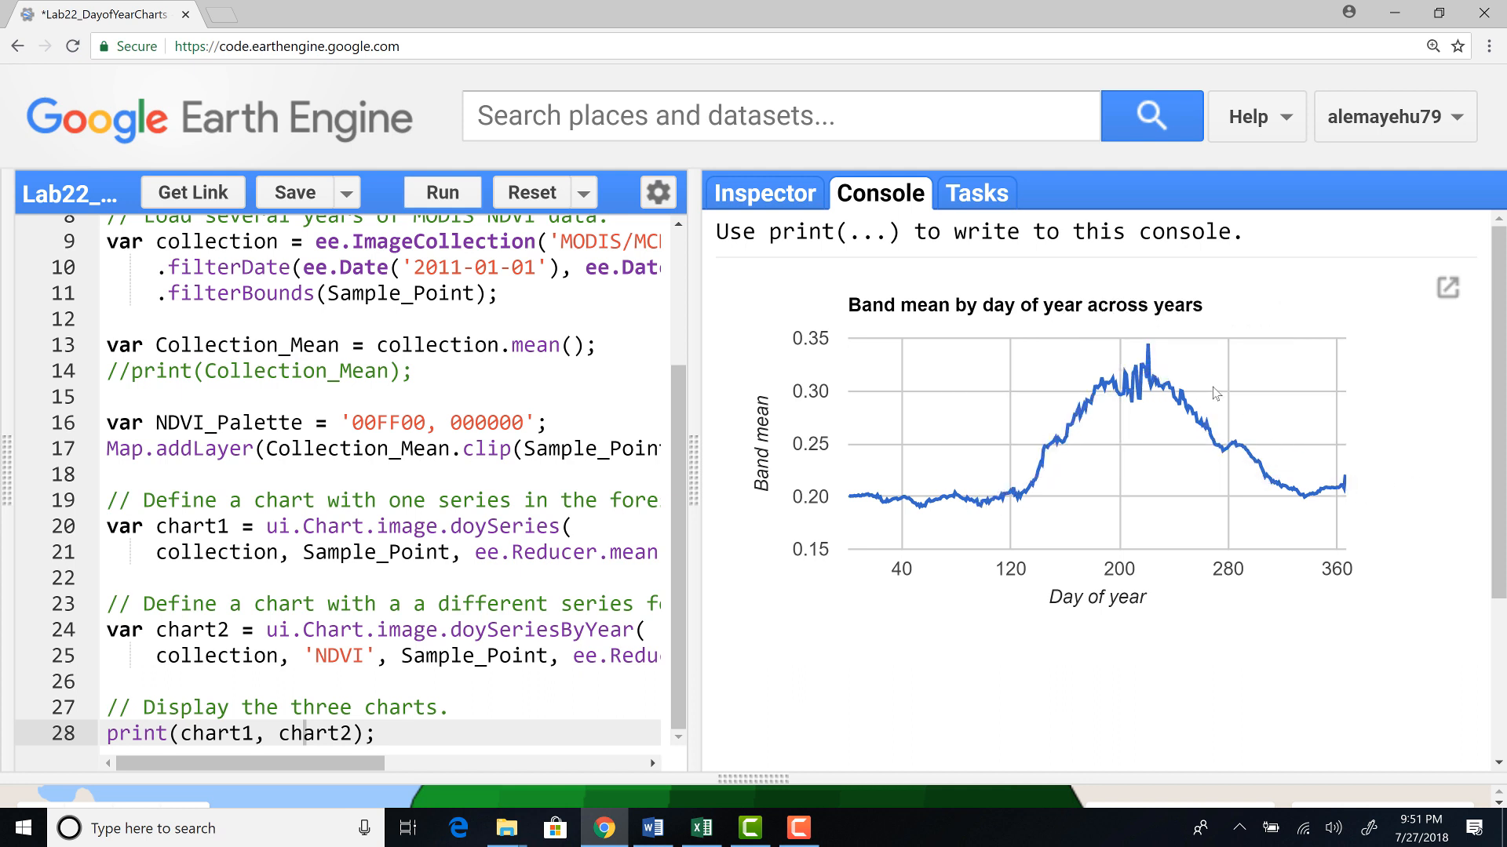
mouse_move(1280, 512)
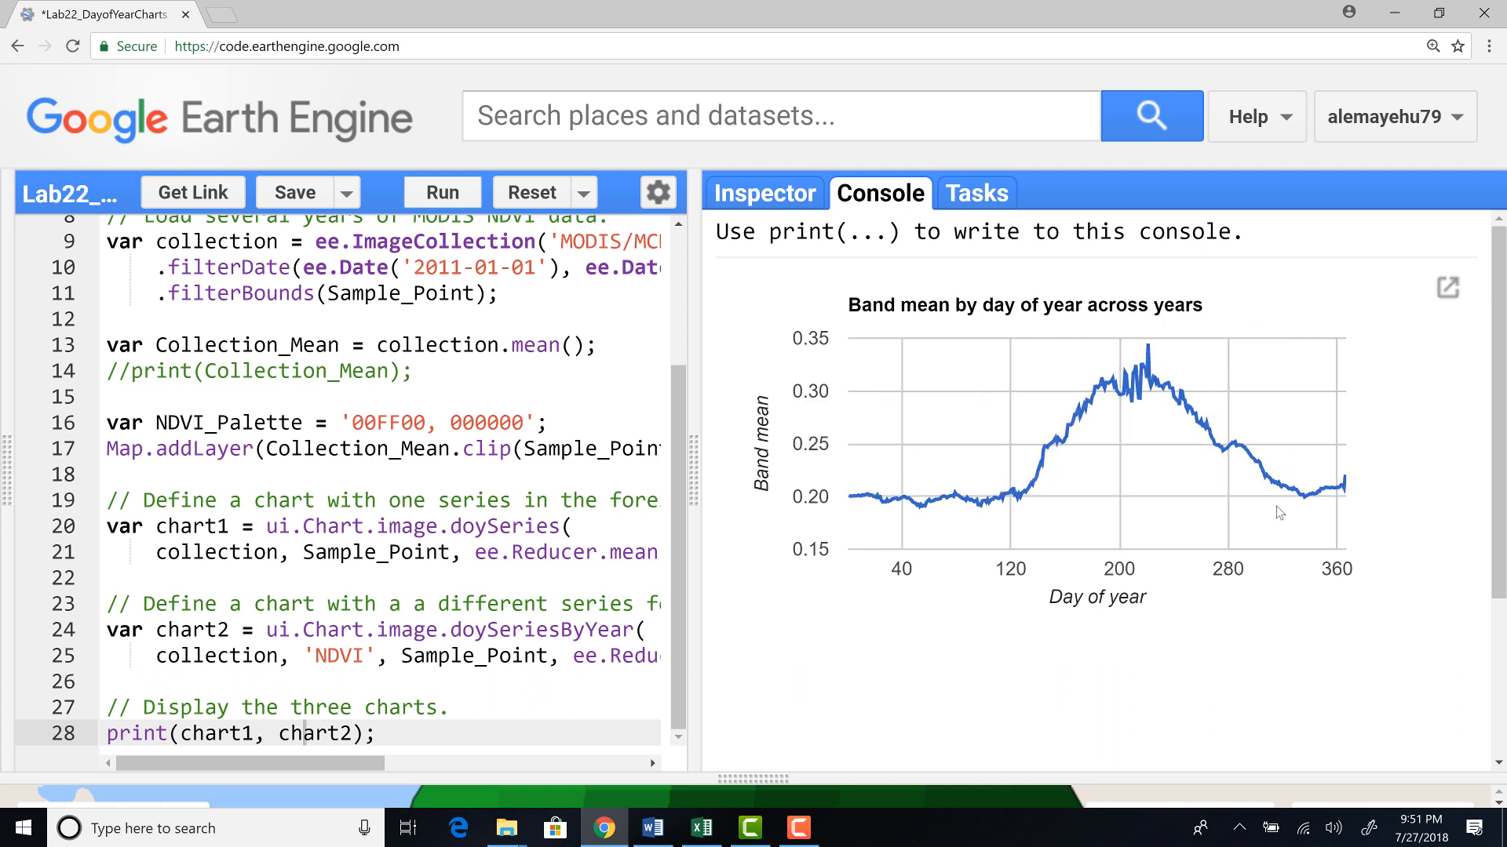
mouse_move(1091, 399)
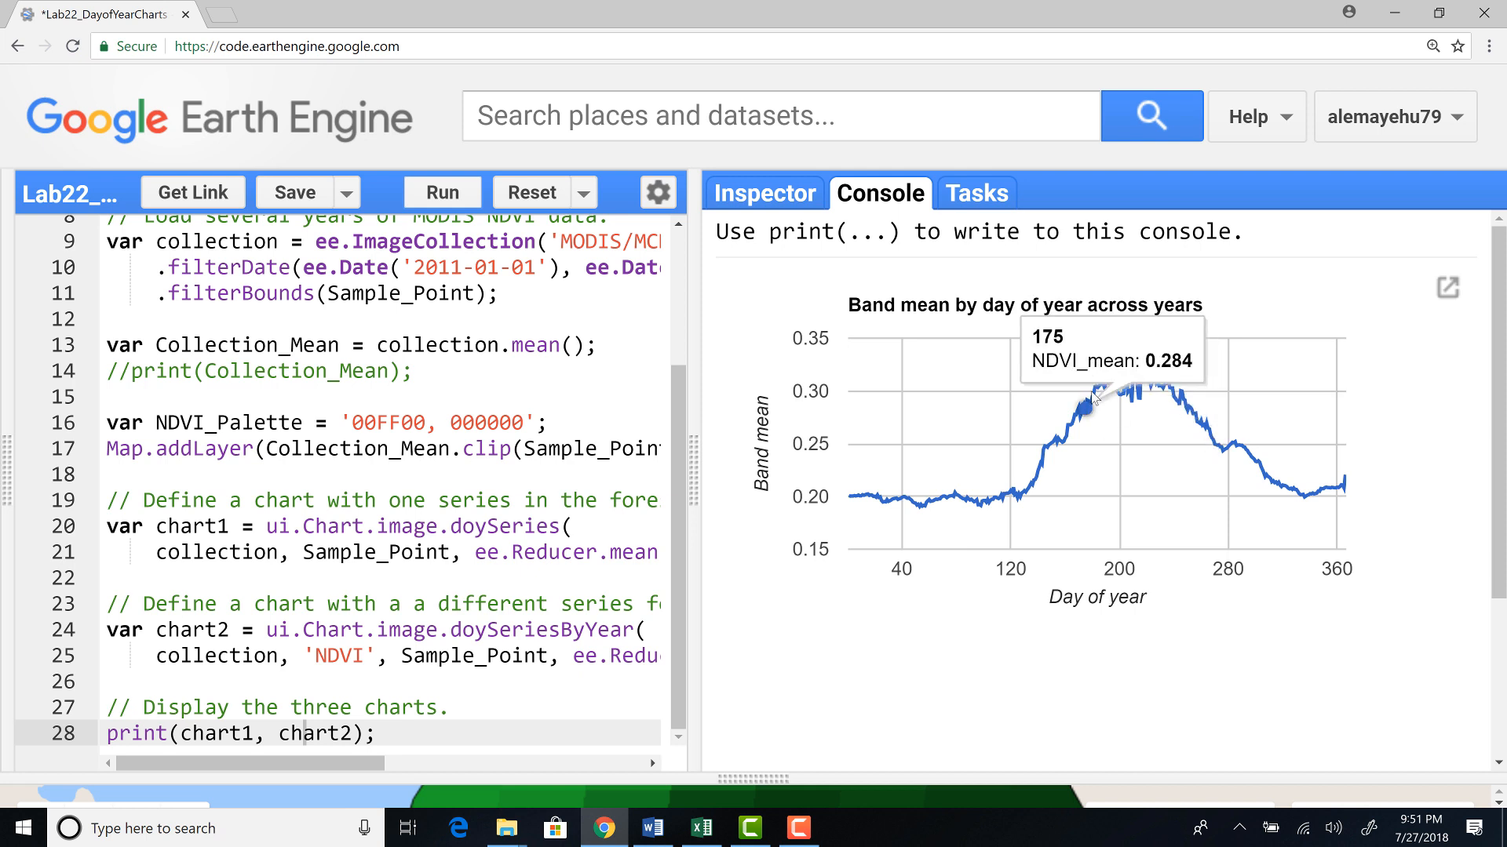
mouse_move(896, 499)
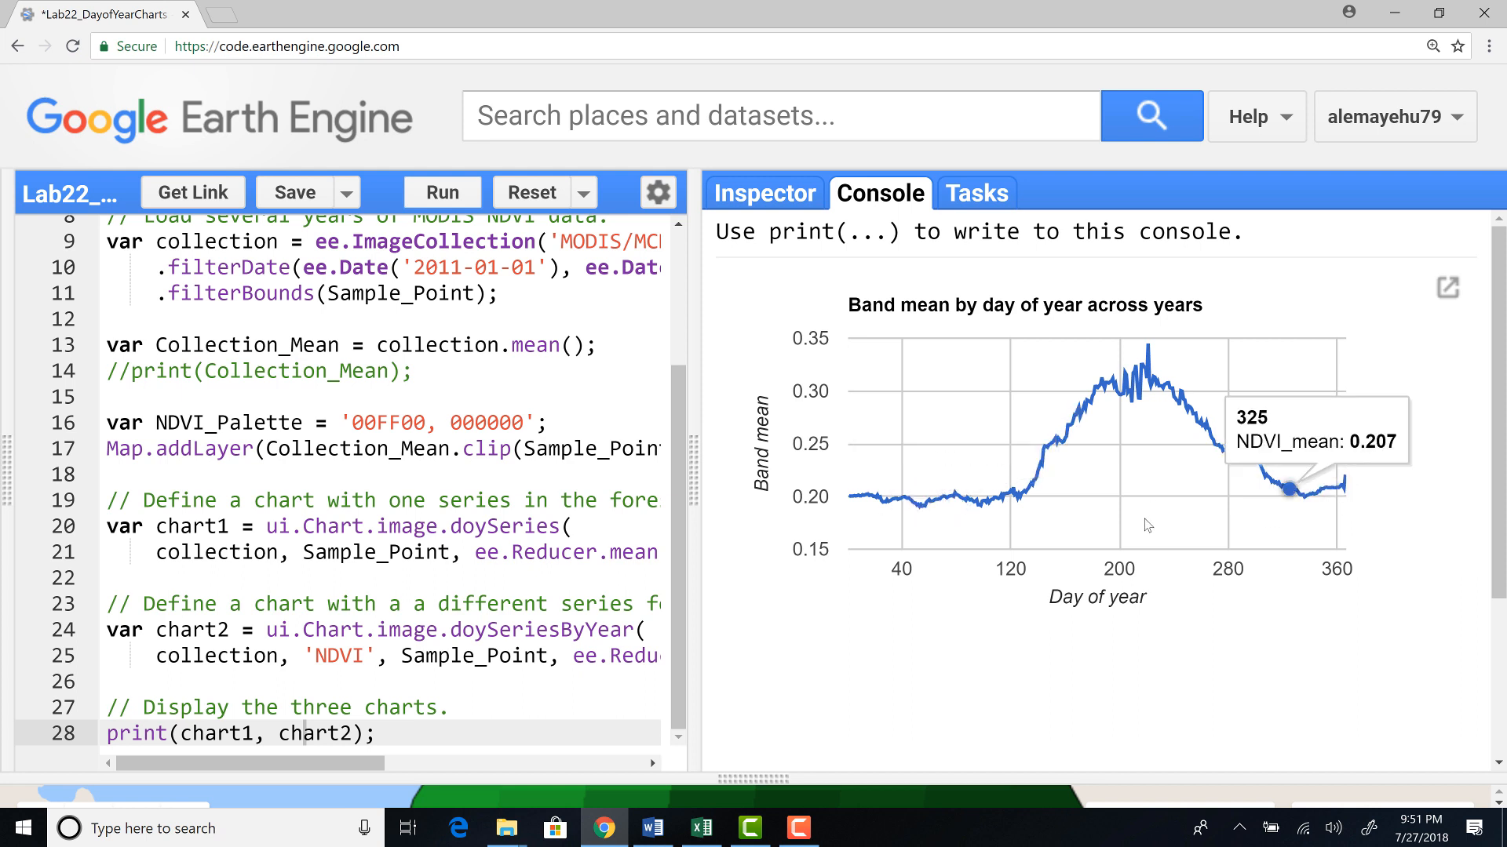
mouse_move(1081, 632)
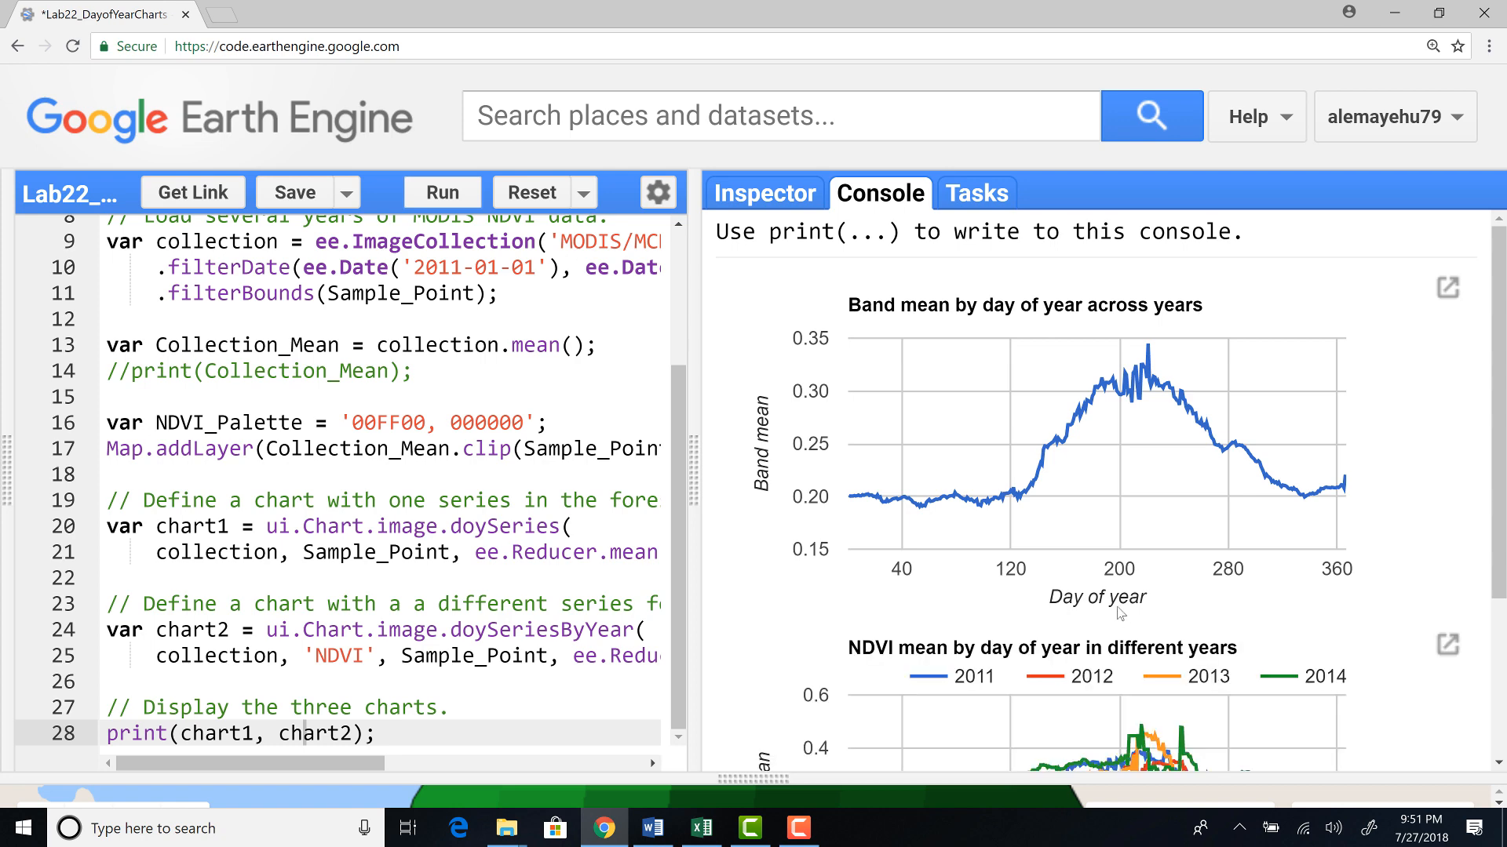
mouse_move(970, 617)
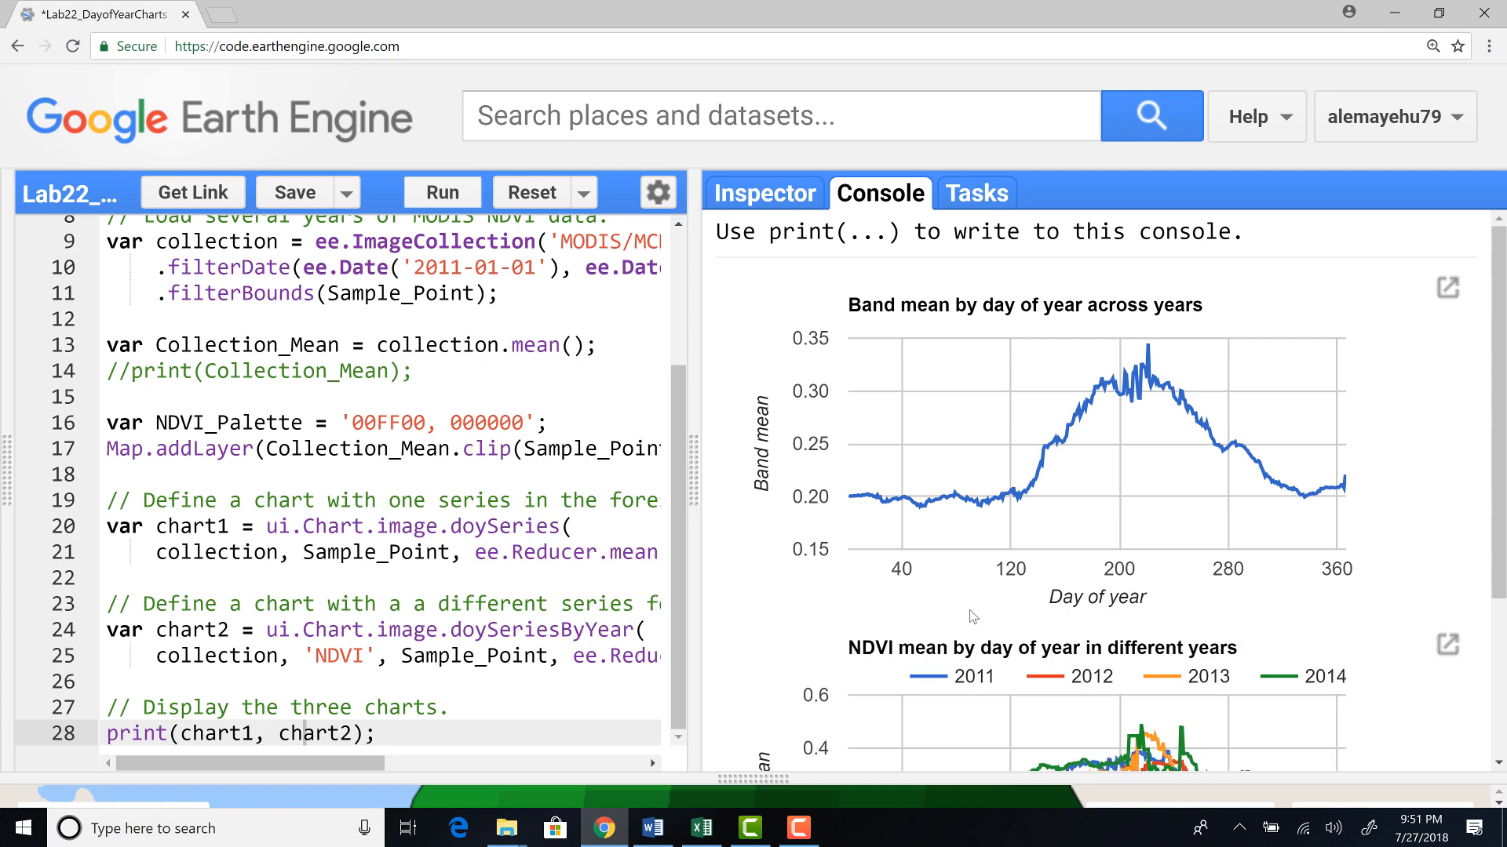
scroll(down, 3)
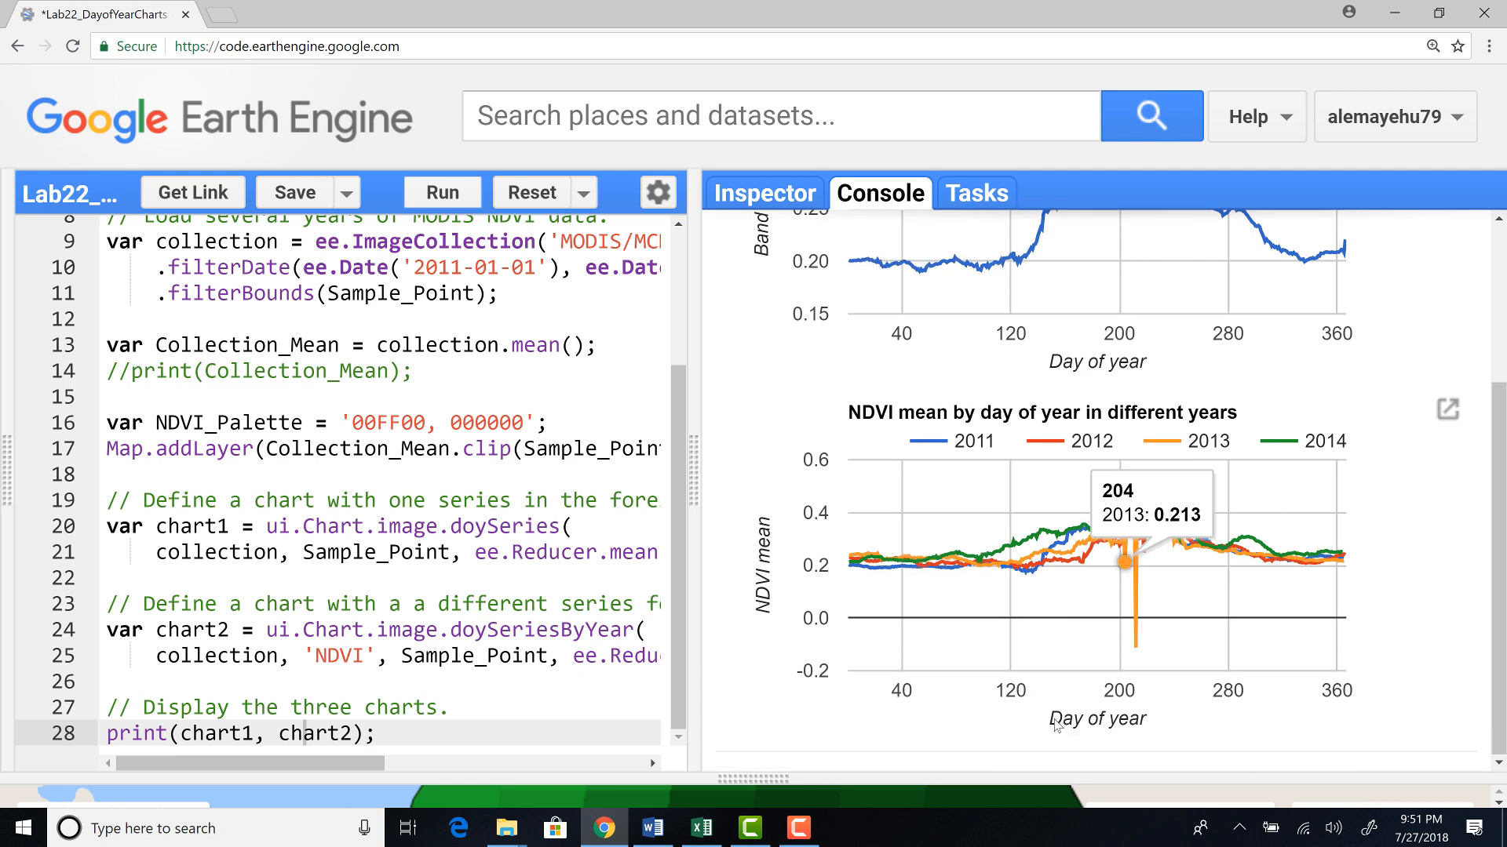
mouse_move(1178, 693)
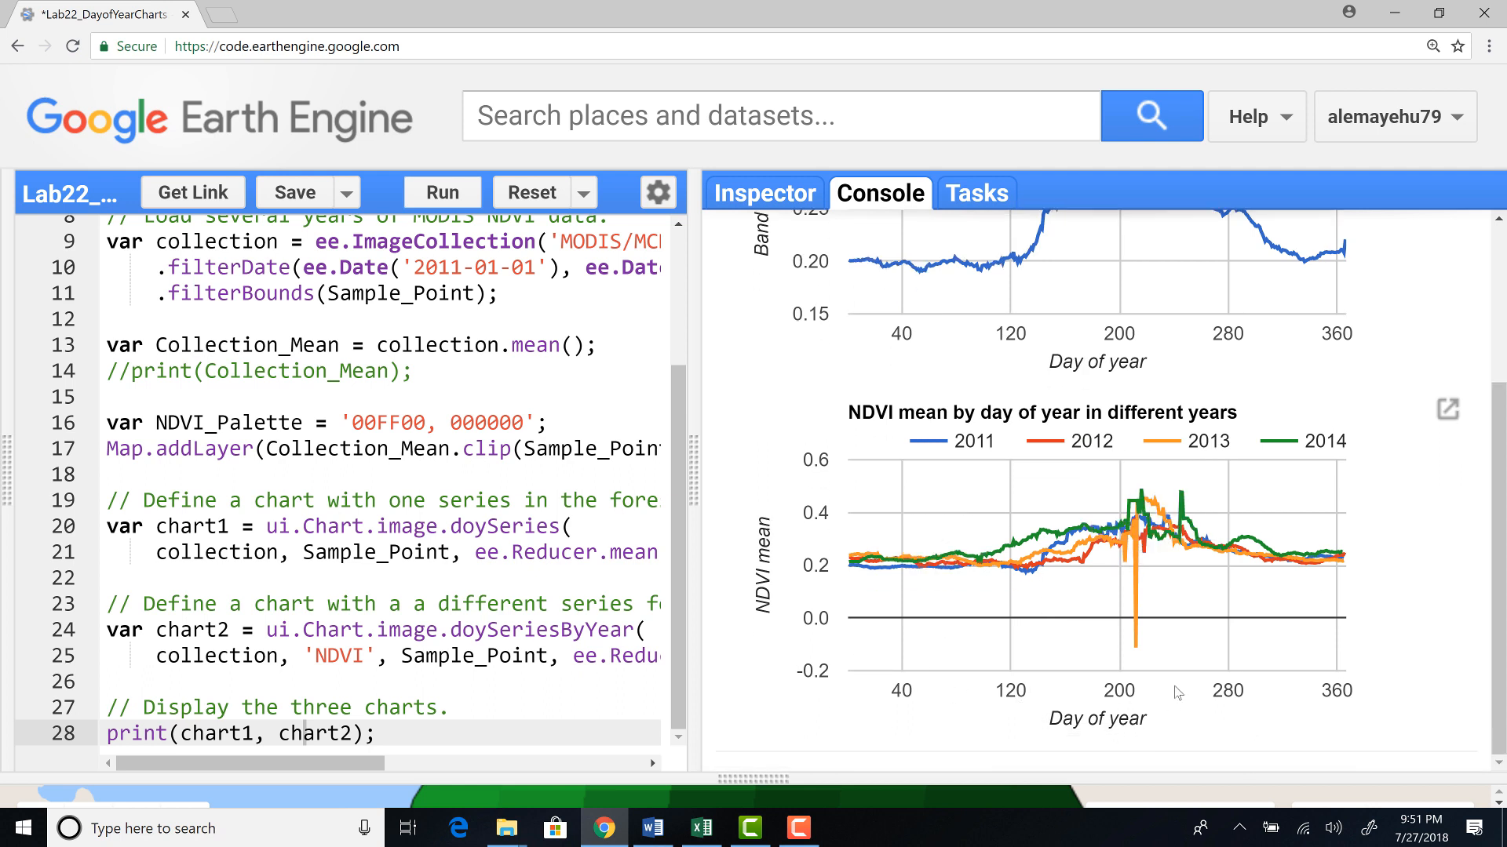
mouse_move(1021, 521)
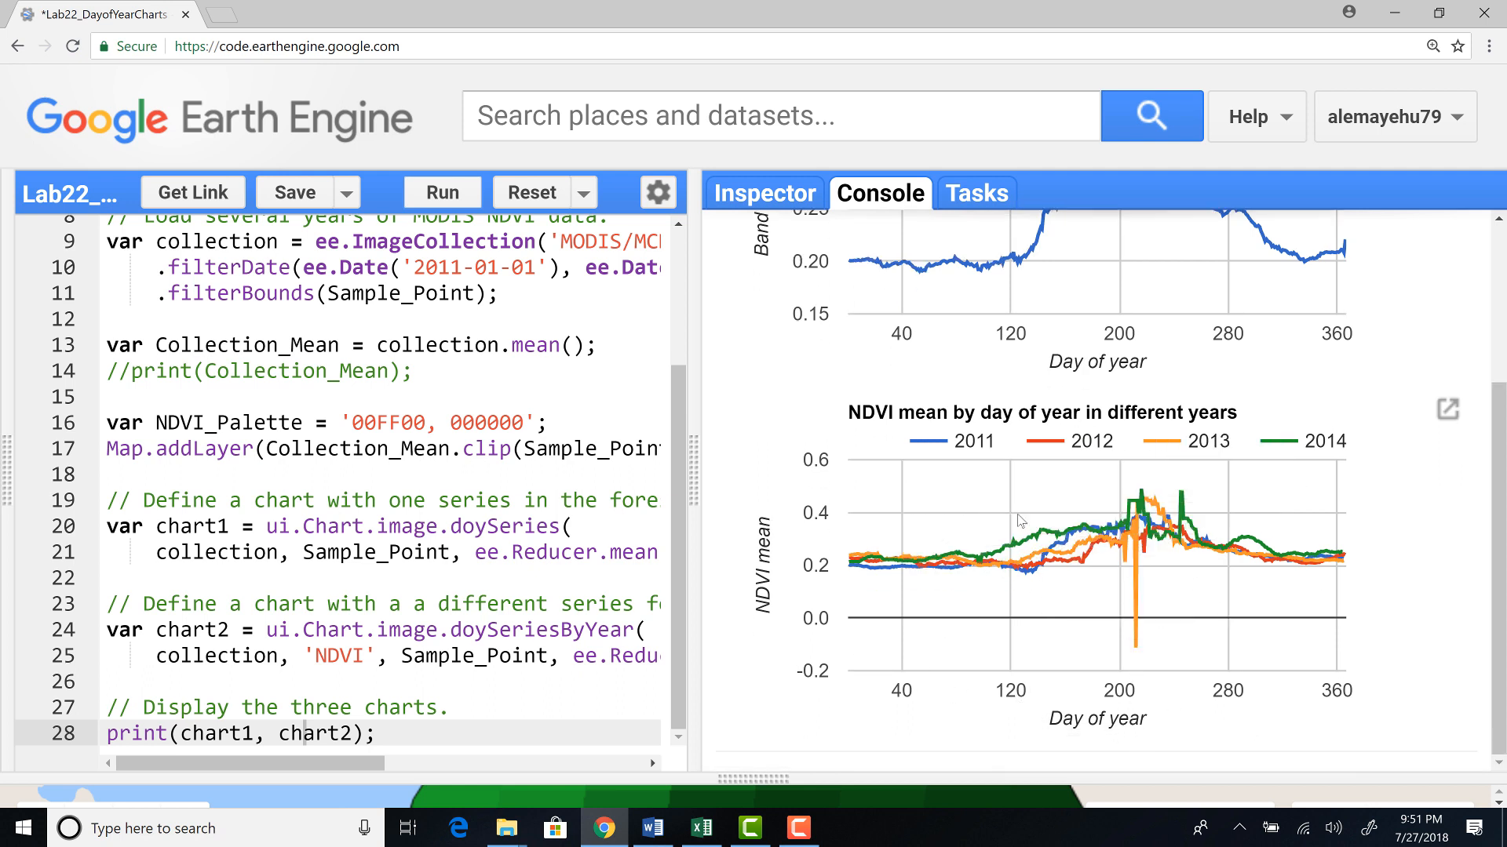
mouse_move(1000, 585)
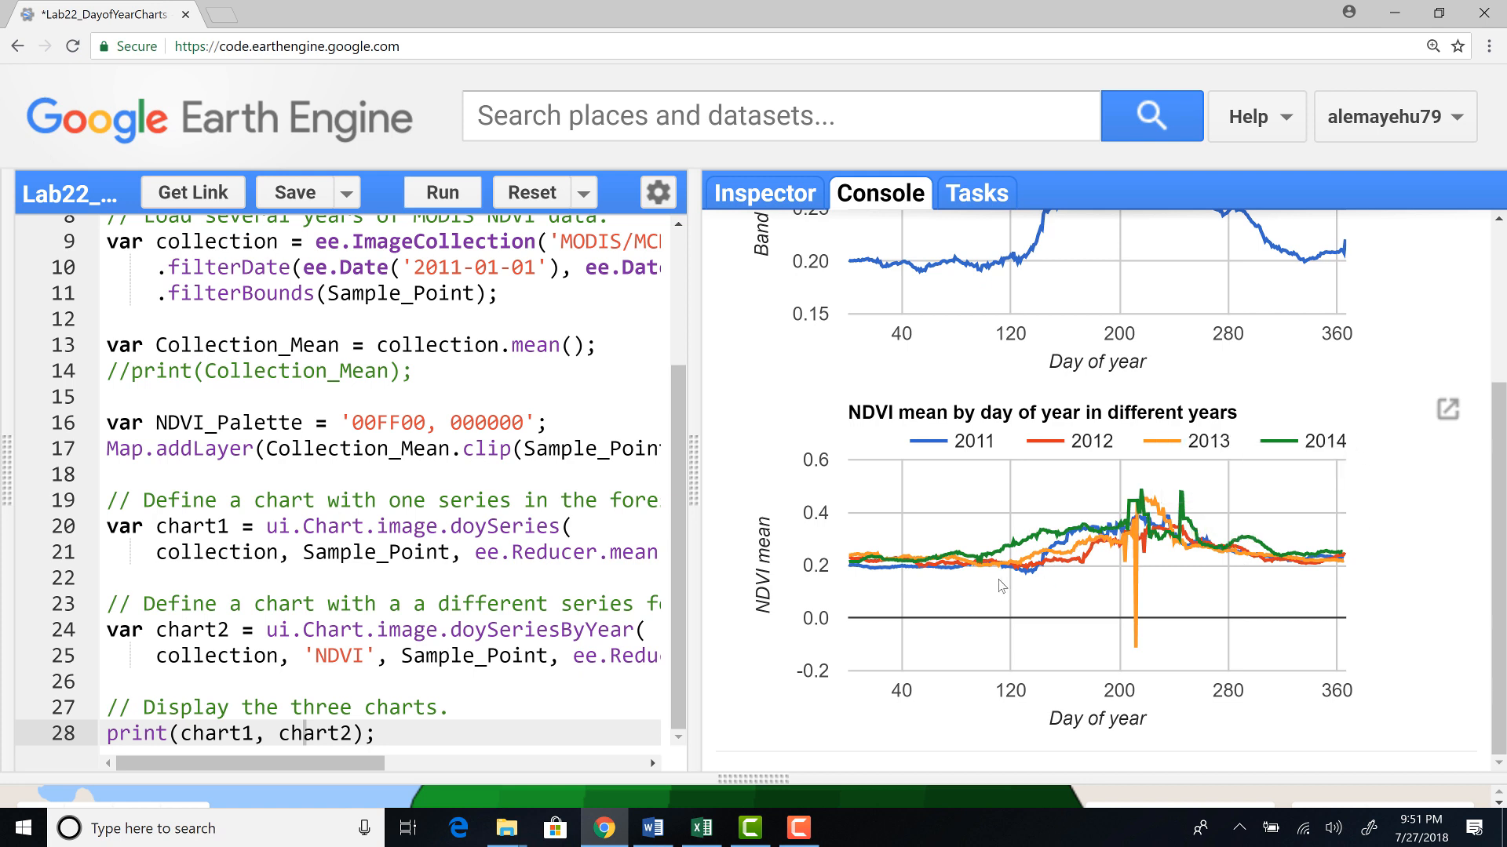
mouse_move(1195, 683)
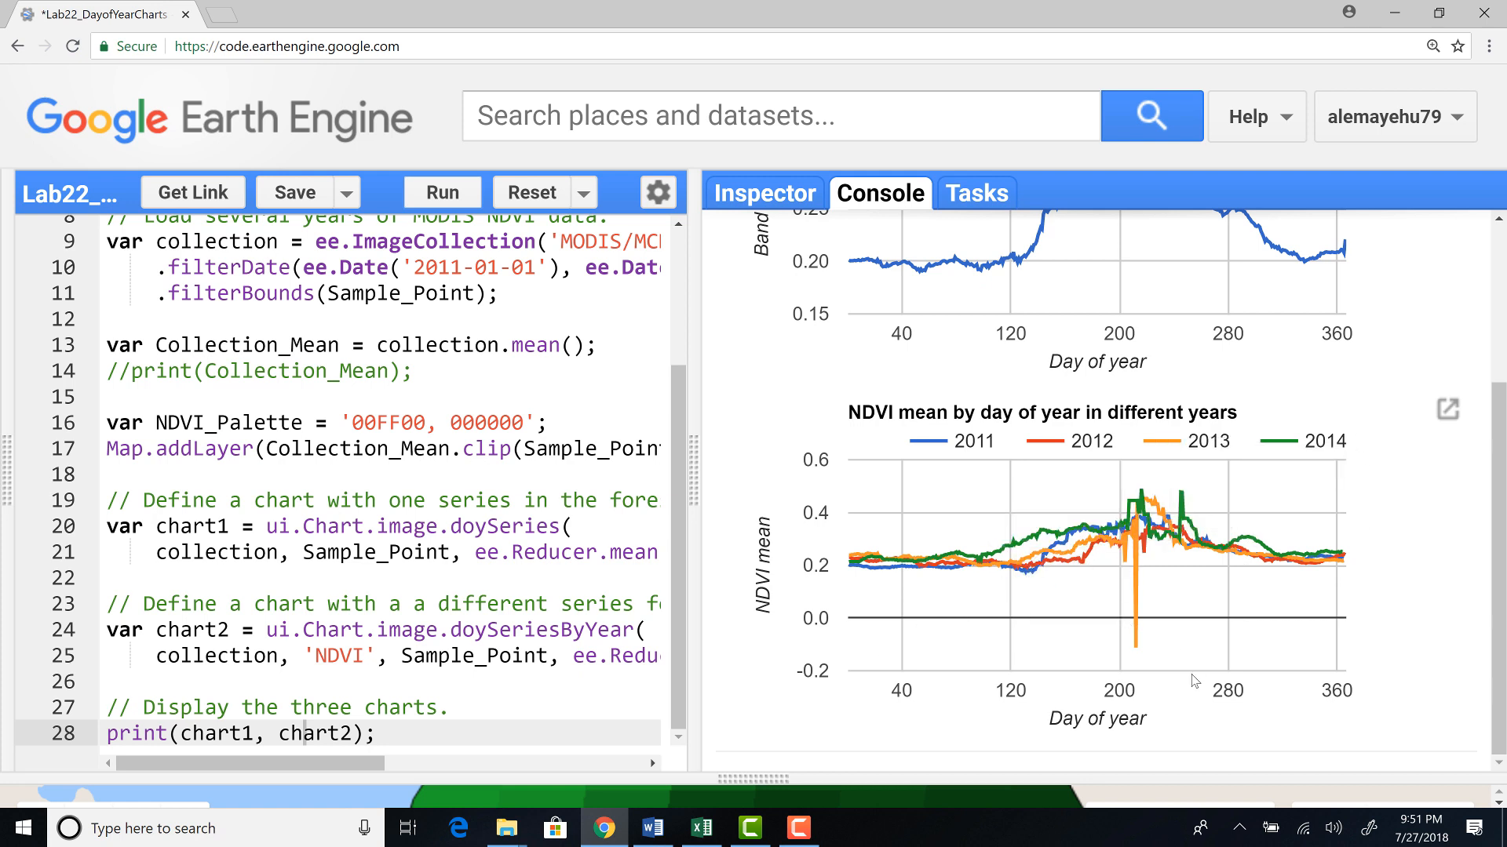
mouse_move(1144, 496)
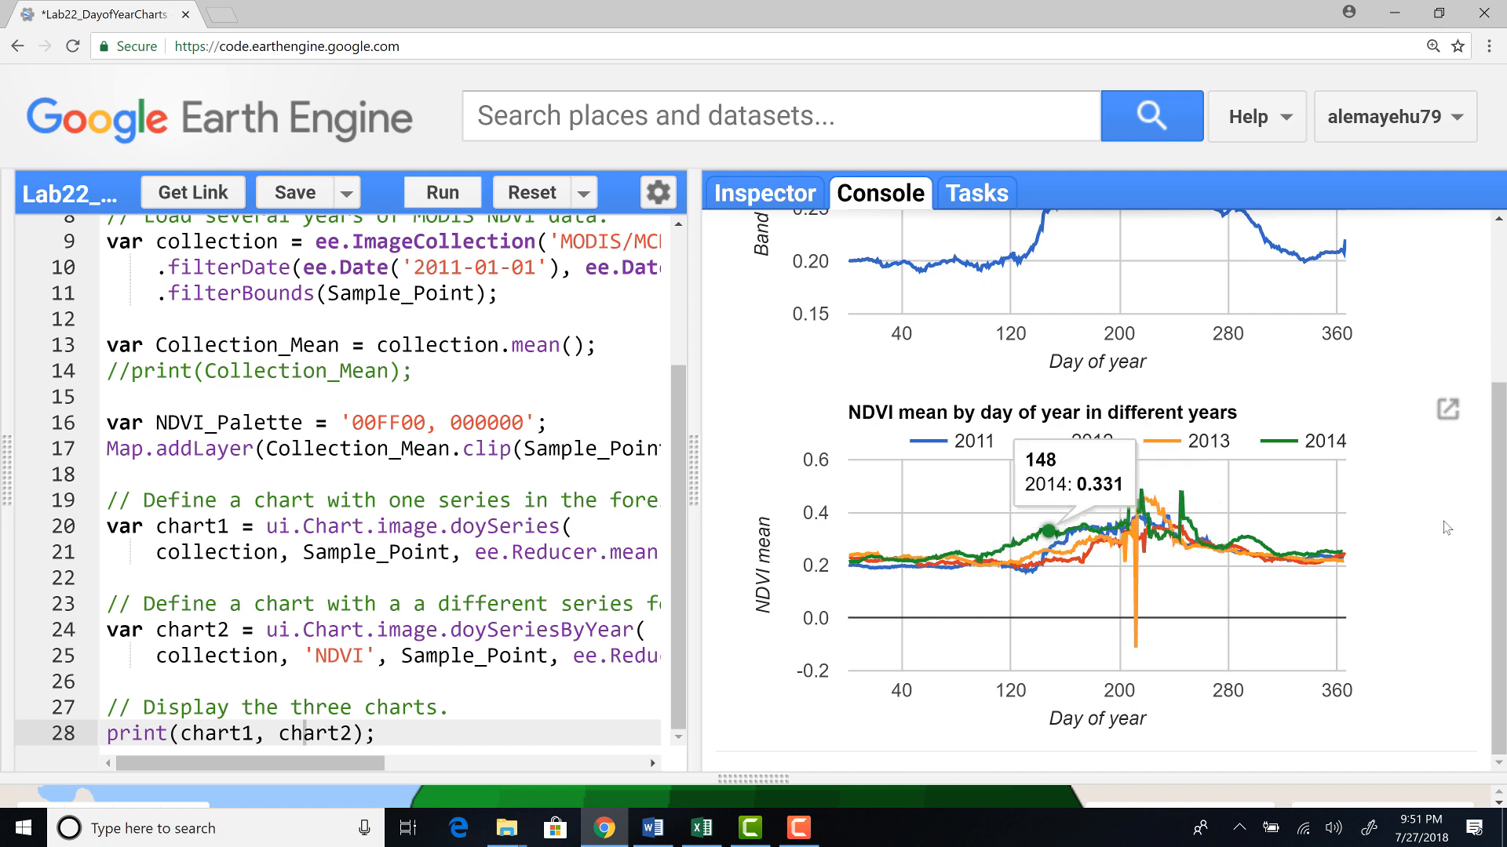
mouse_move(1127, 611)
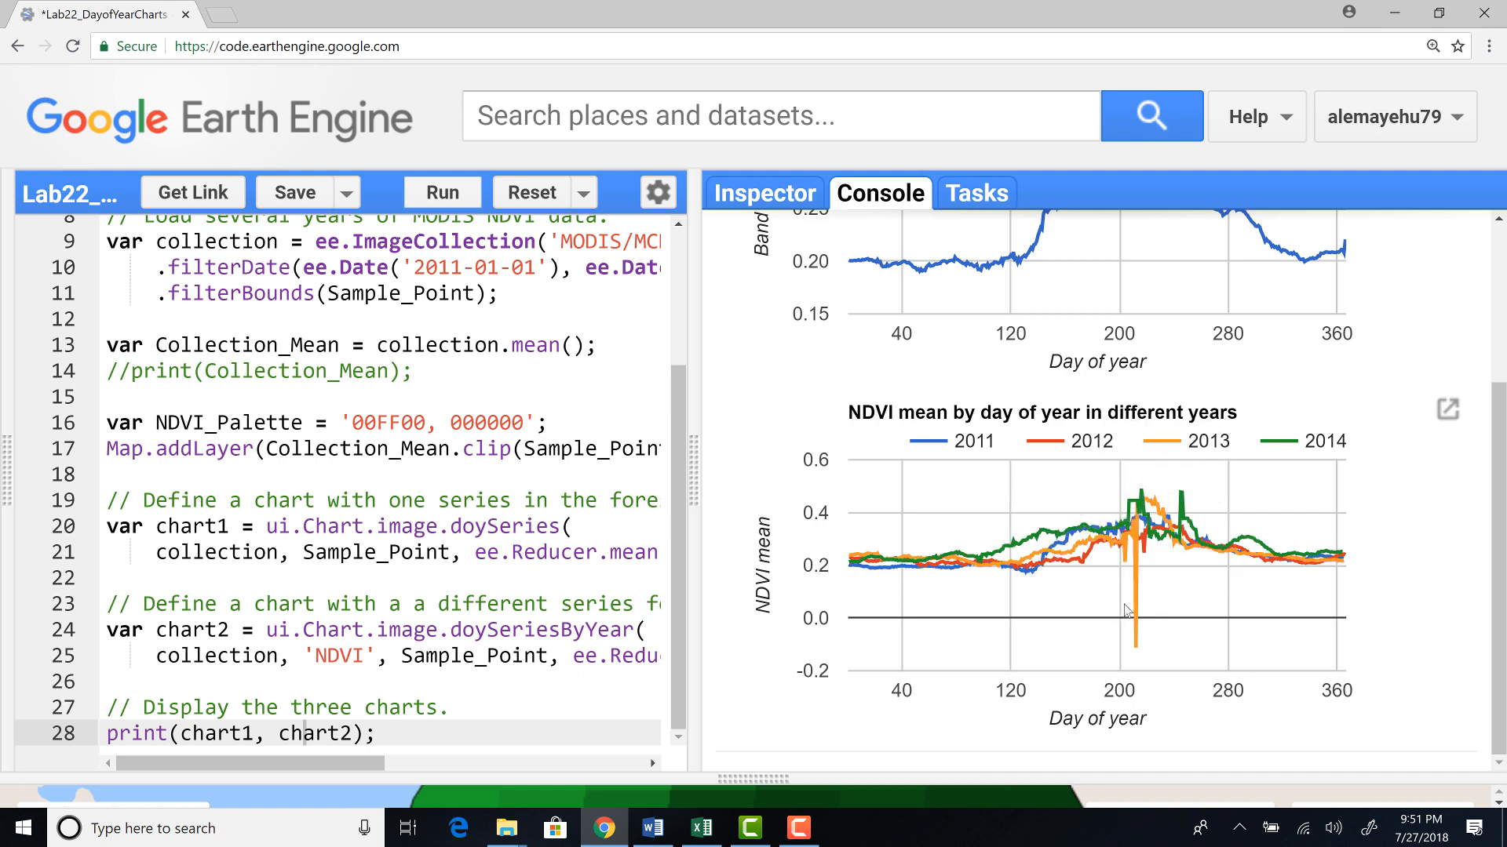
mouse_move(1136, 627)
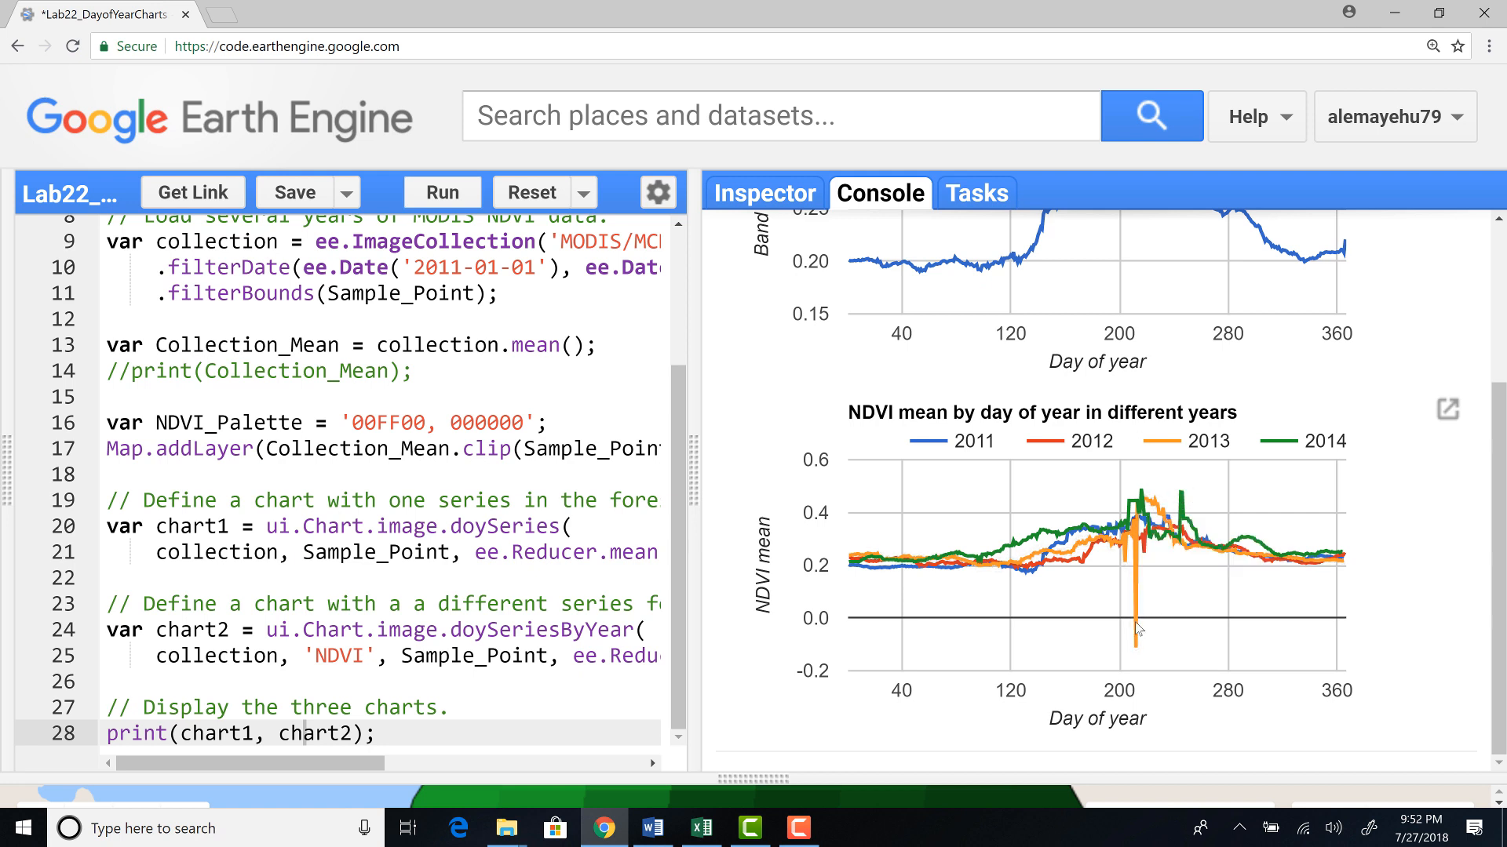
mouse_move(1136, 620)
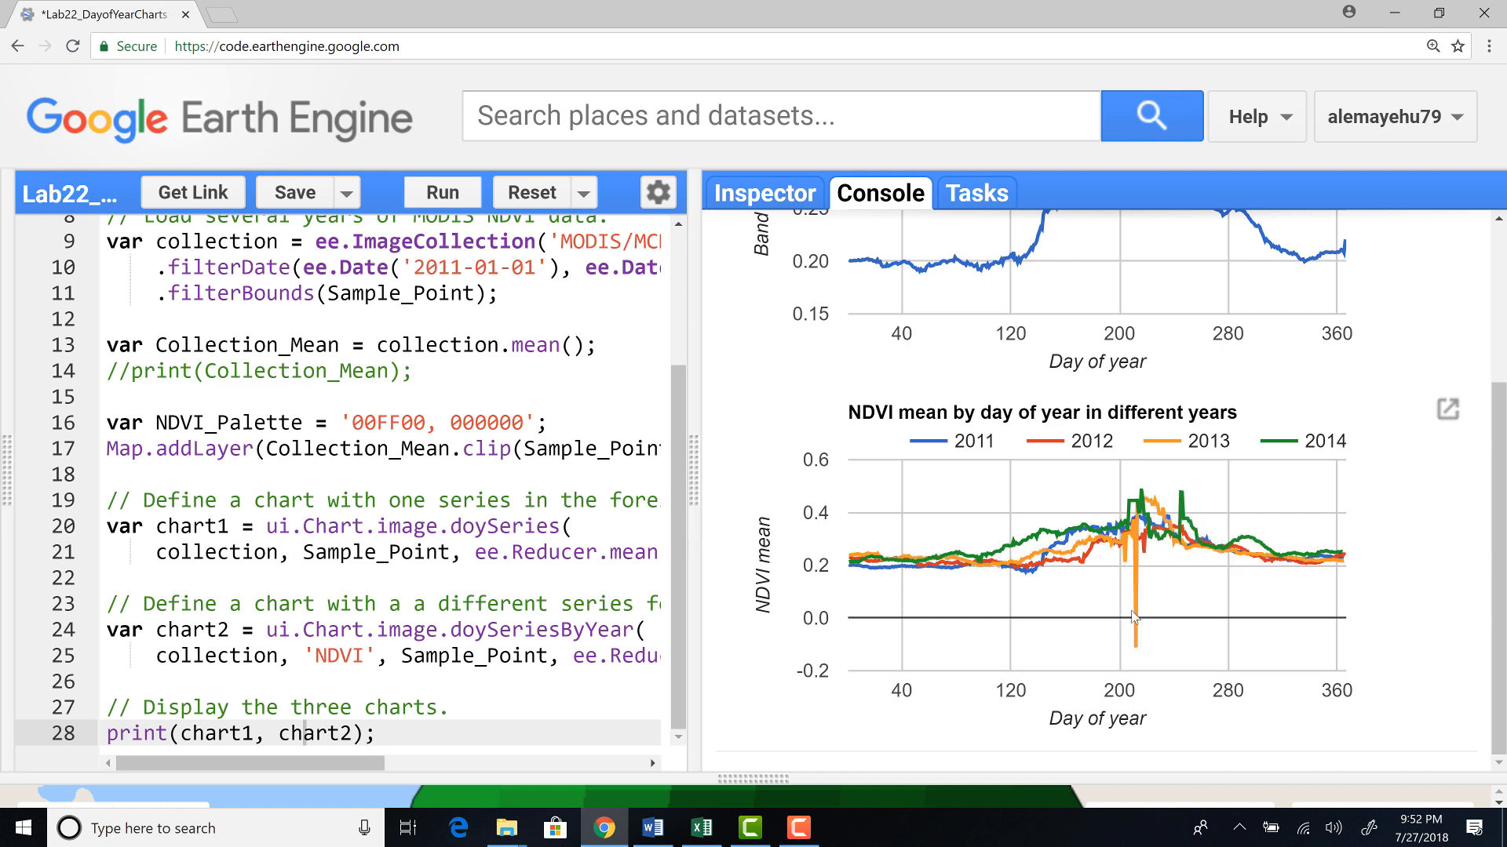
mouse_move(1126, 651)
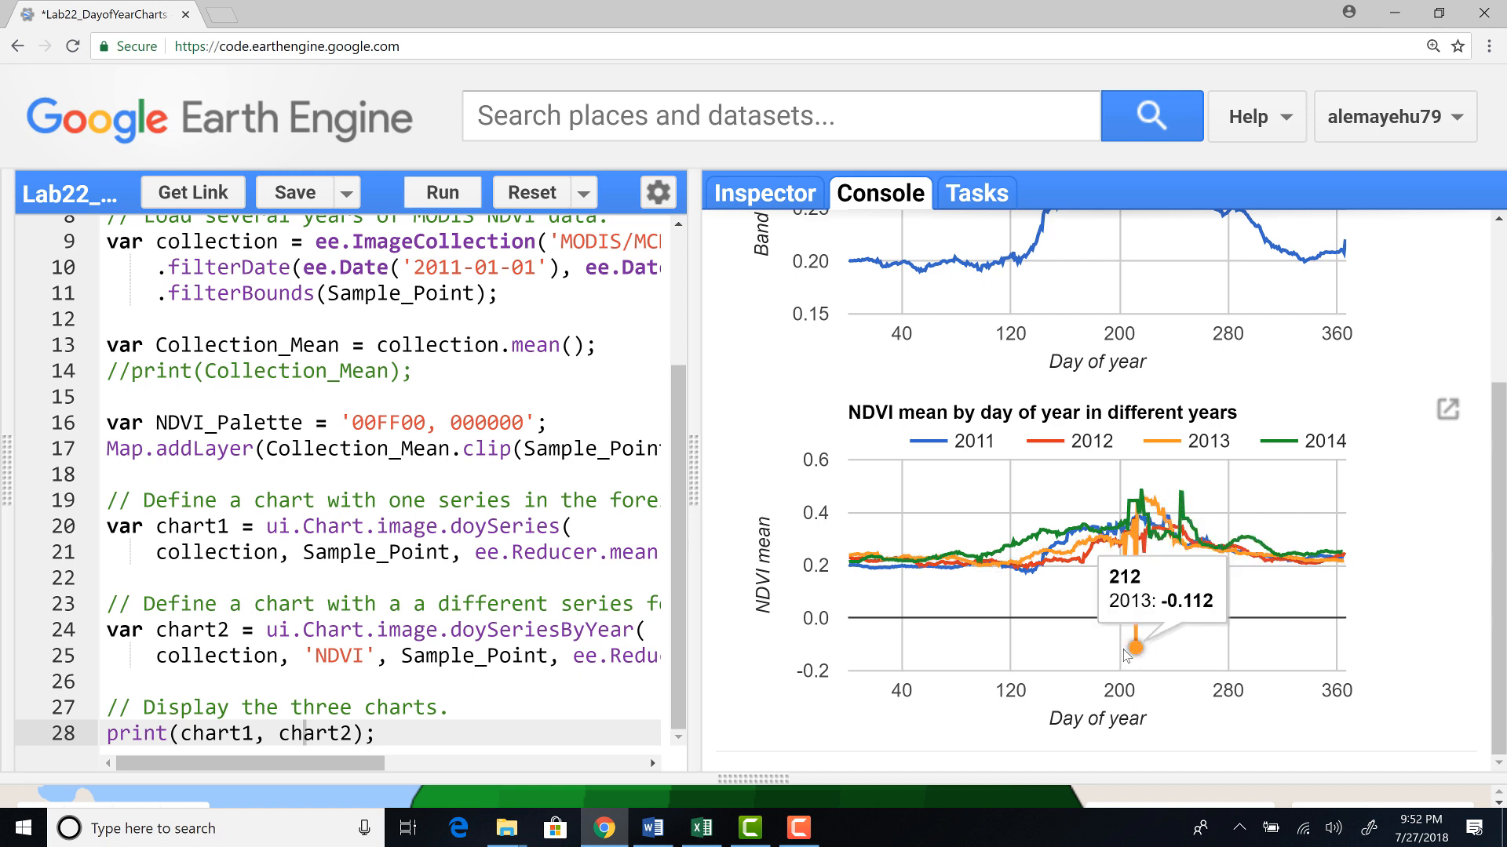
mouse_move(1158, 642)
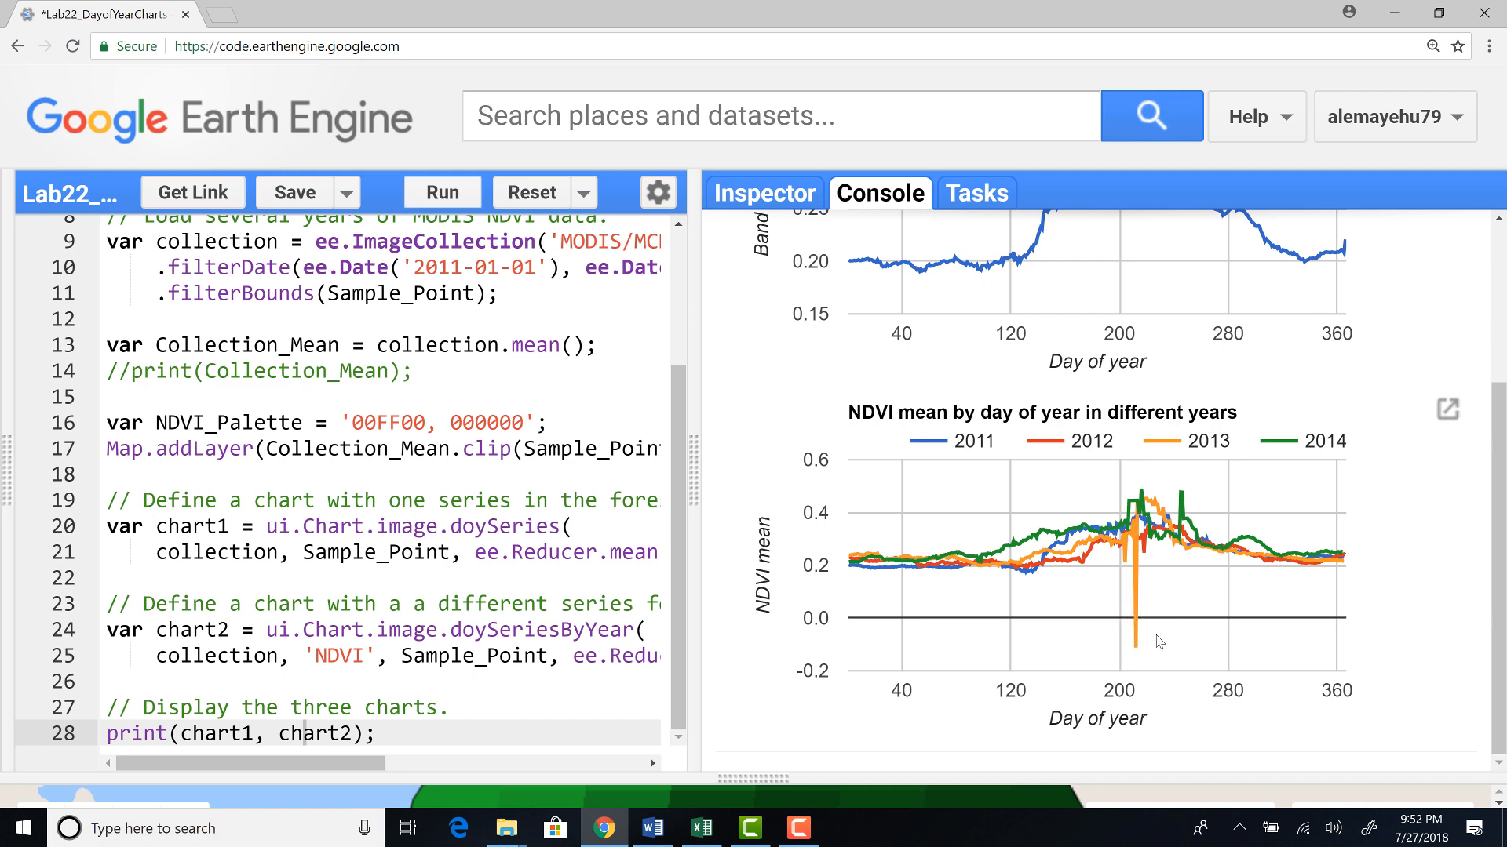
mouse_move(1141, 599)
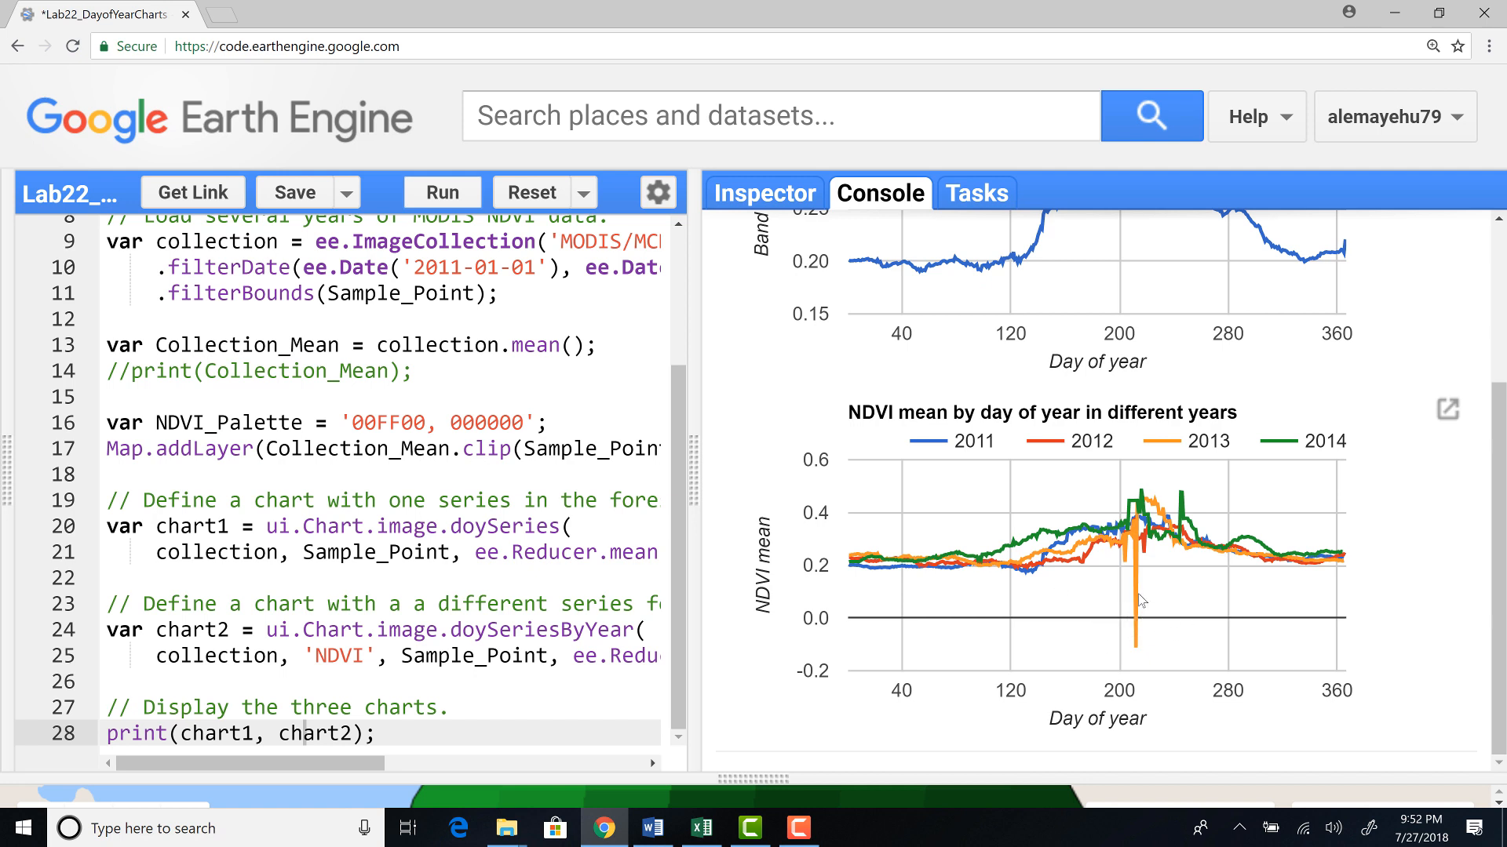
mouse_move(1124, 627)
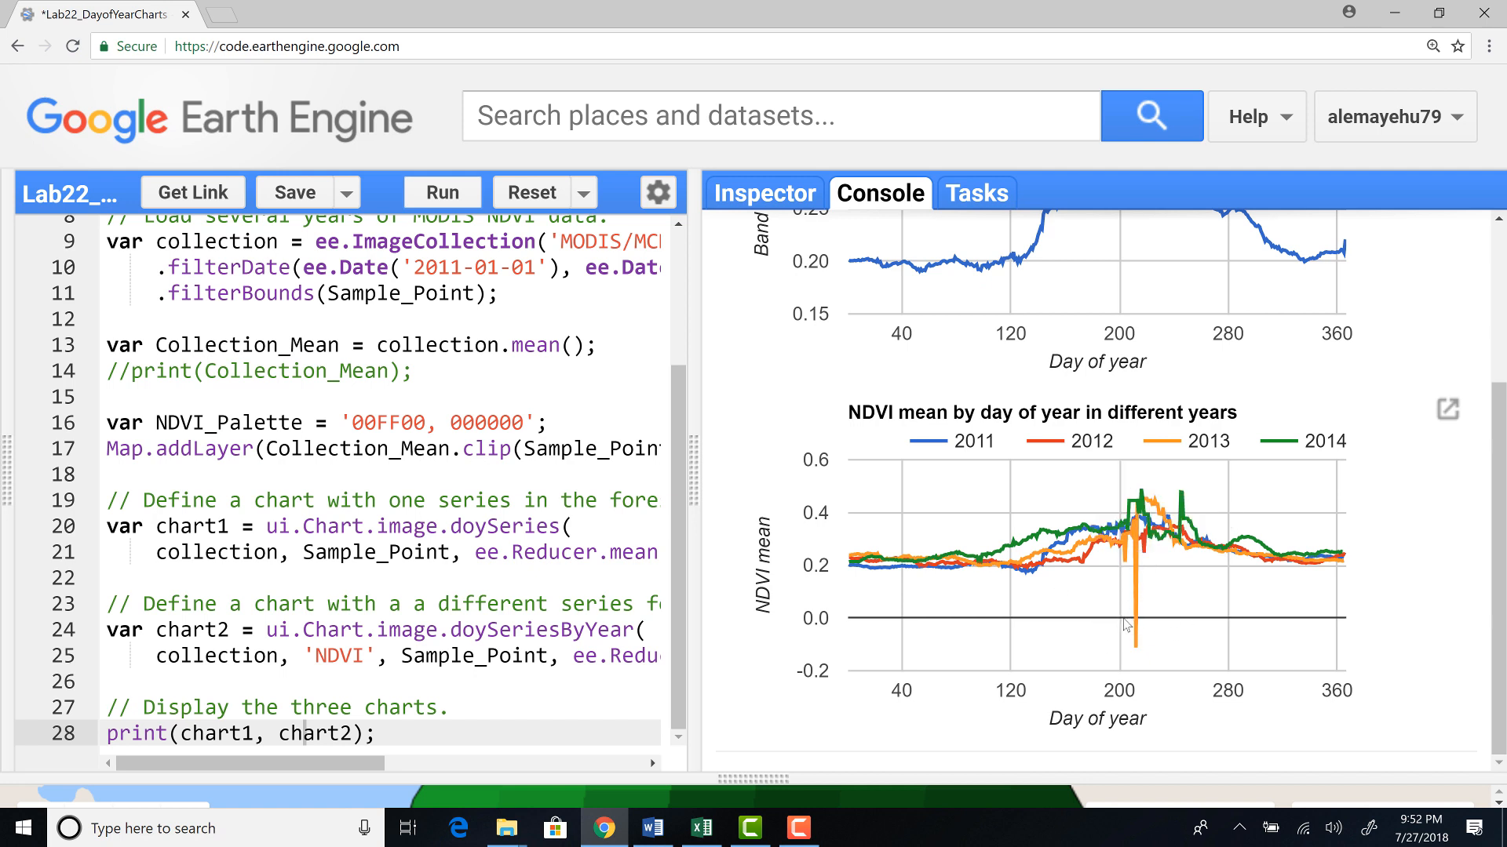
mouse_move(1143, 606)
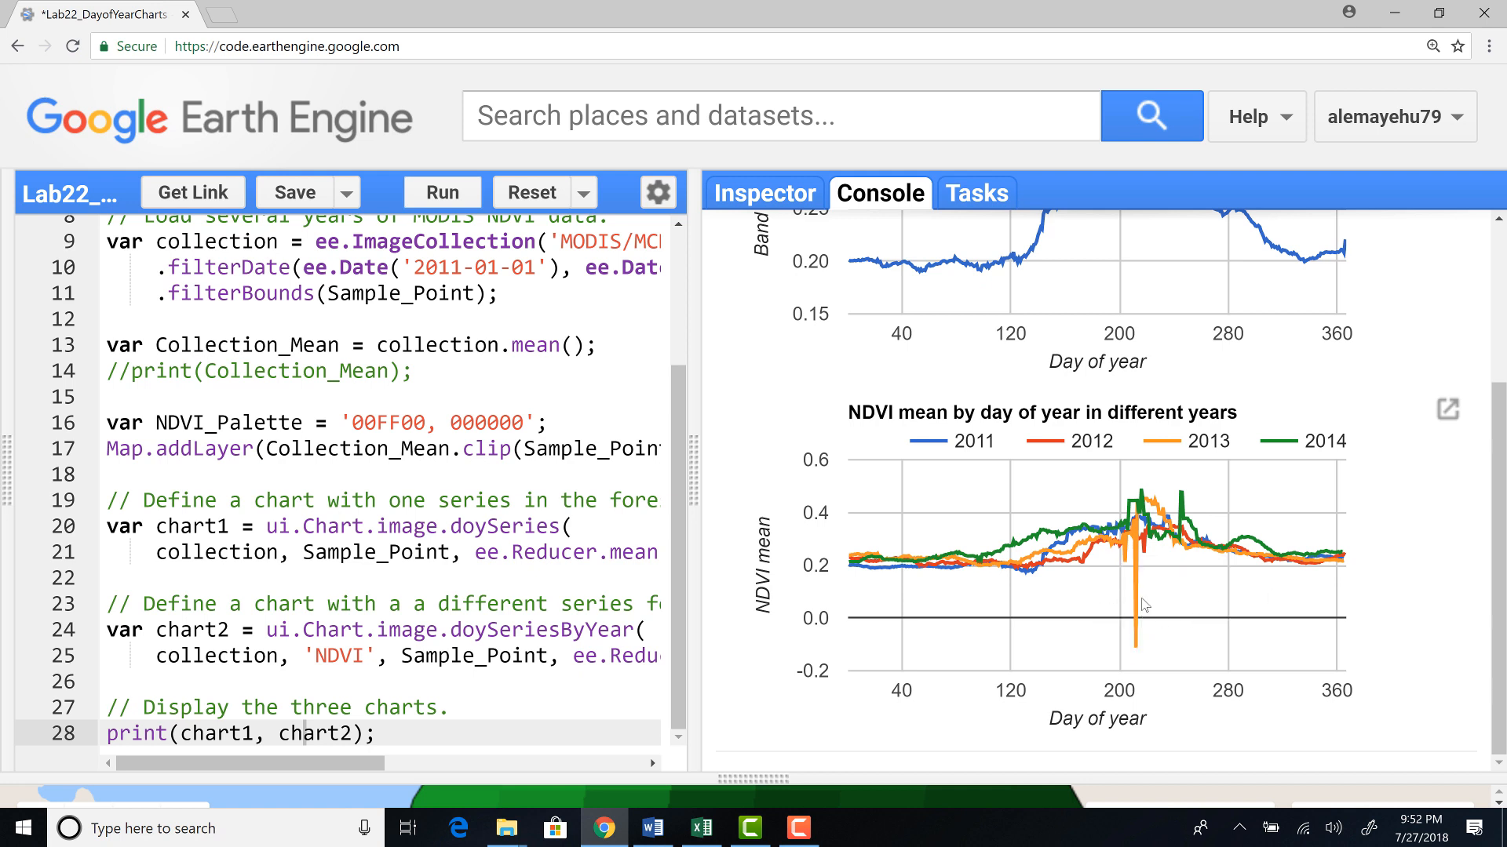
mouse_move(1146, 627)
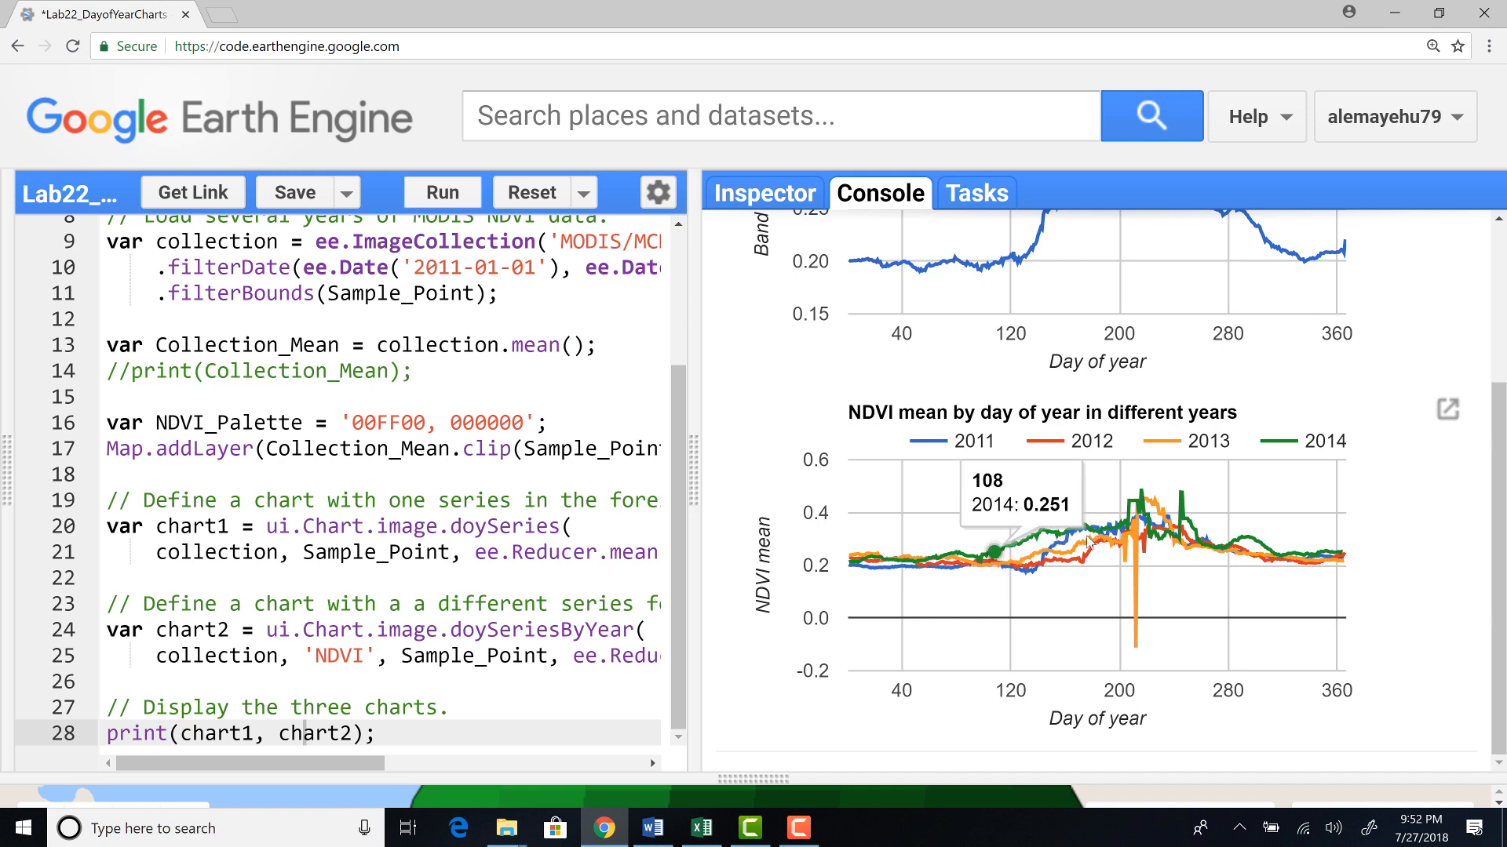
mouse_move(1046, 551)
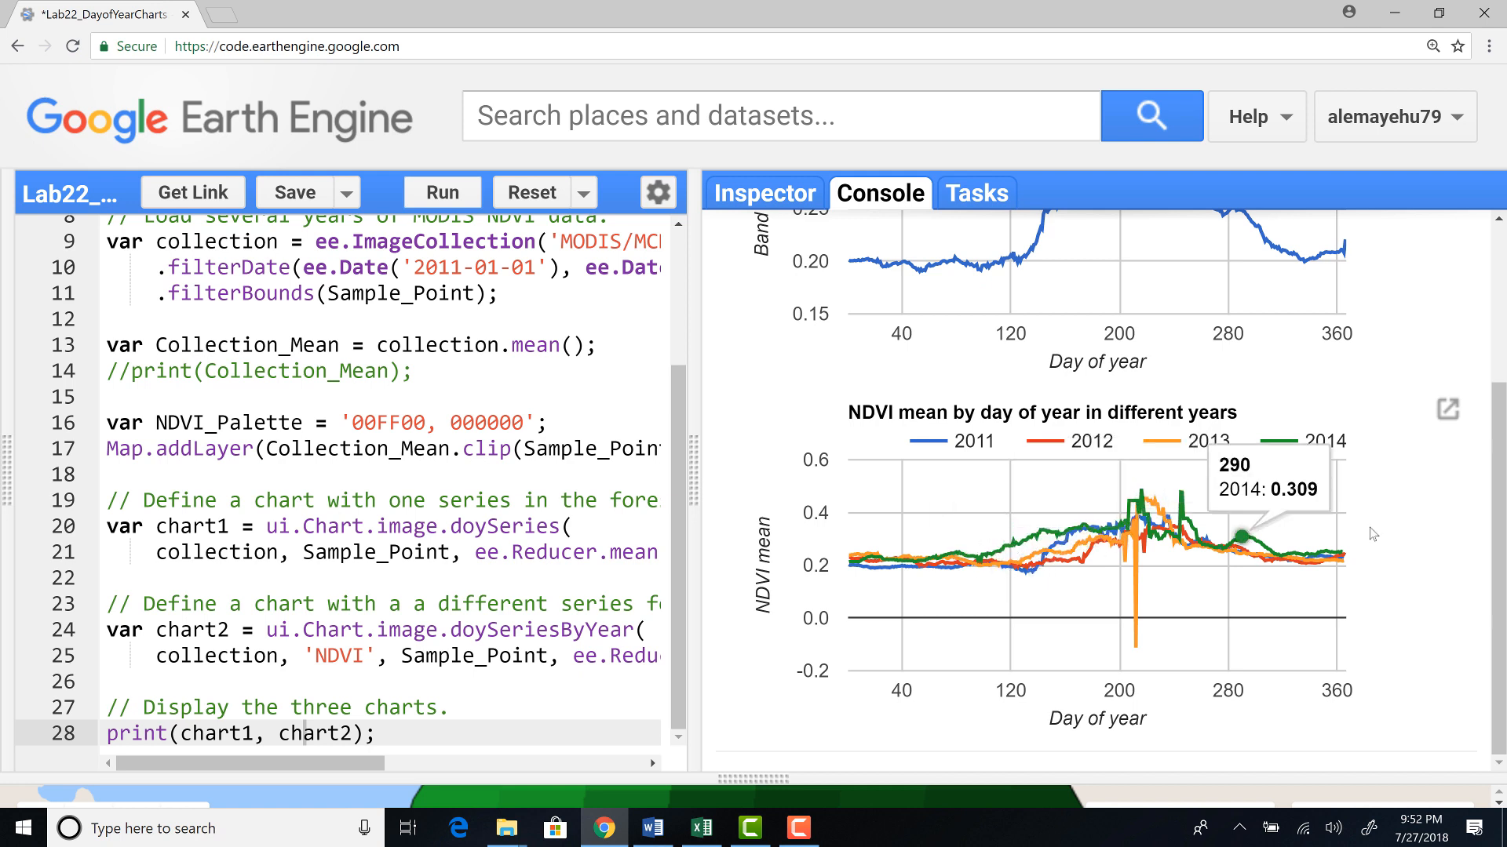
mouse_move(1434, 575)
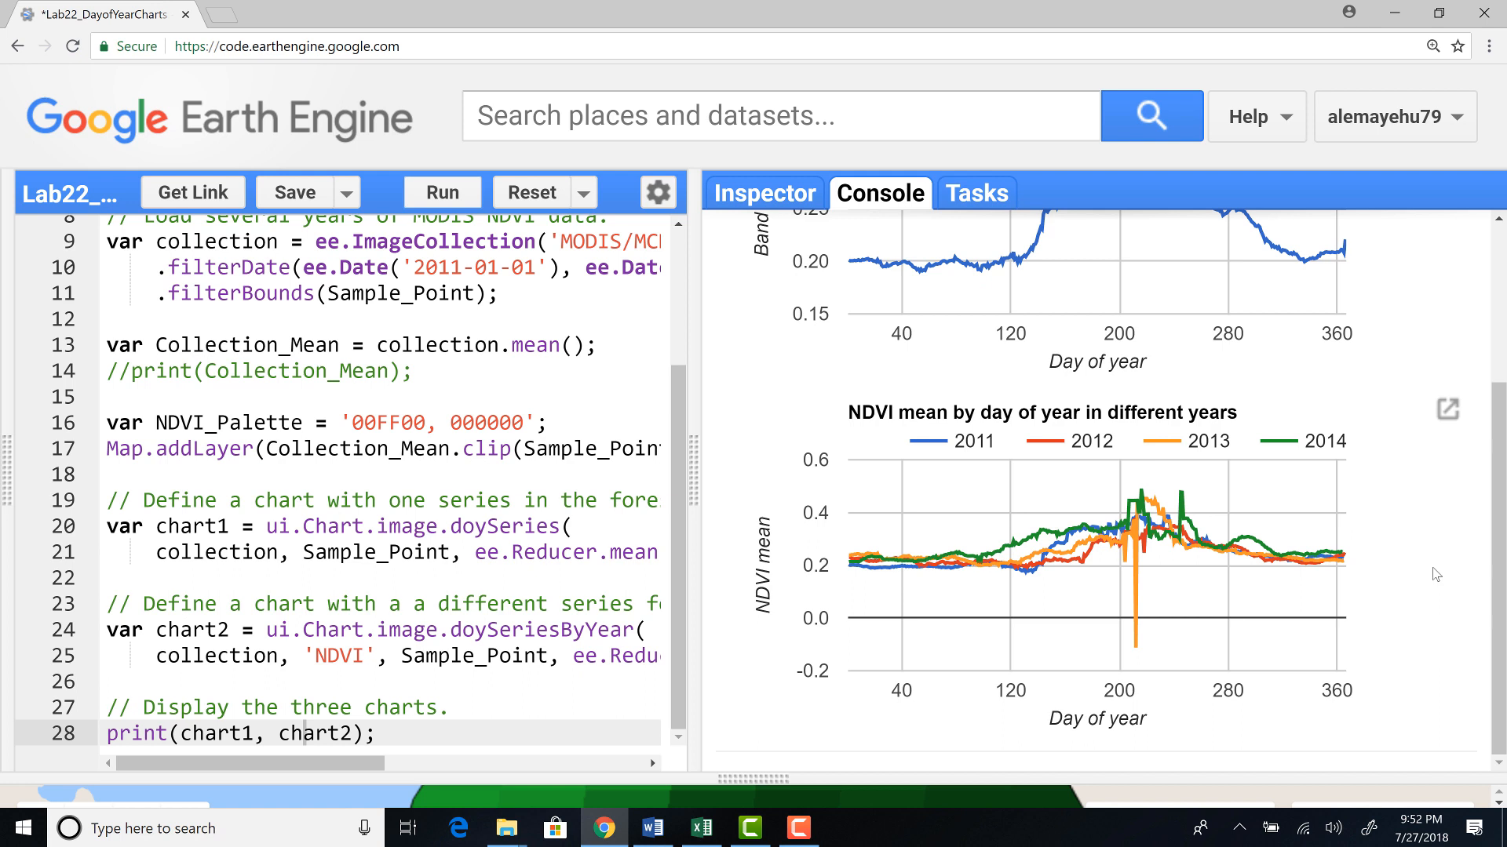
mouse_move(1384, 634)
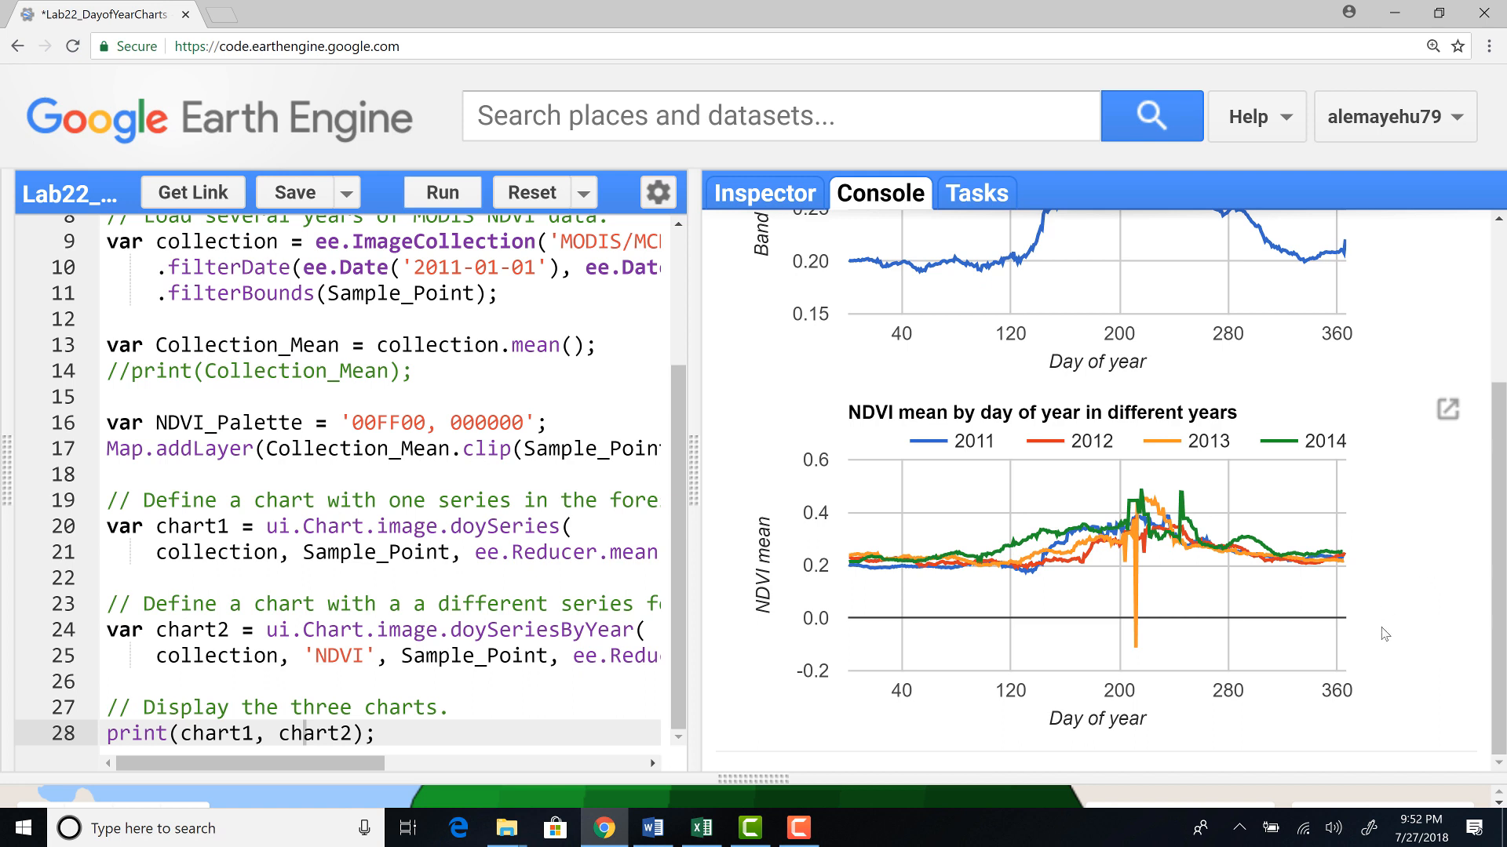
mouse_move(1396, 631)
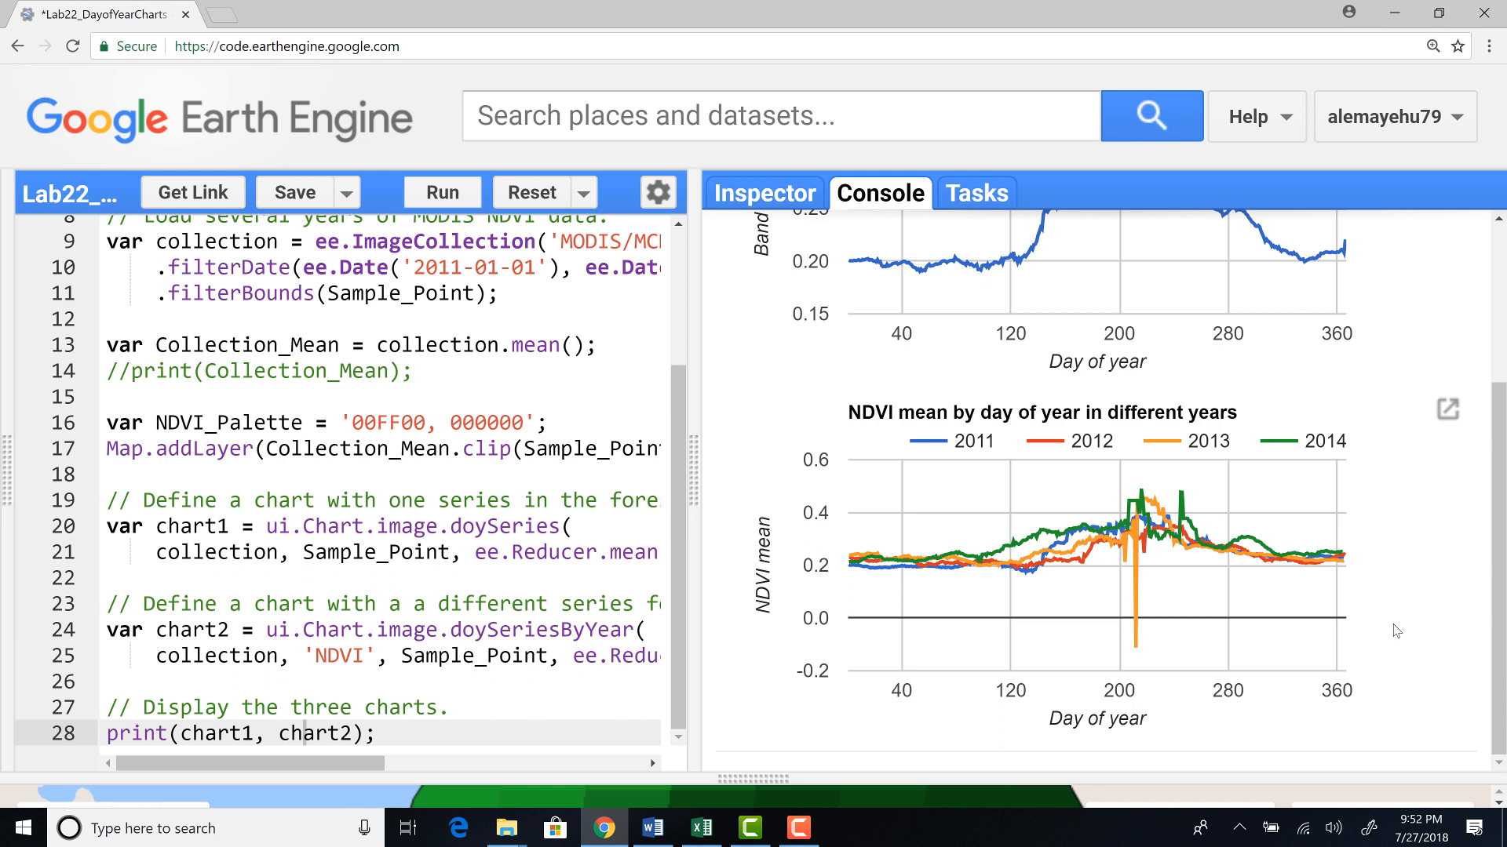
scroll(up, 3)
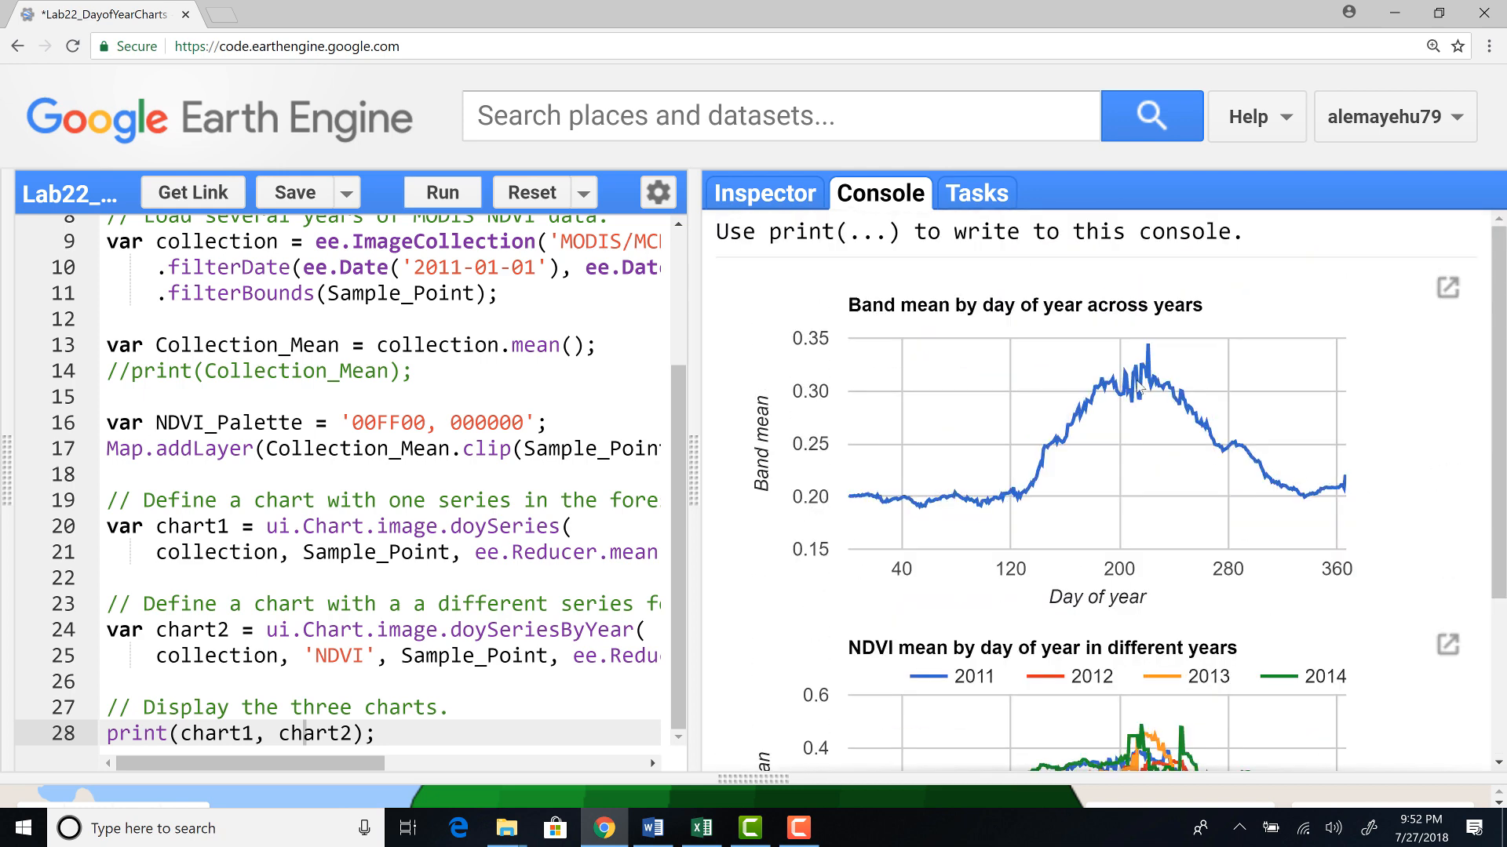
mouse_move(1394, 507)
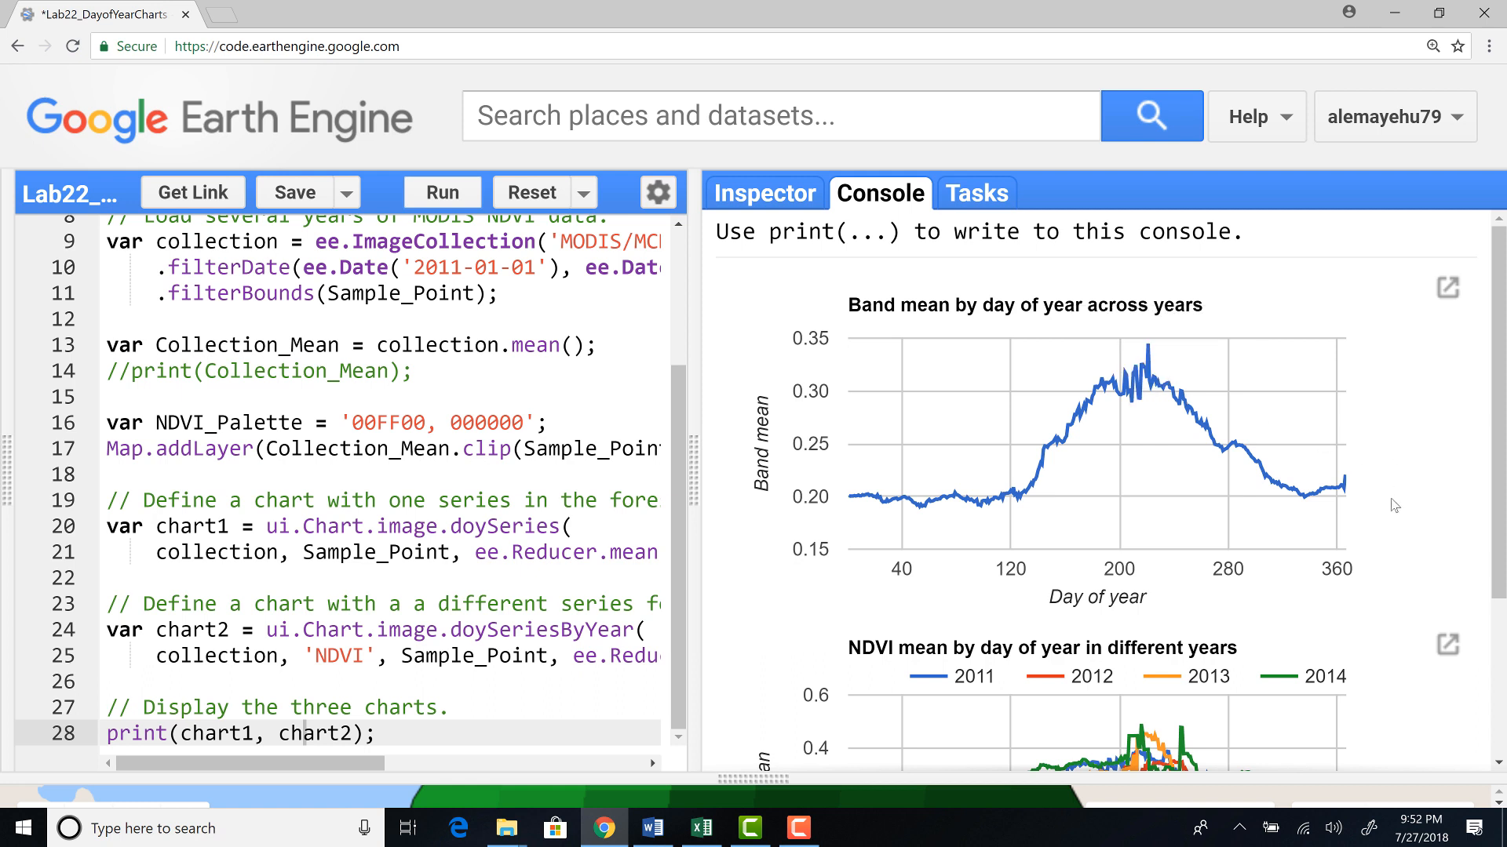
mouse_move(1377, 557)
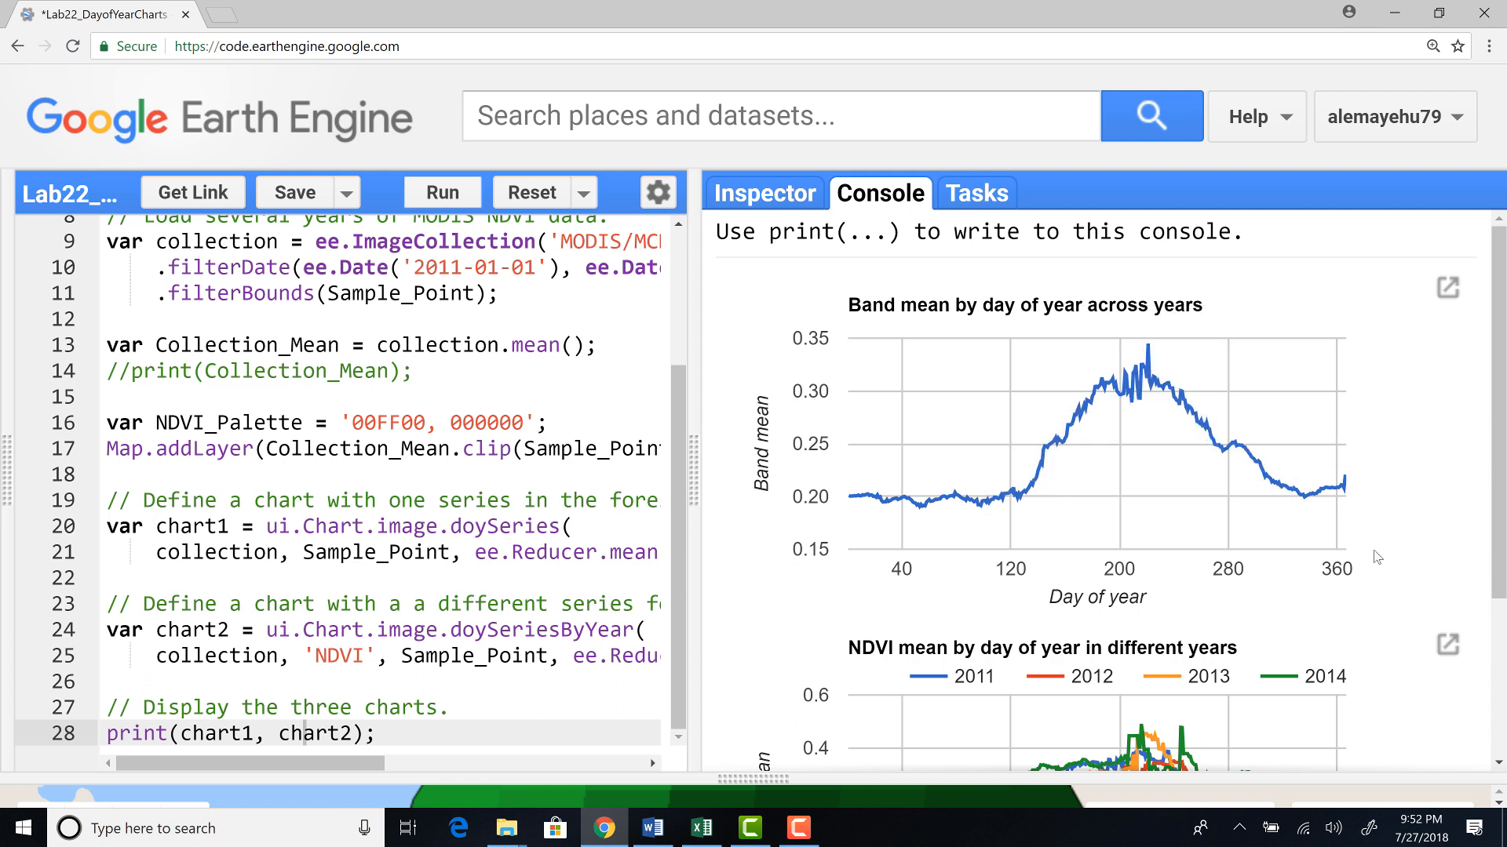
mouse_move(1378, 541)
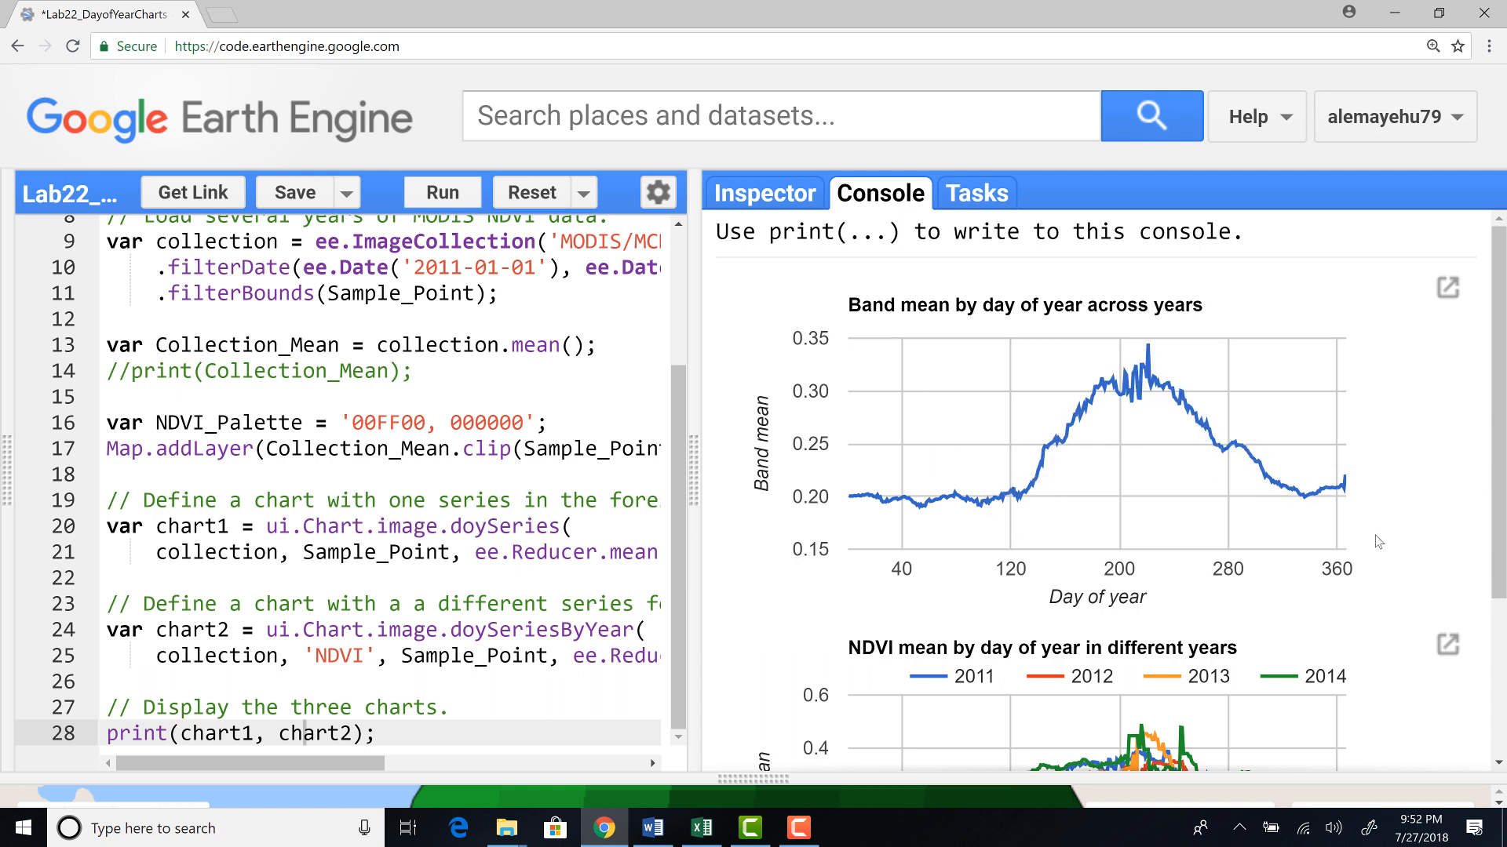
scroll(down, 3)
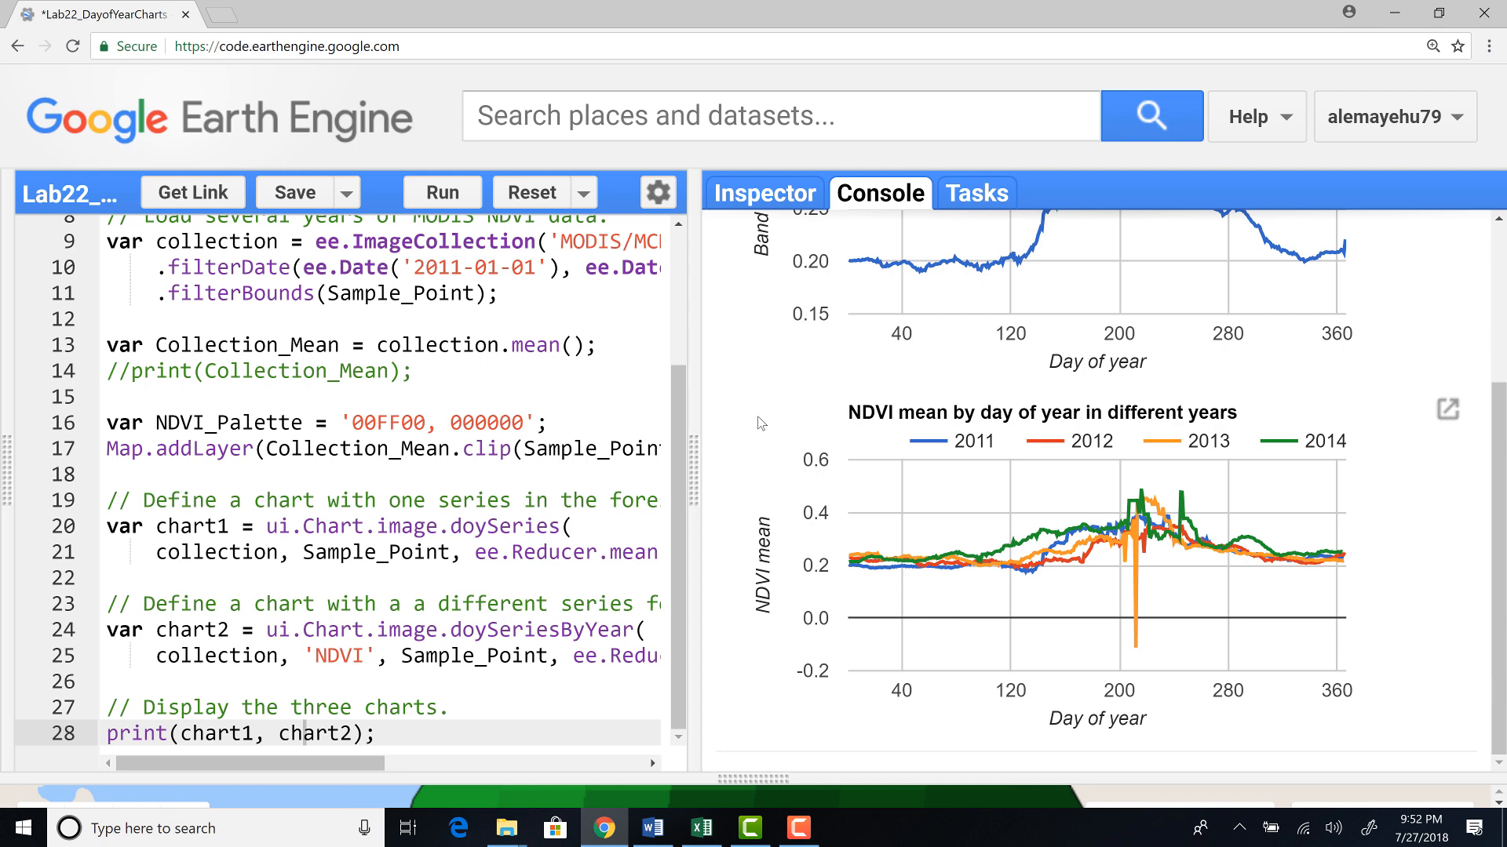
mouse_move(750, 436)
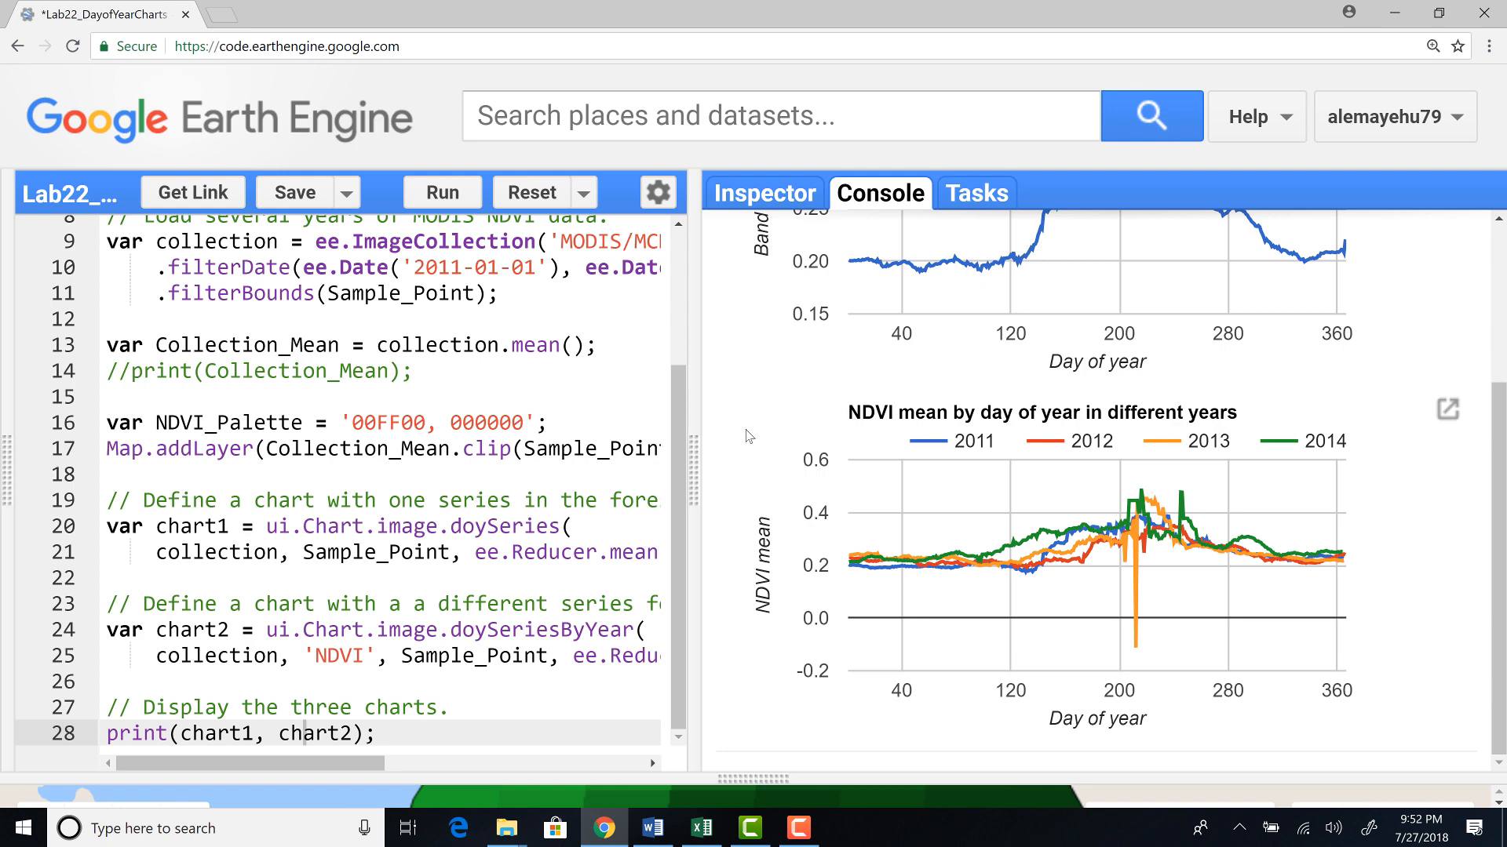